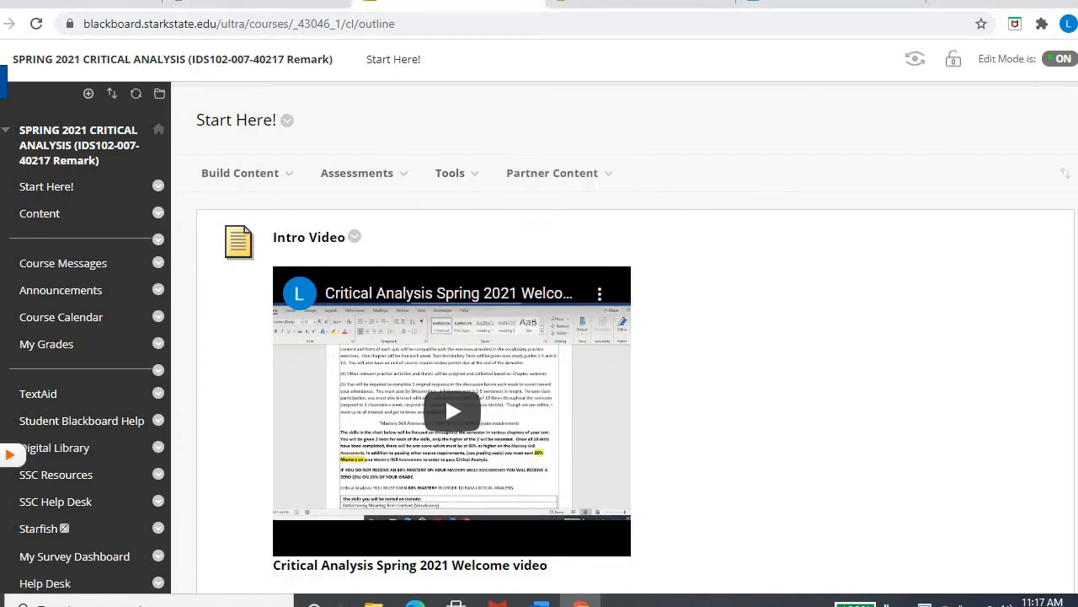
- Go to the course Content area and open the Week 2: Language of College folder
scroll("down", 3)
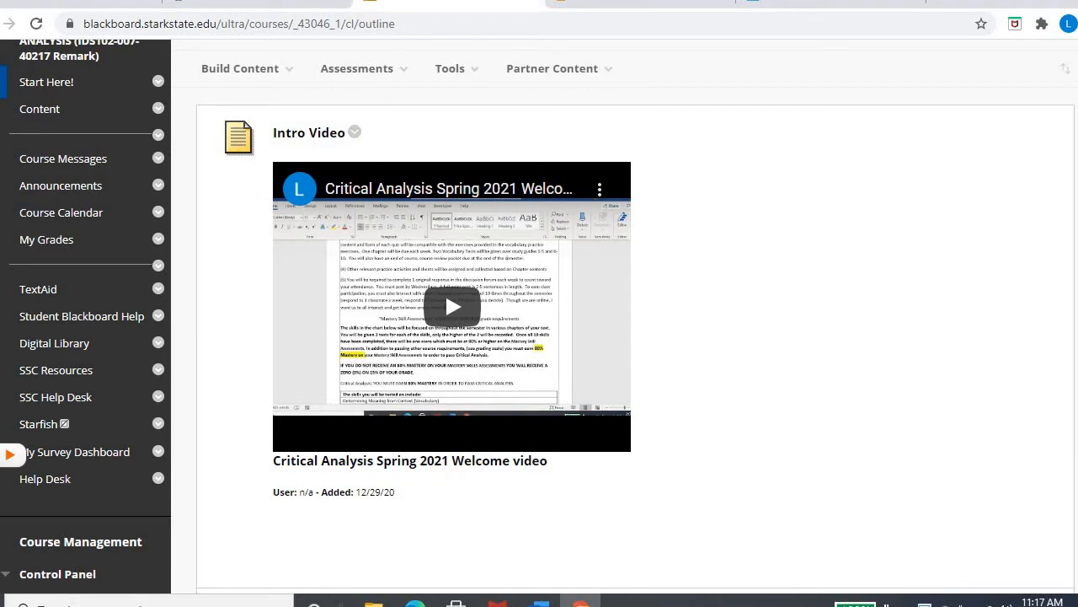
scroll("down", 3)
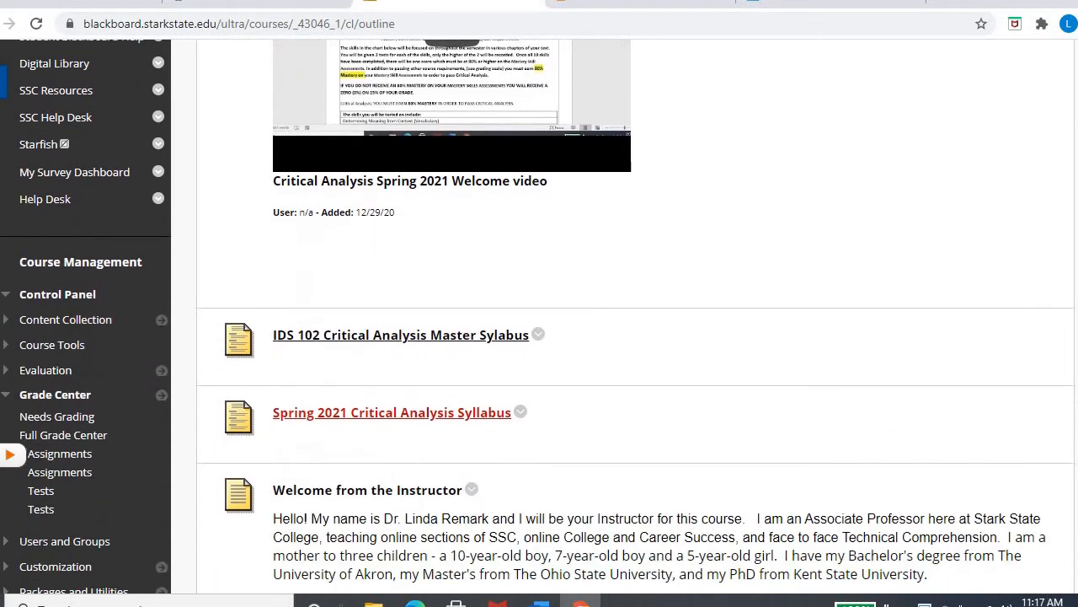
scroll("down", 3)
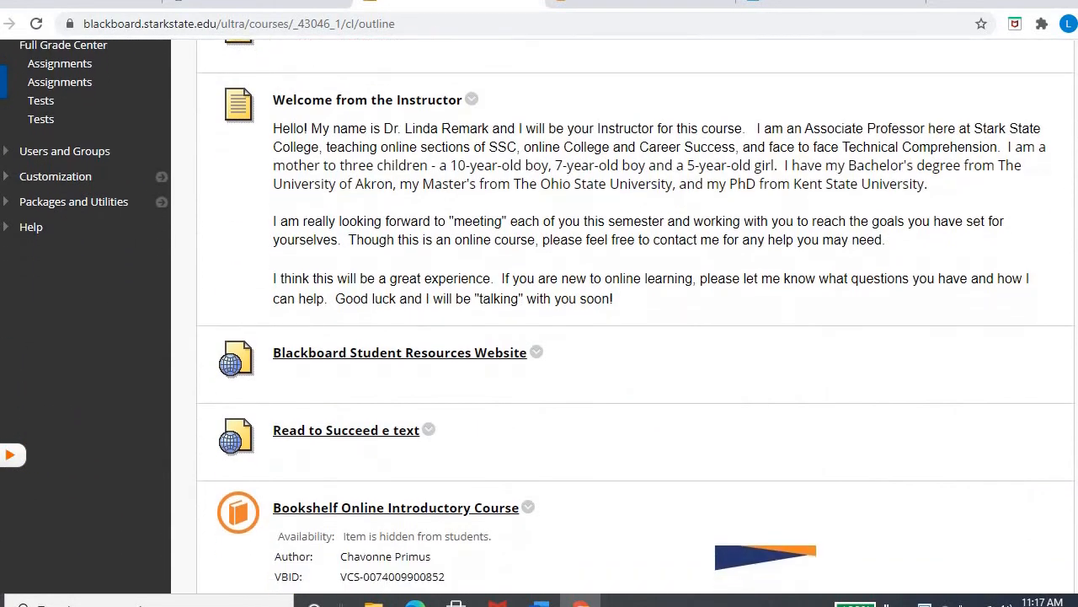
mouse_move(307, 434)
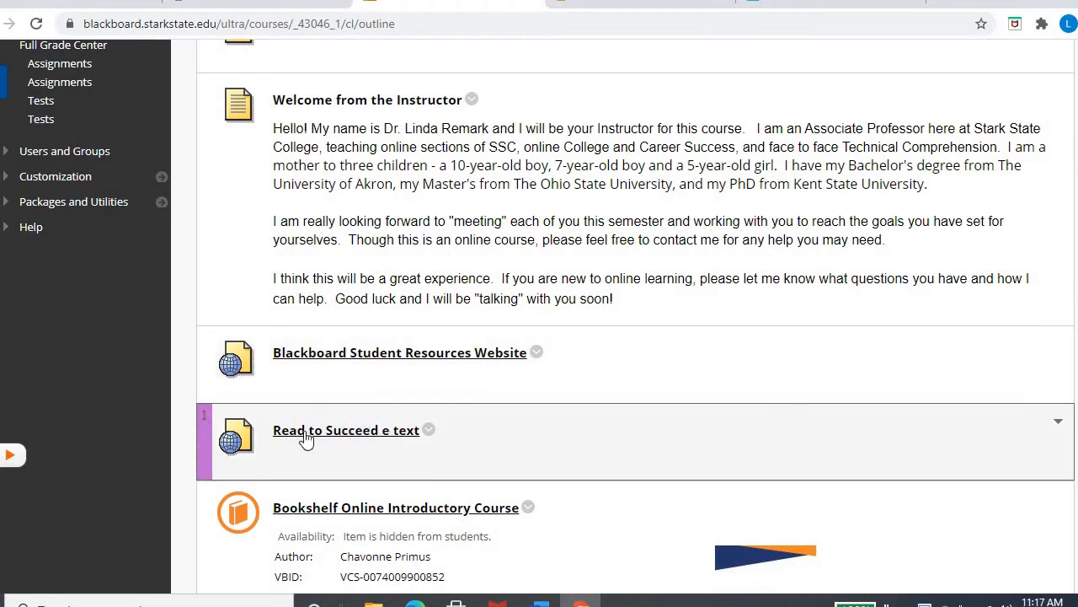
mouse_move(330, 445)
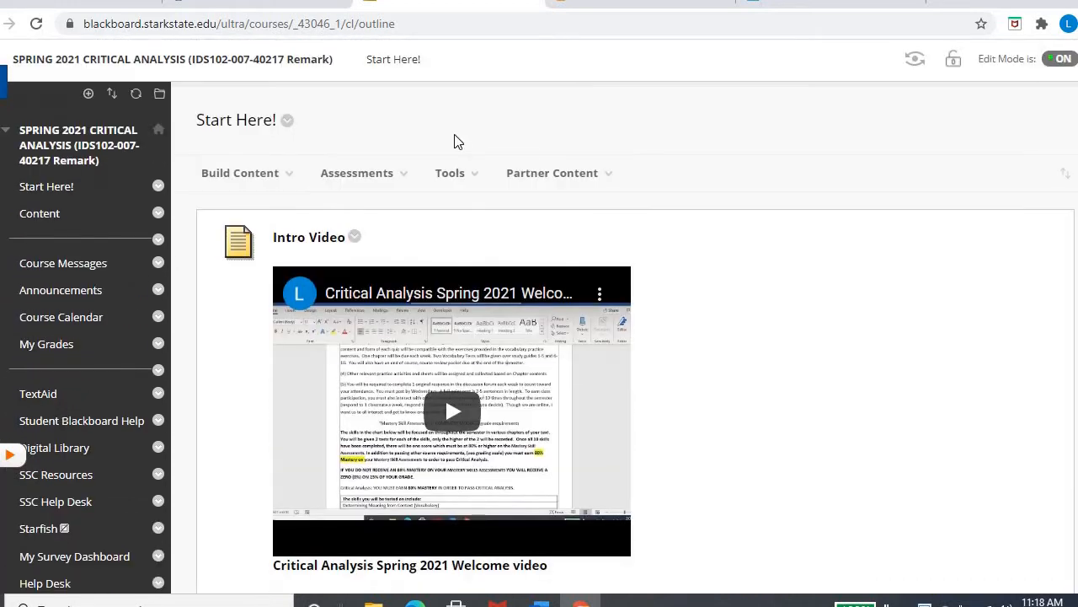
mouse_move(47, 281)
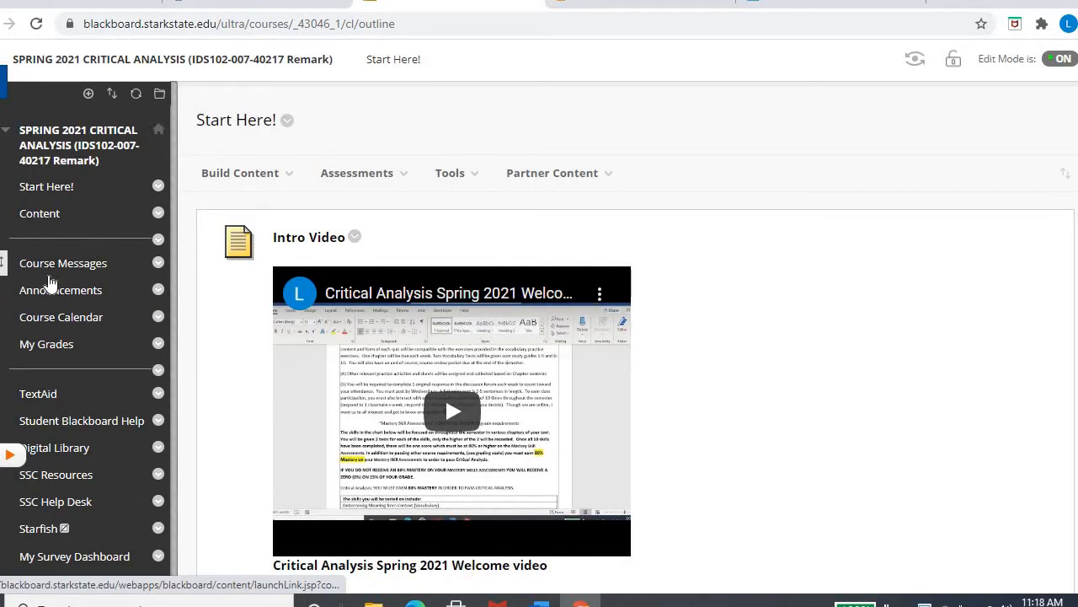
mouse_move(63, 263)
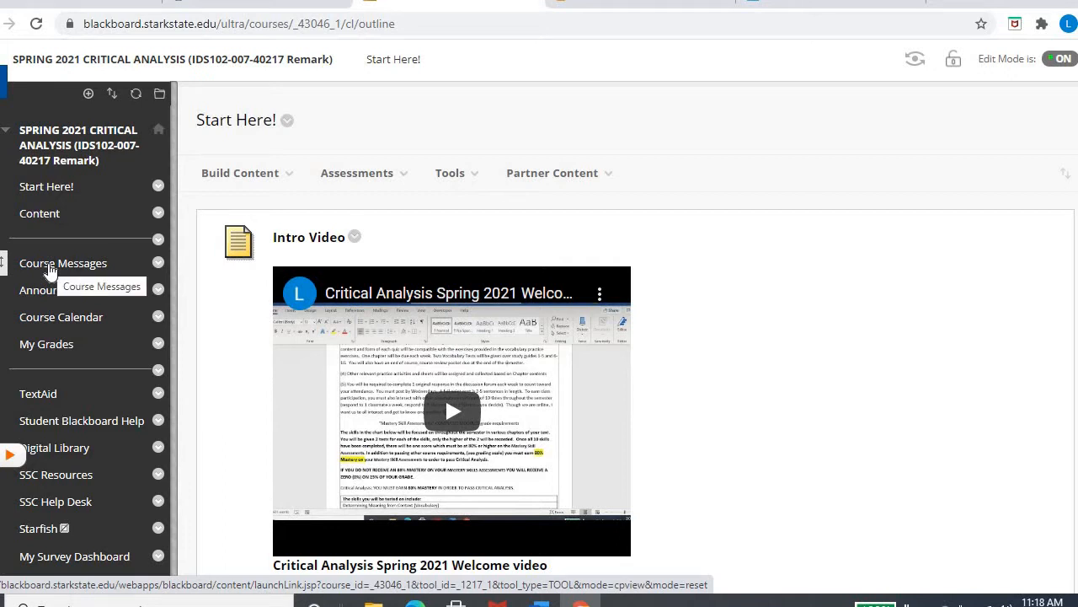
mouse_move(60, 289)
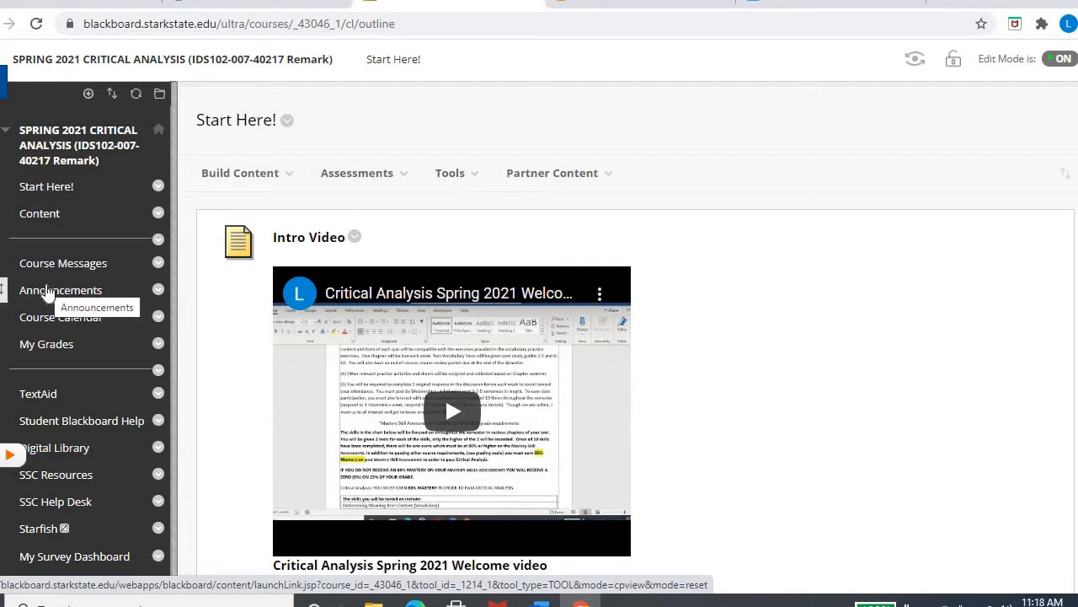
mouse_move(52, 267)
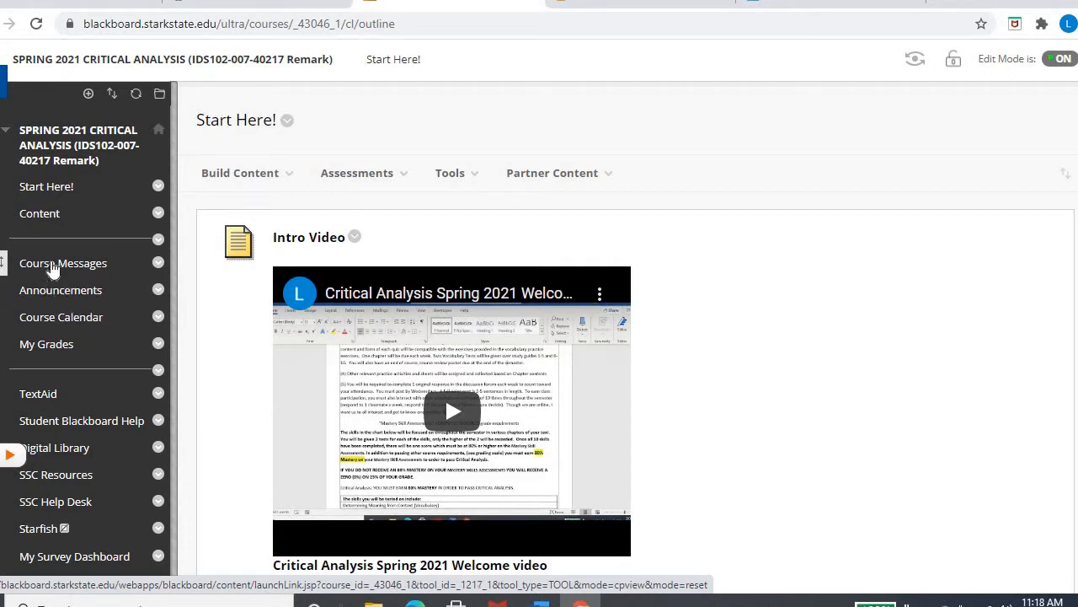
mouse_move(61, 317)
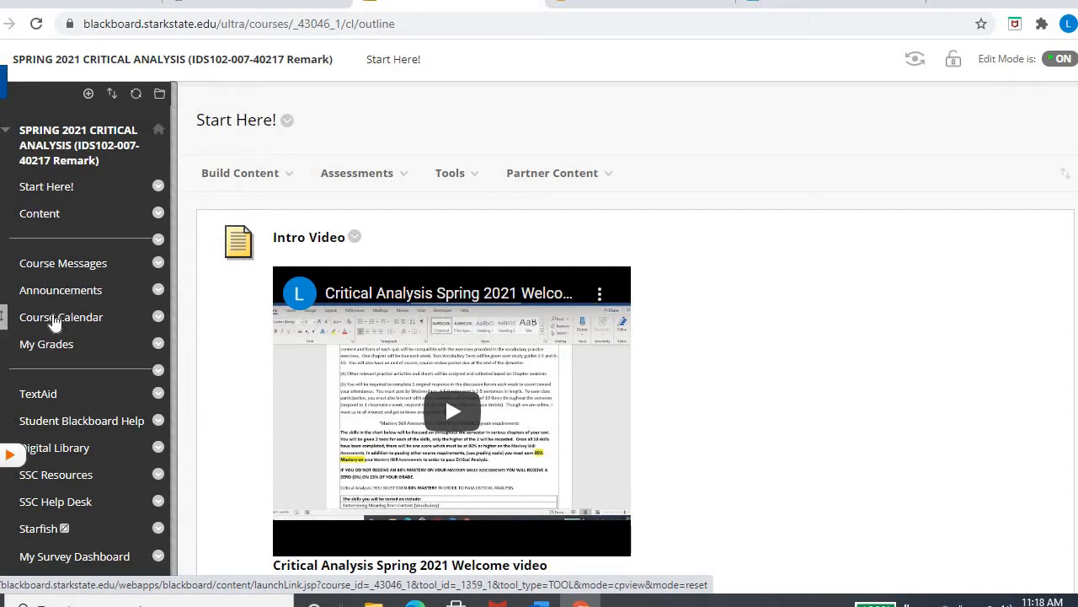
mouse_move(60, 317)
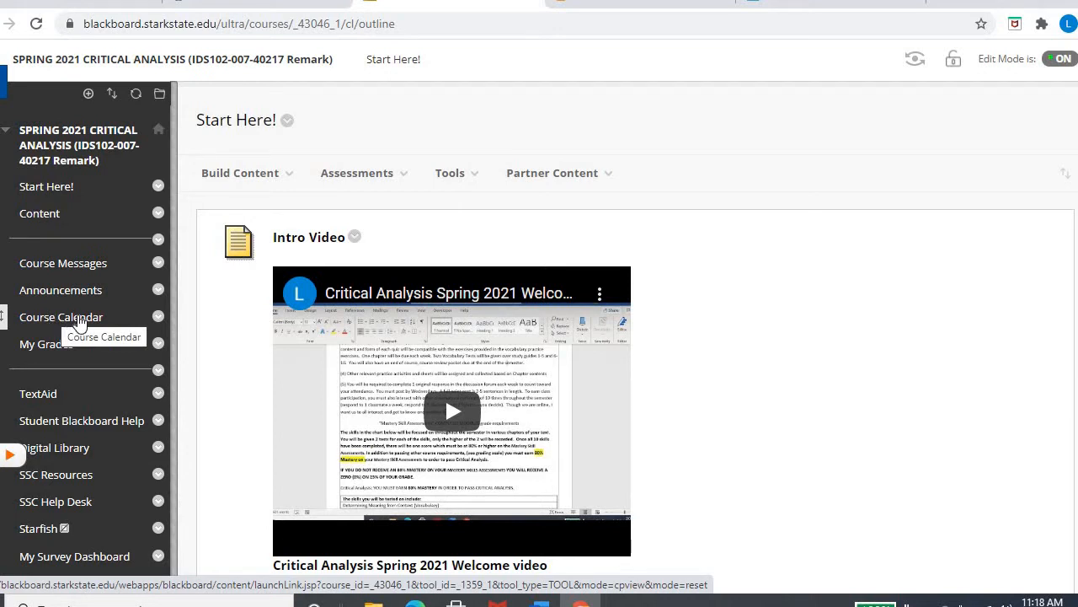
mouse_move(47, 344)
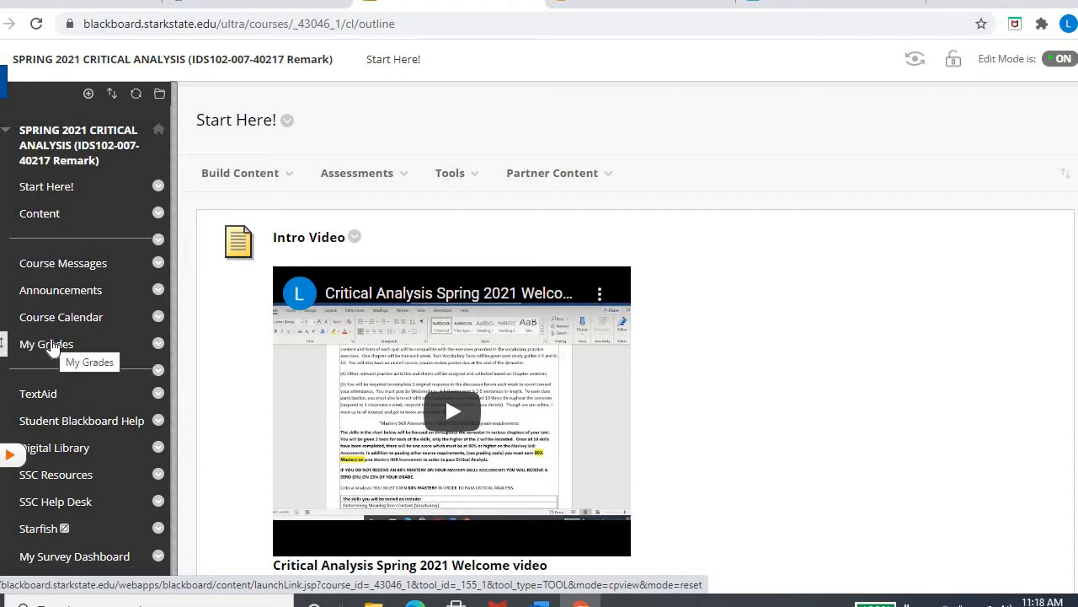
mouse_move(47, 344)
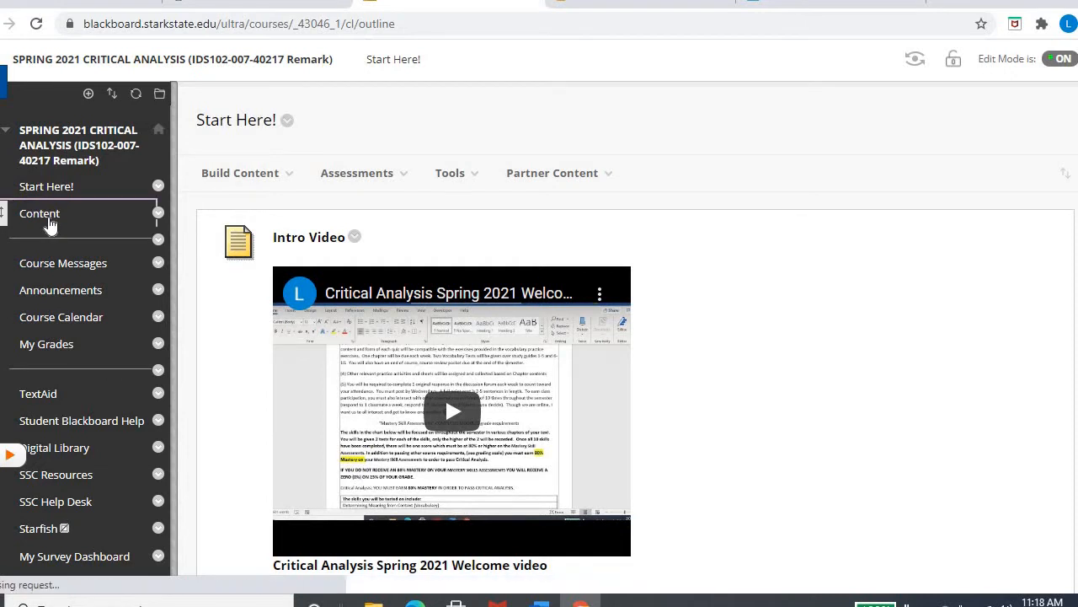
left_click(41, 213)
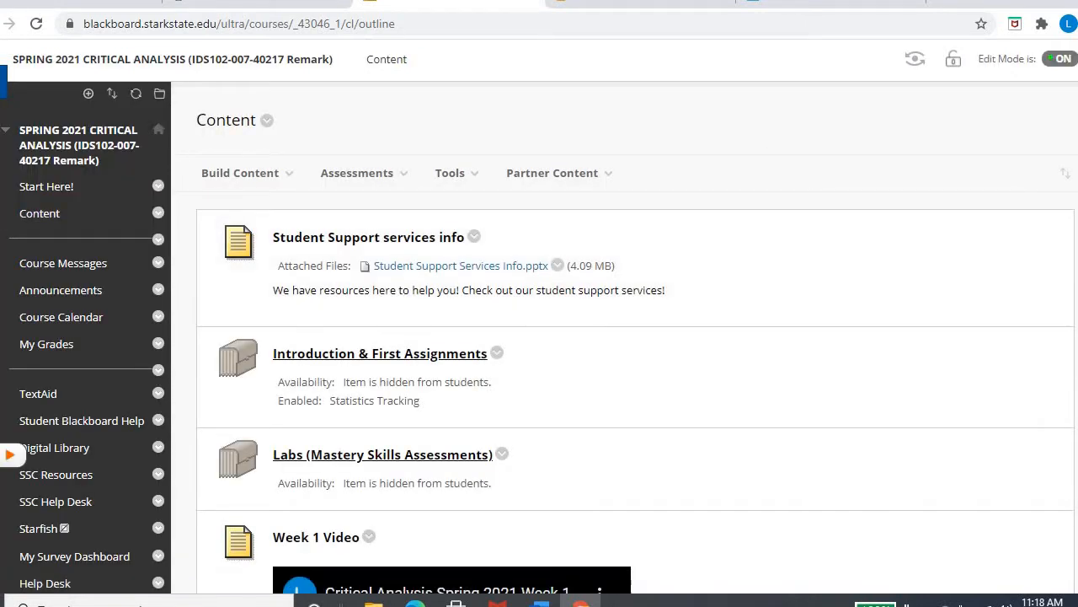
scroll("down", 3)
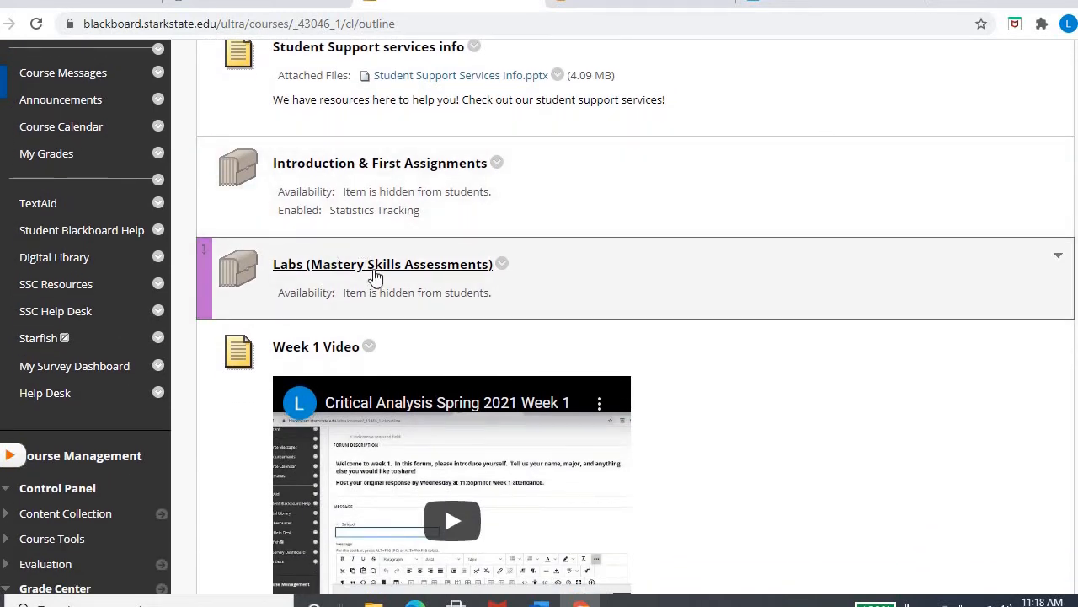
mouse_move(421, 271)
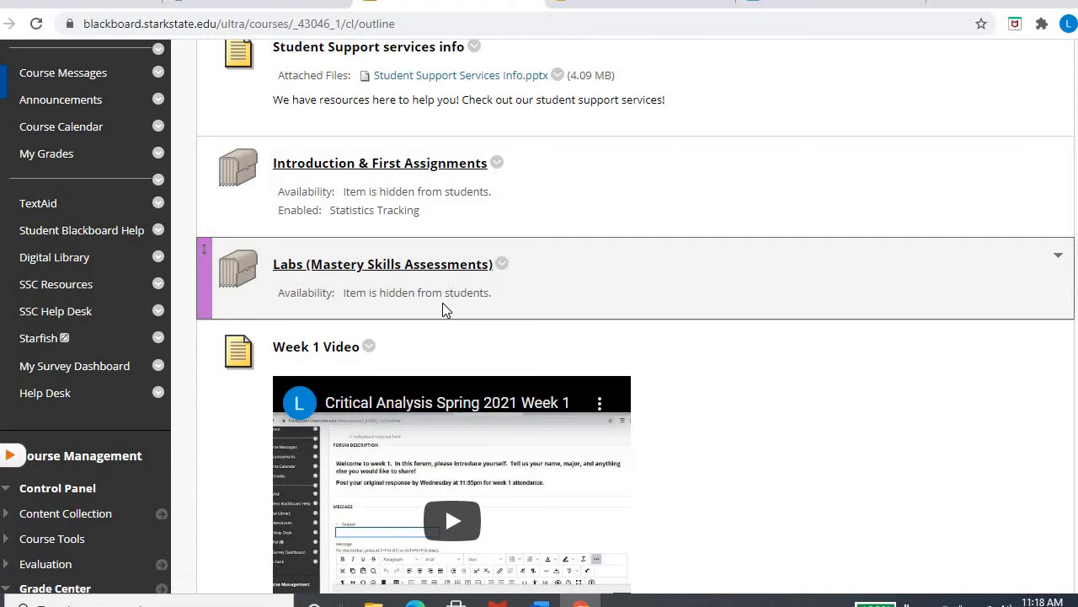
mouse_move(1007, 167)
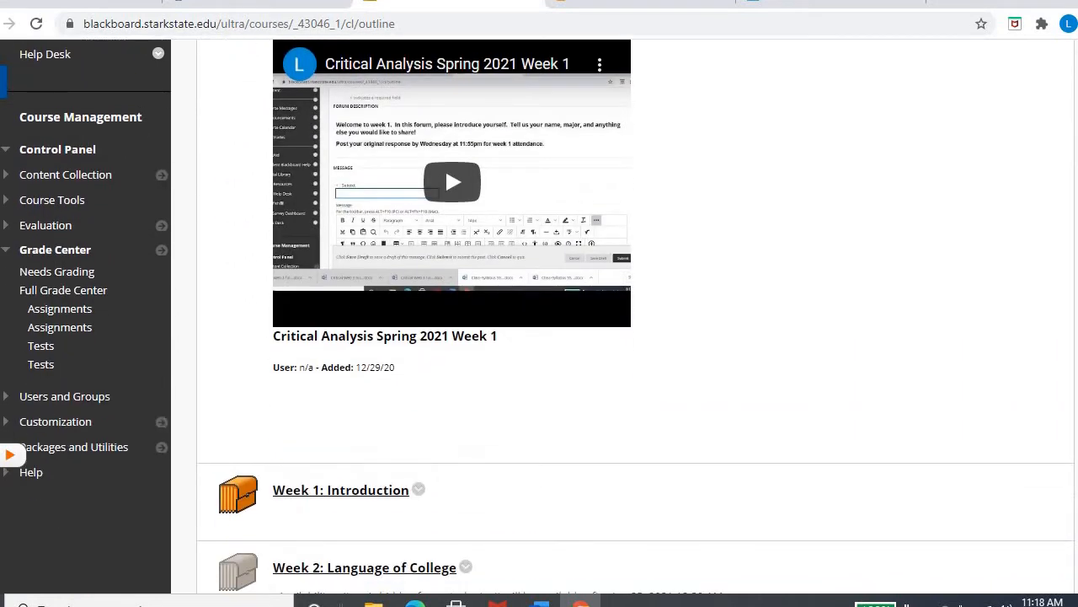
scroll("down", 3)
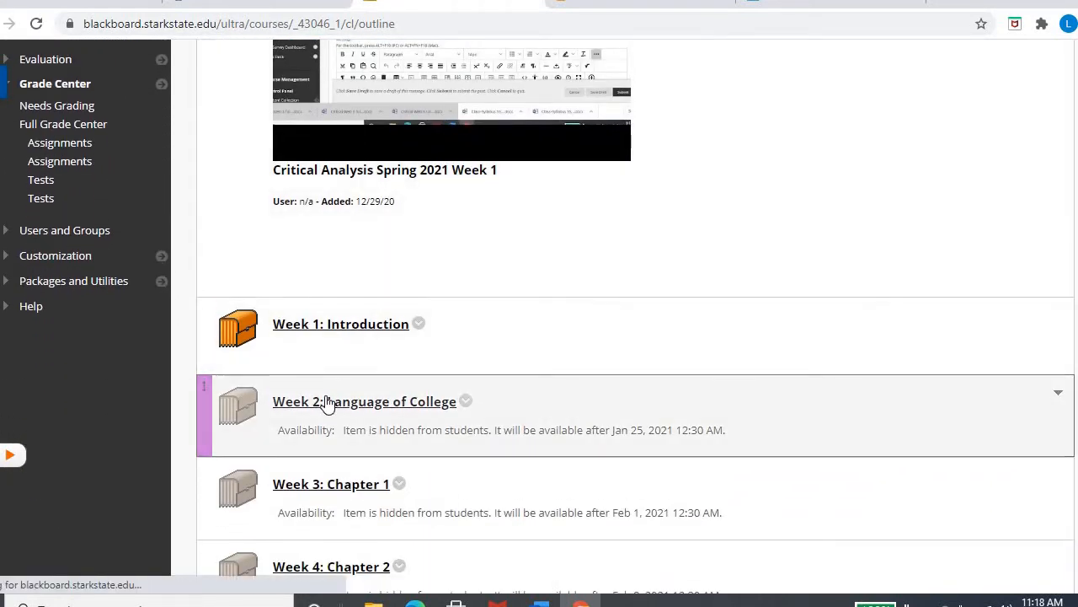
left_click(364, 401)
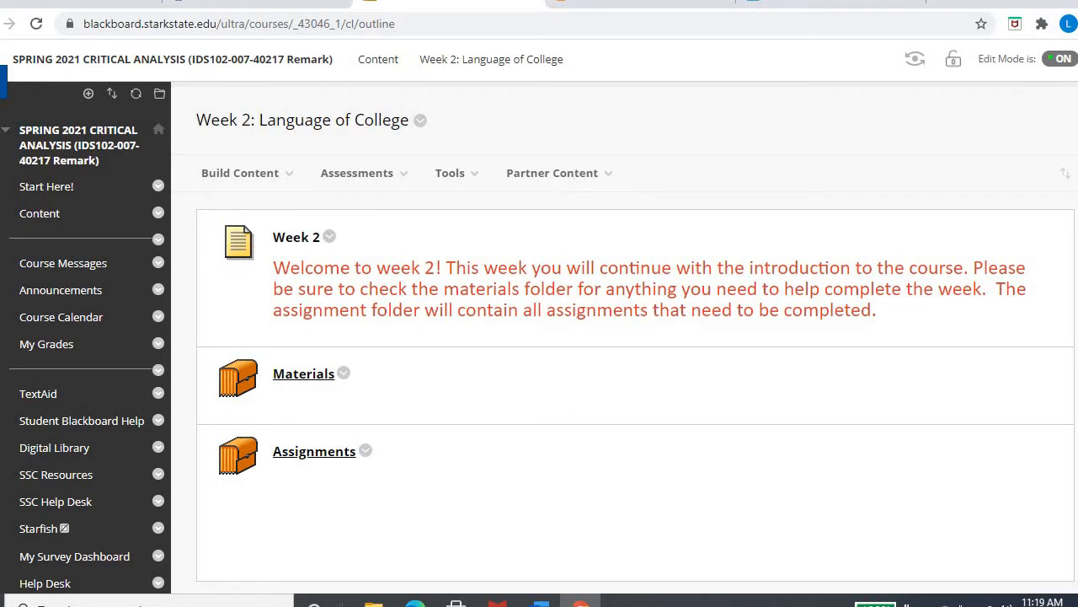
- Open the Week 2 Materials folder listing the essay and Chapter 1 Study Guide
scroll("down", 3)
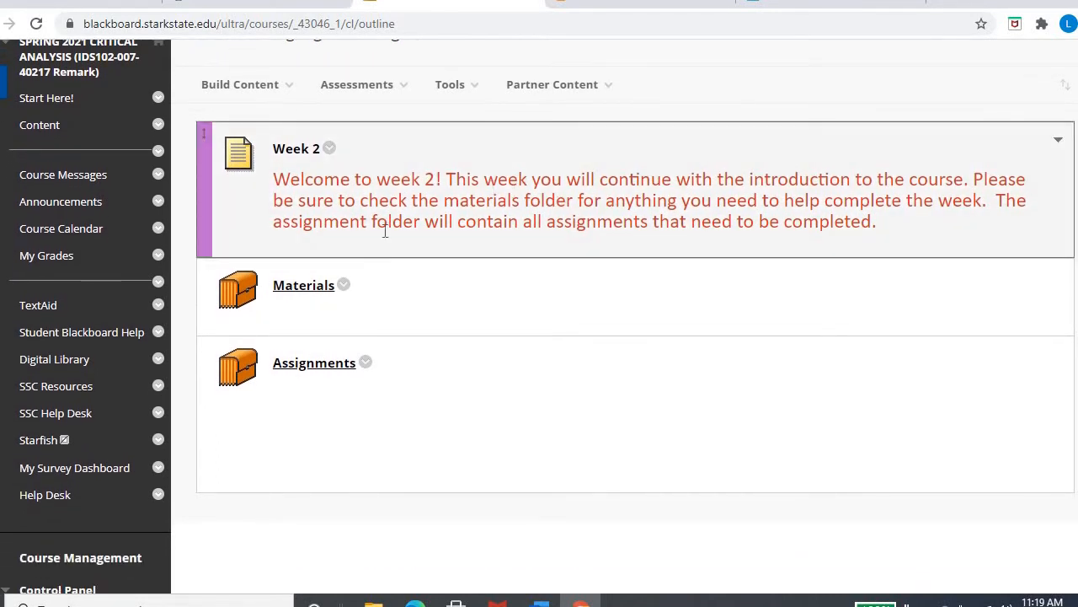
left_click(304, 285)
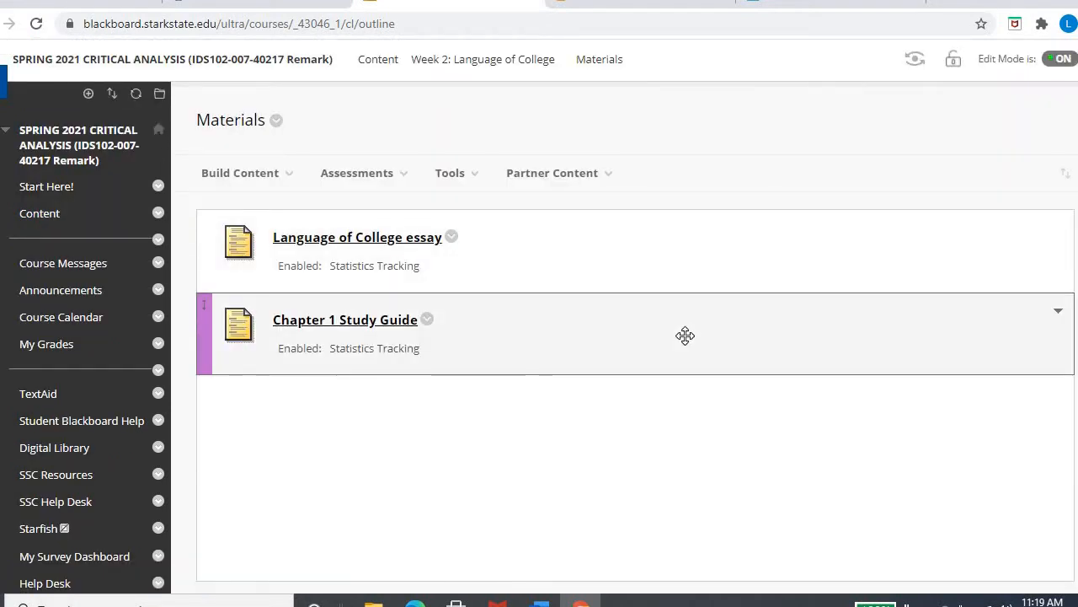
mouse_move(481, 384)
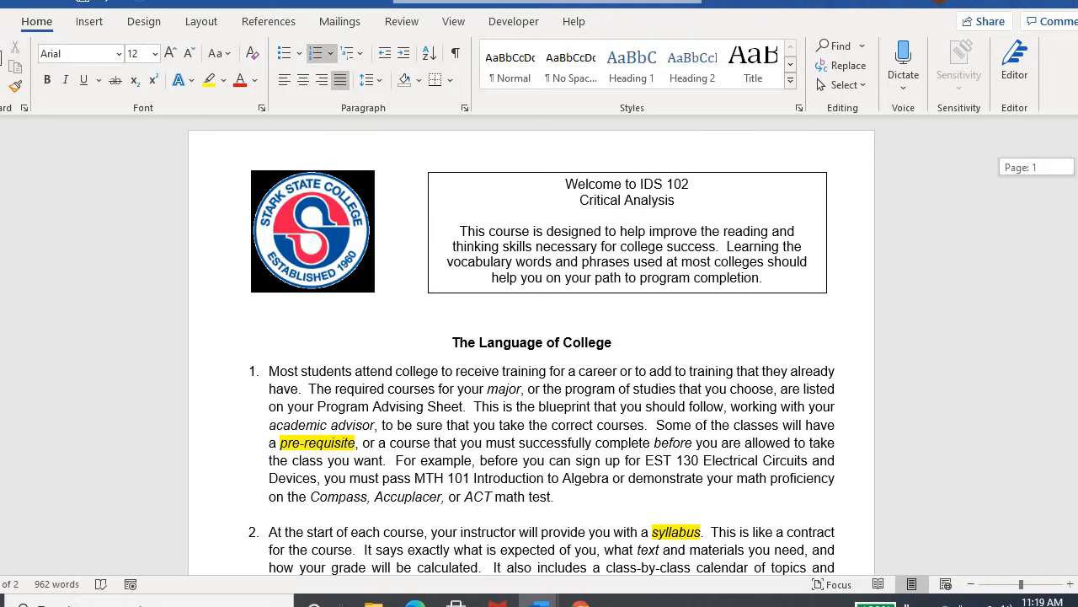
- Scroll through the Language of College essay and the Vocabulary Study Guide to its second table
scroll("down", 3)
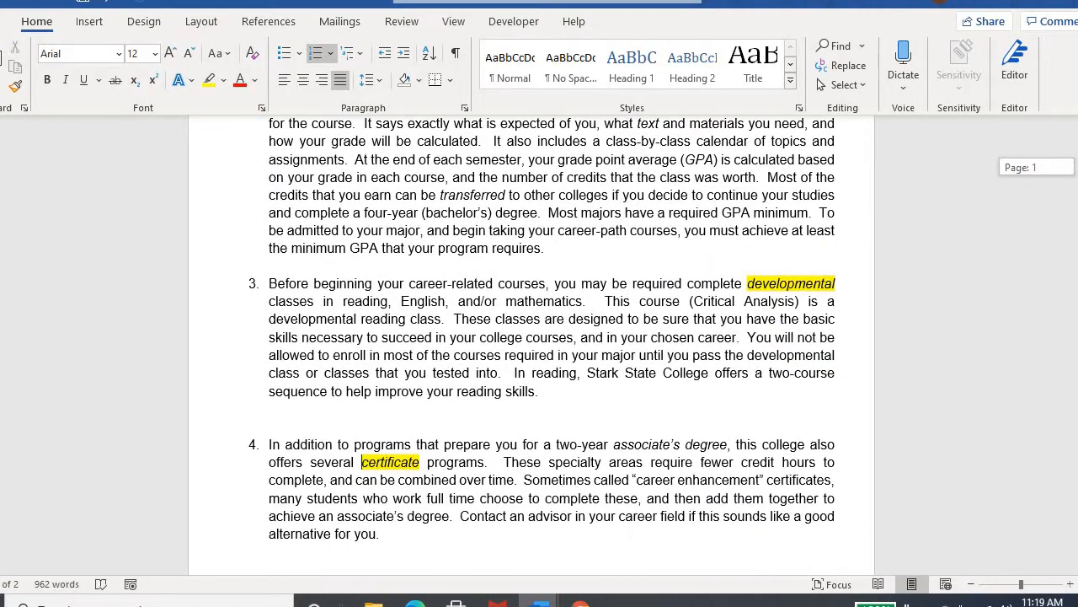
scroll("down", 3)
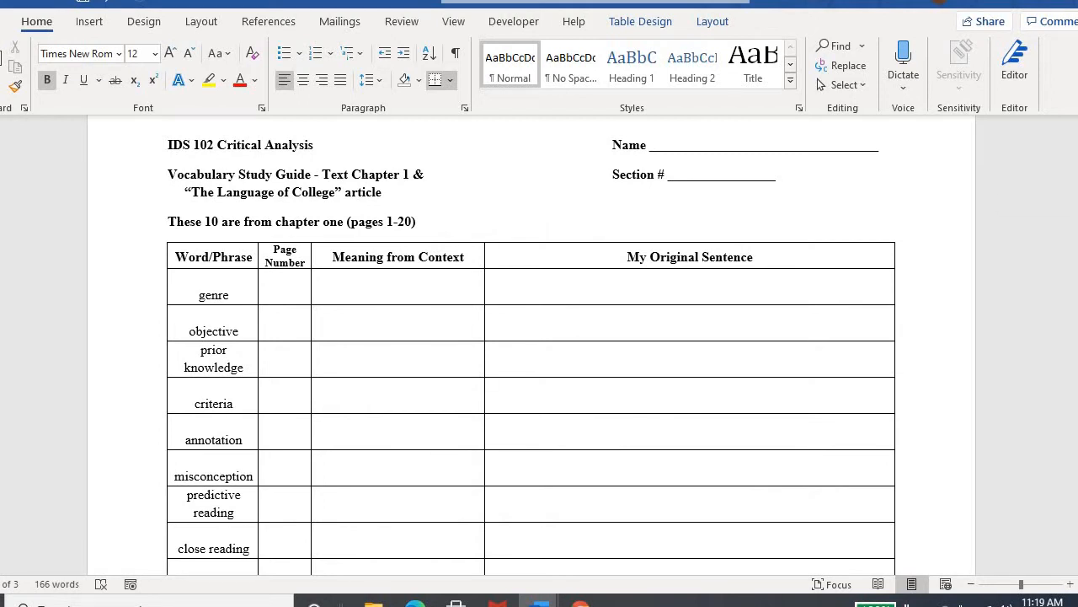
scroll("down", 3)
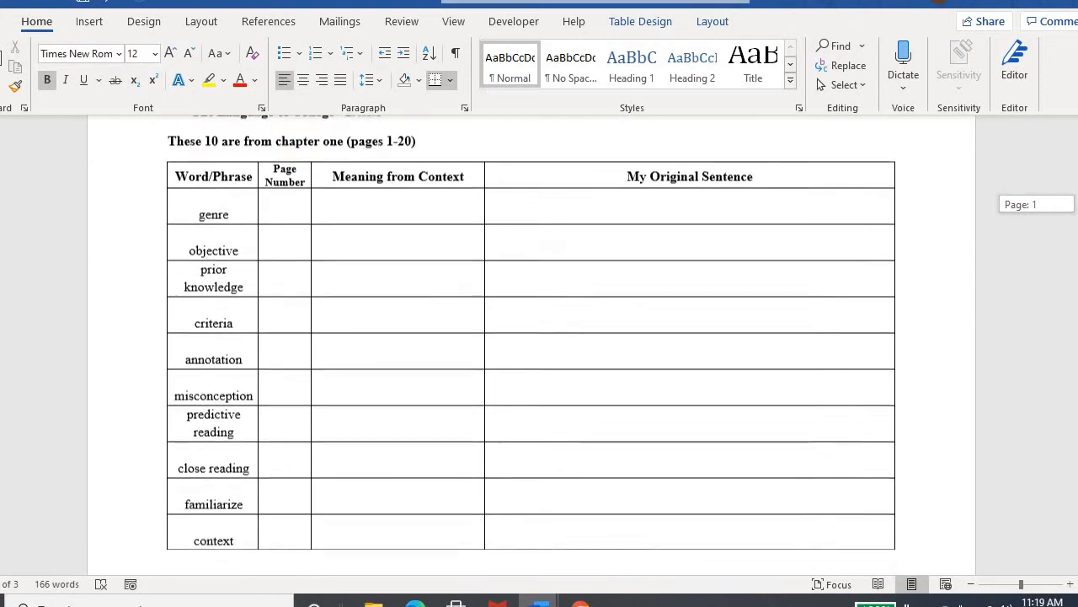
scroll("down", 3)
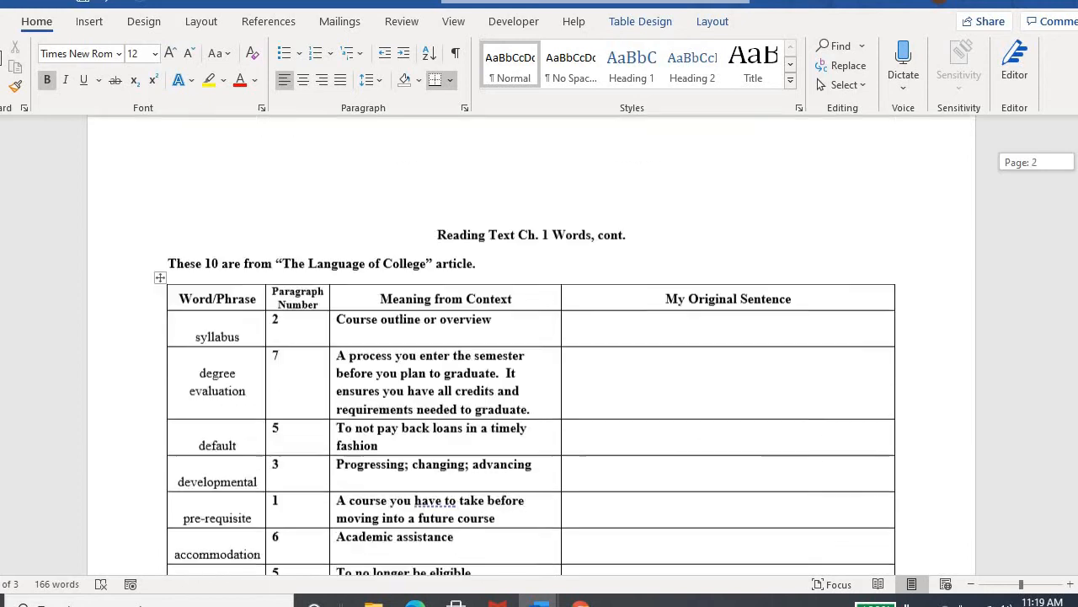
scroll("down", 3)
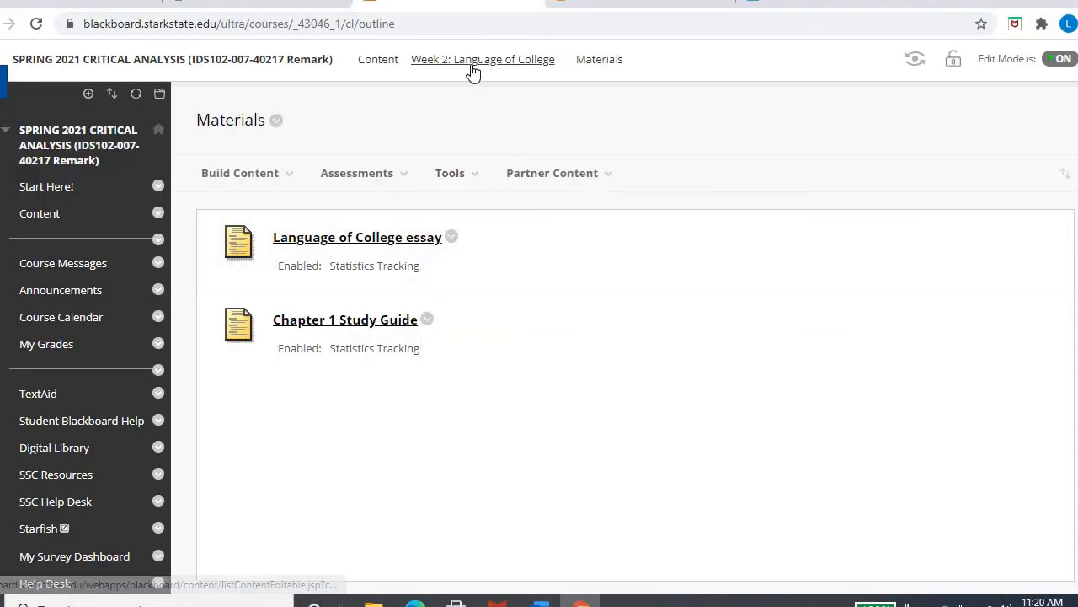
- Open the Week 2 Assignments folder with Cha 1 Text and Skill Practice and the Discussion Board
left_click(482, 59)
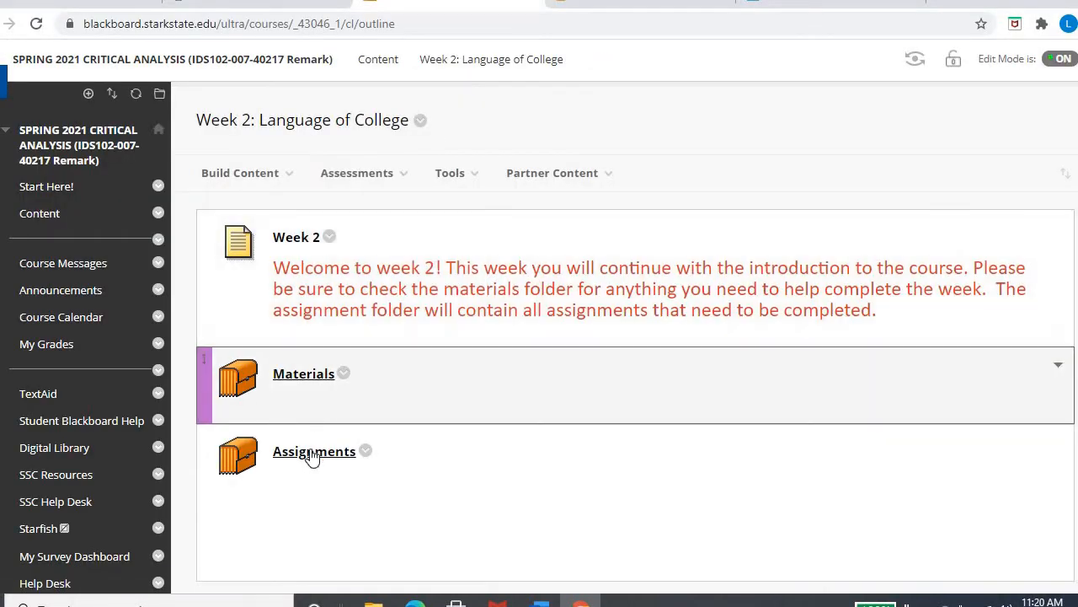
left_click(313, 451)
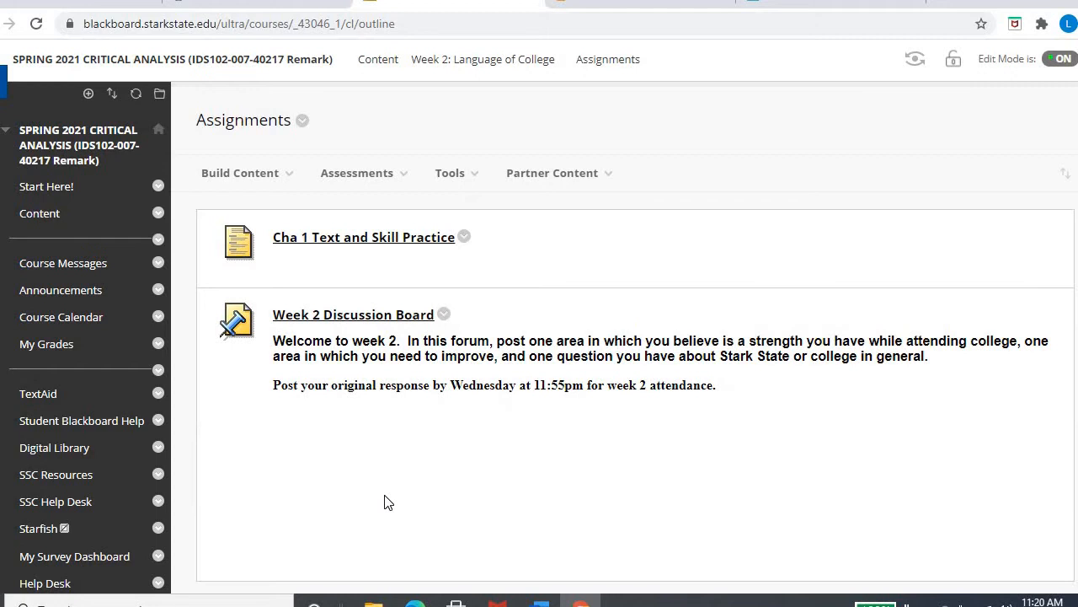
mouse_move(335, 327)
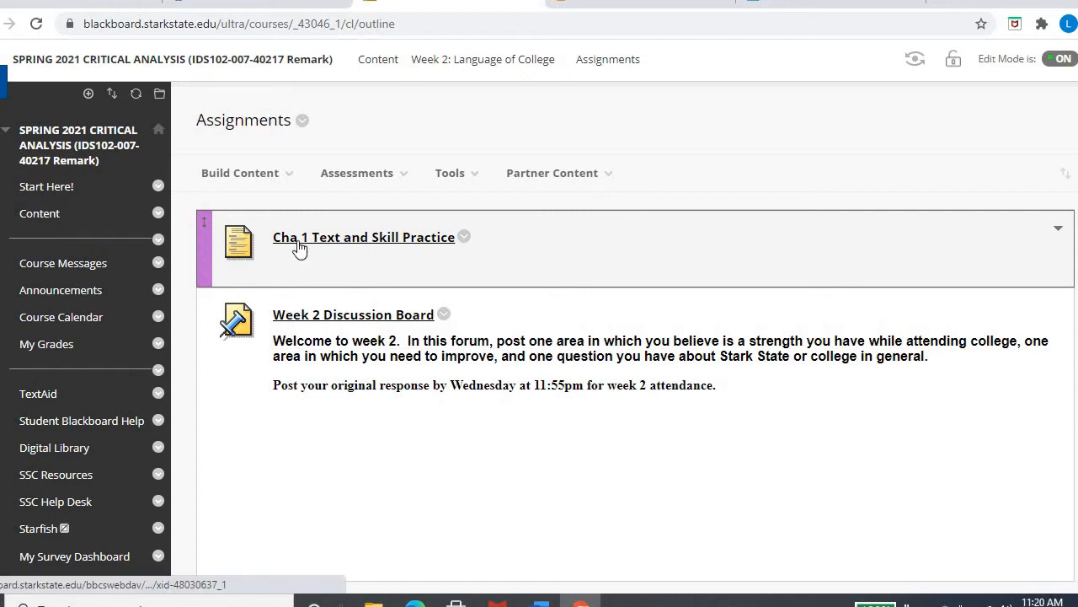
mouse_move(364, 247)
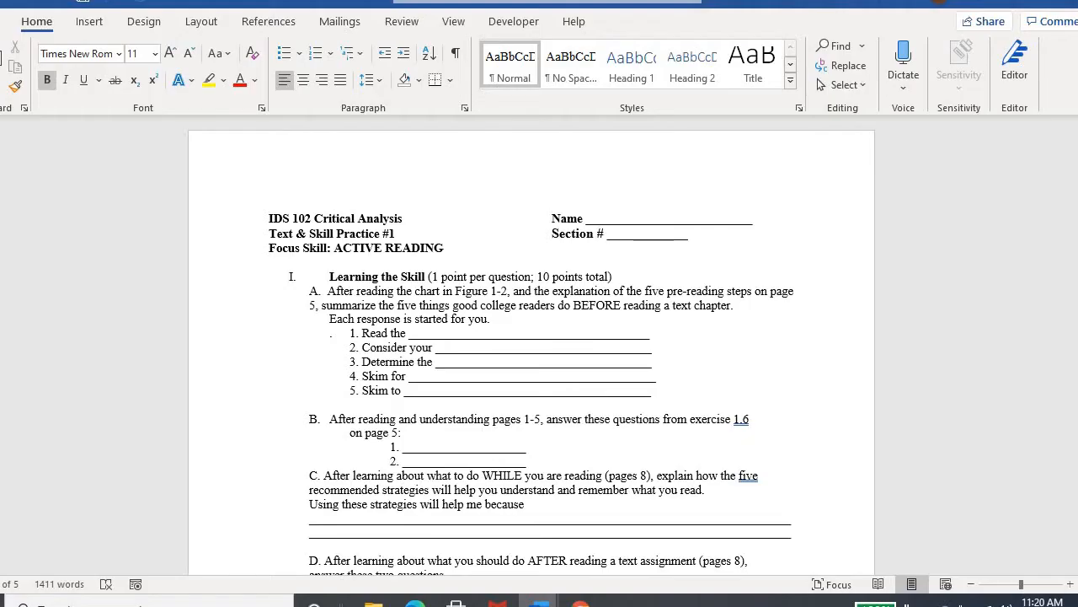
- Scroll the Chapter 1 Text & Skill Practice #1 worksheet down to section II
scroll("down", 3)
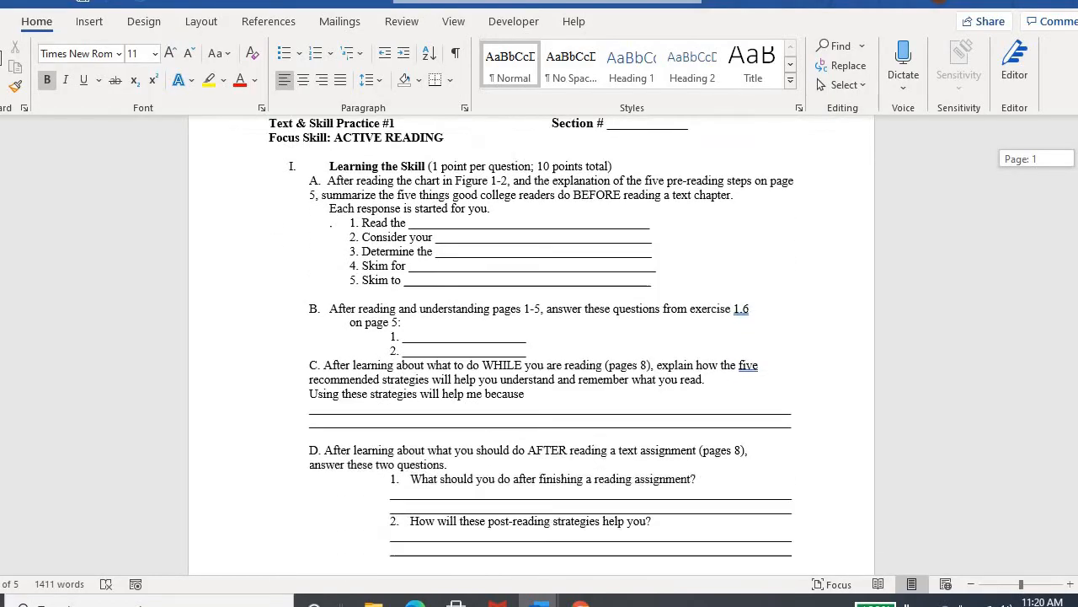
scroll("down", 3)
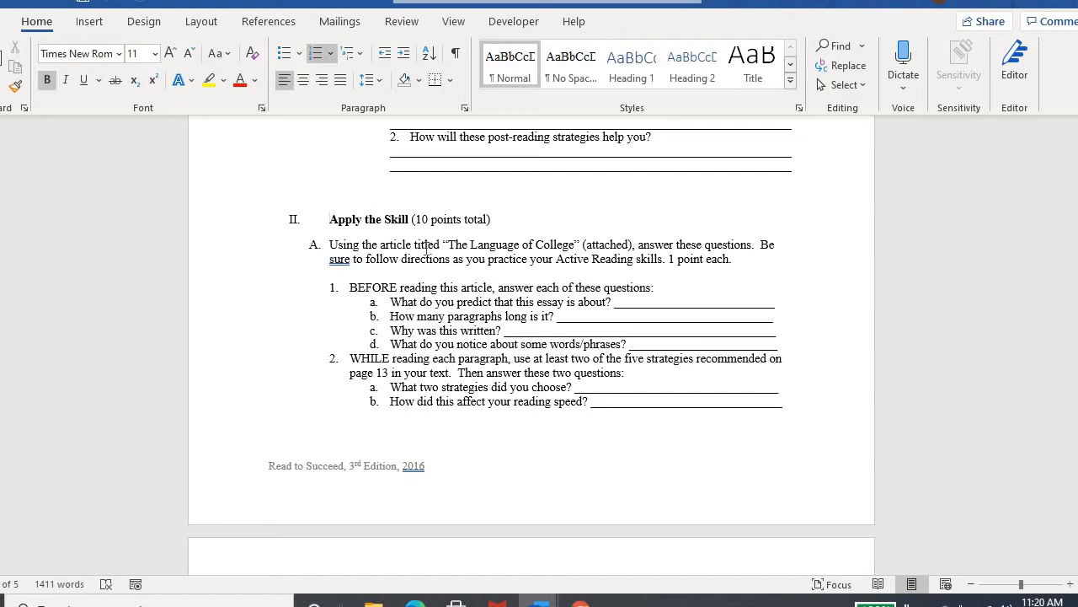
mouse_move(778, 231)
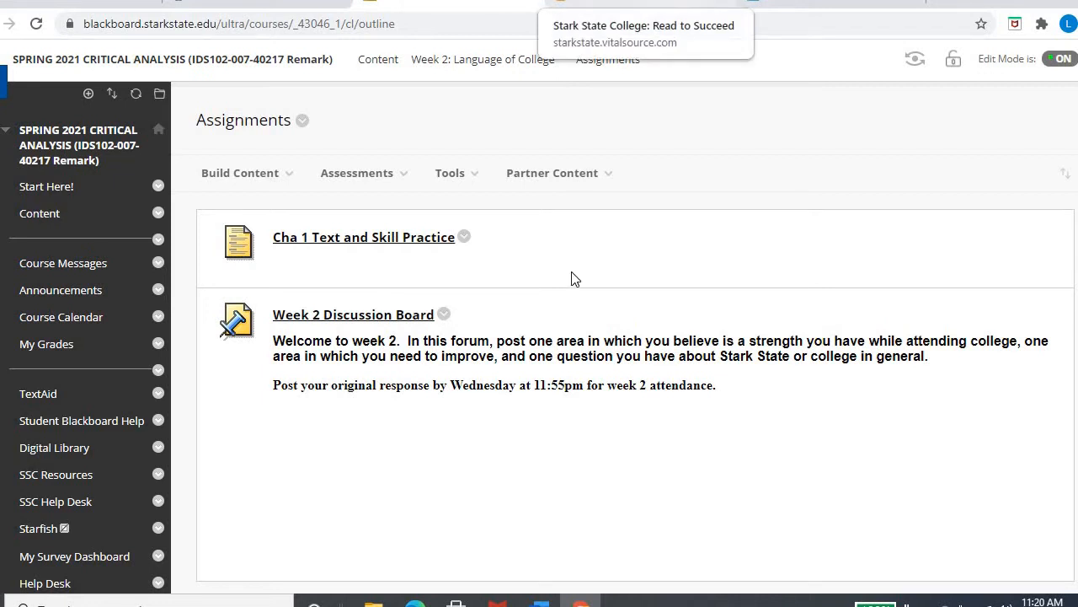
mouse_move(577, 527)
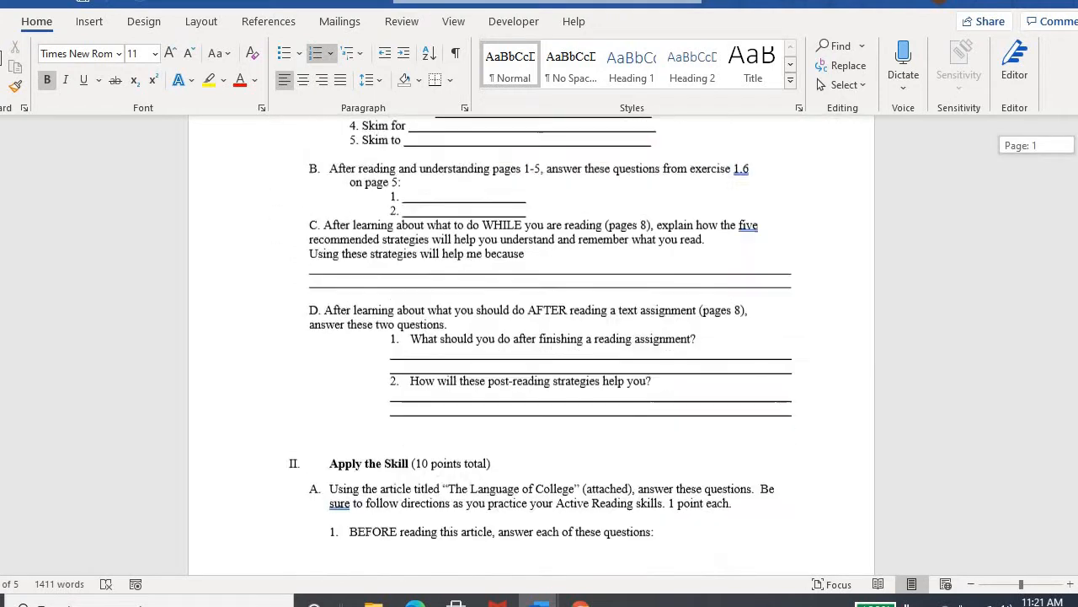
scroll("down", 3)
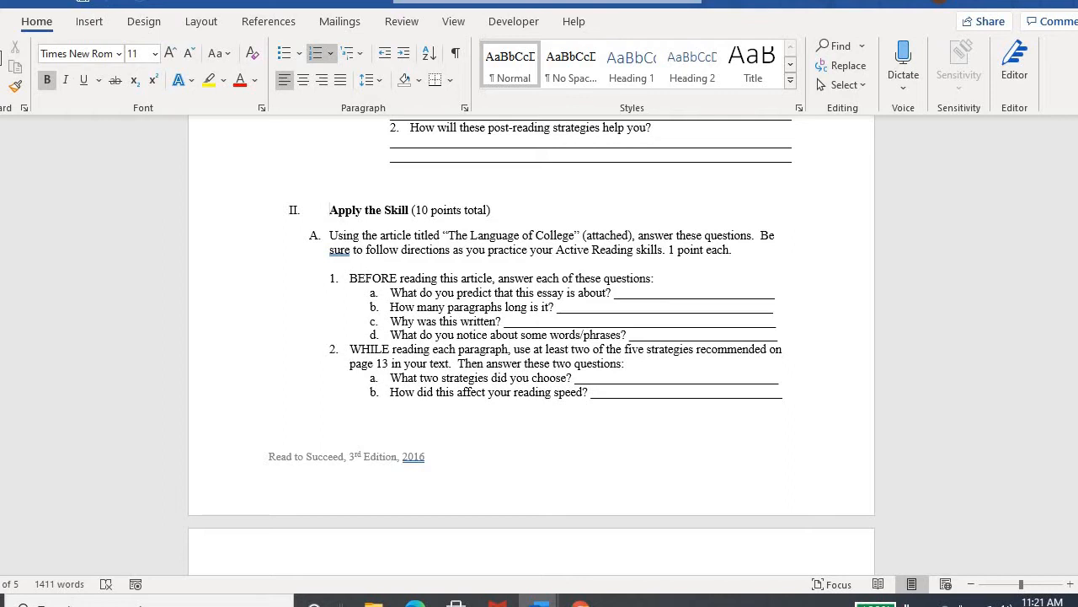
left_click(330, 209)
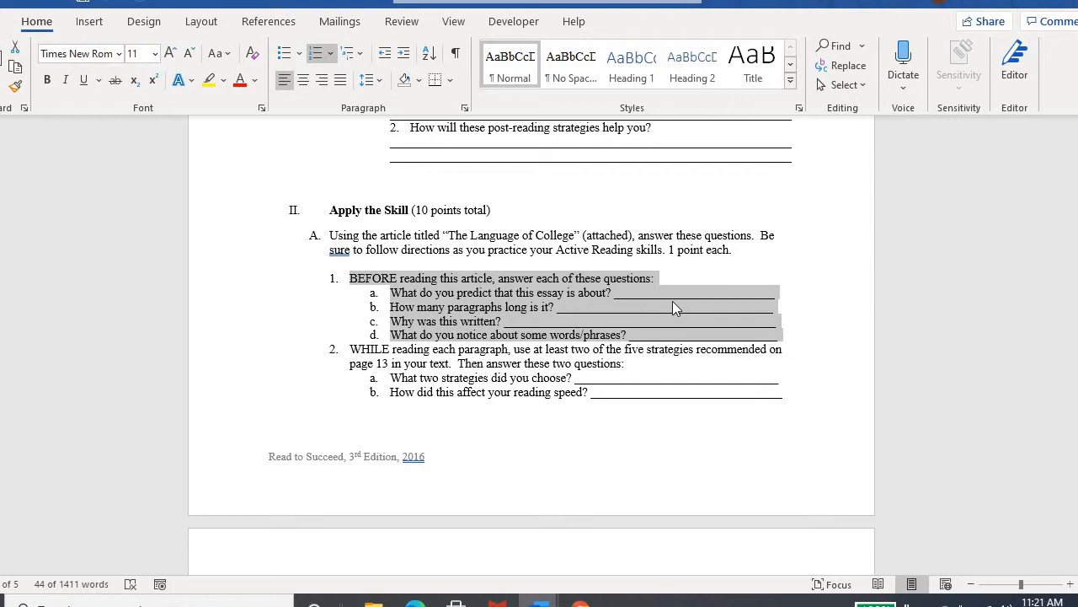
left_click(664, 293)
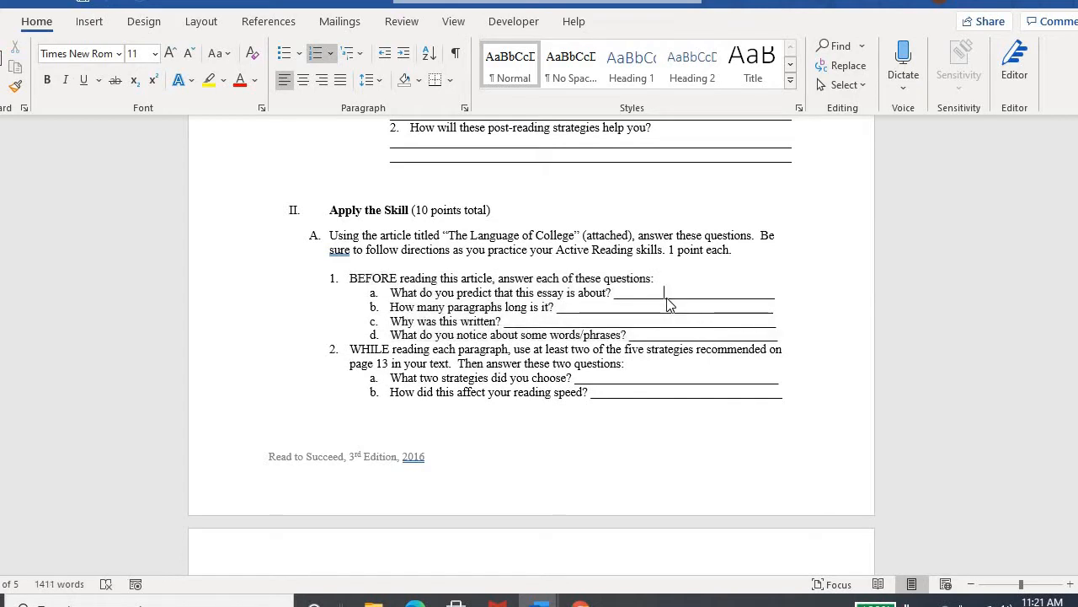
mouse_move(579, 512)
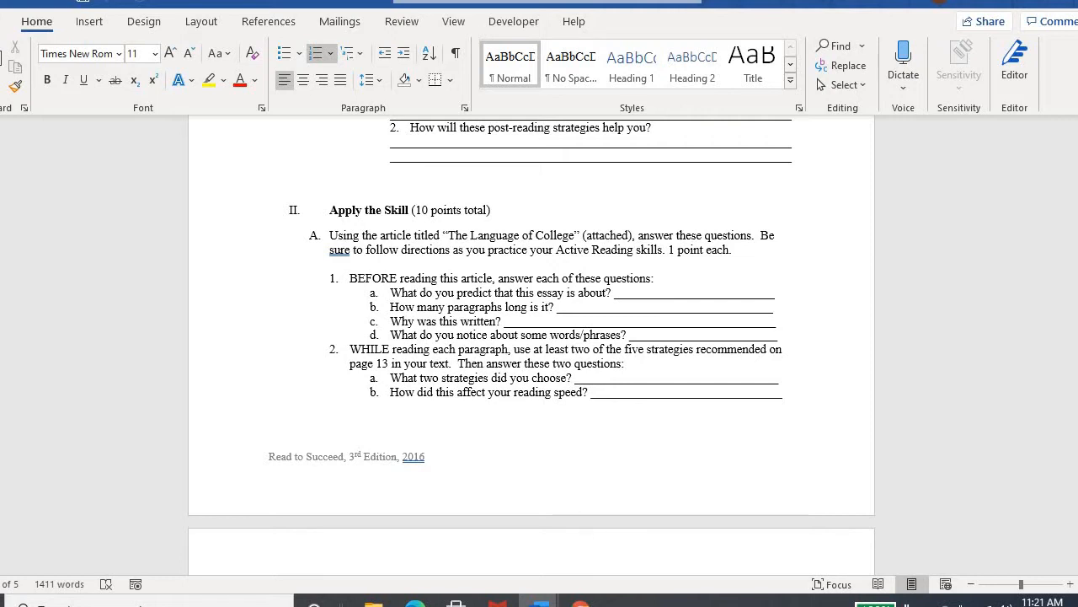
mouse_move(540, 600)
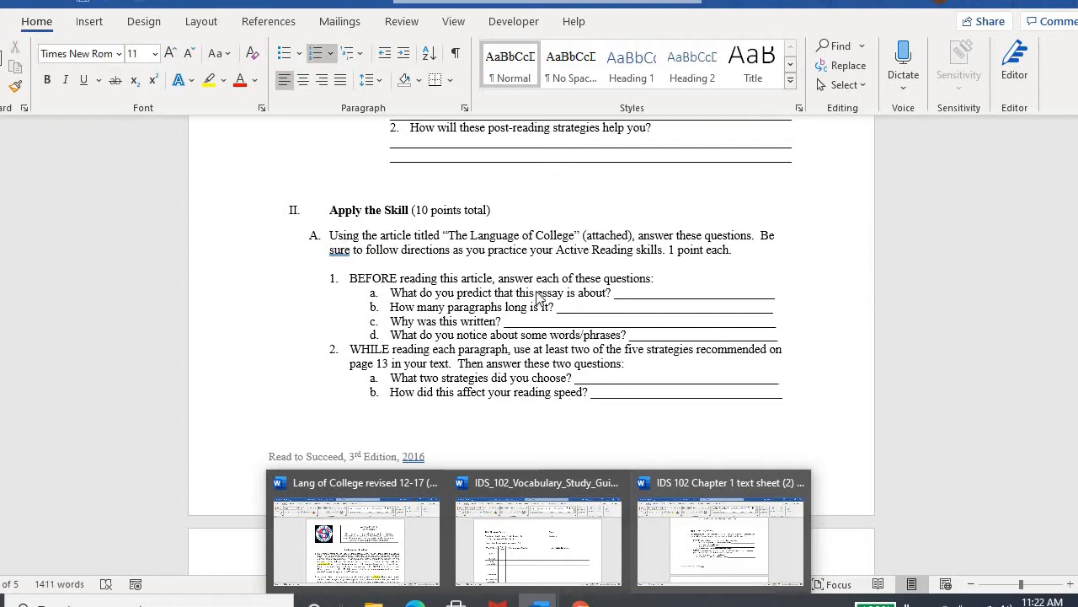
mouse_move(347, 283)
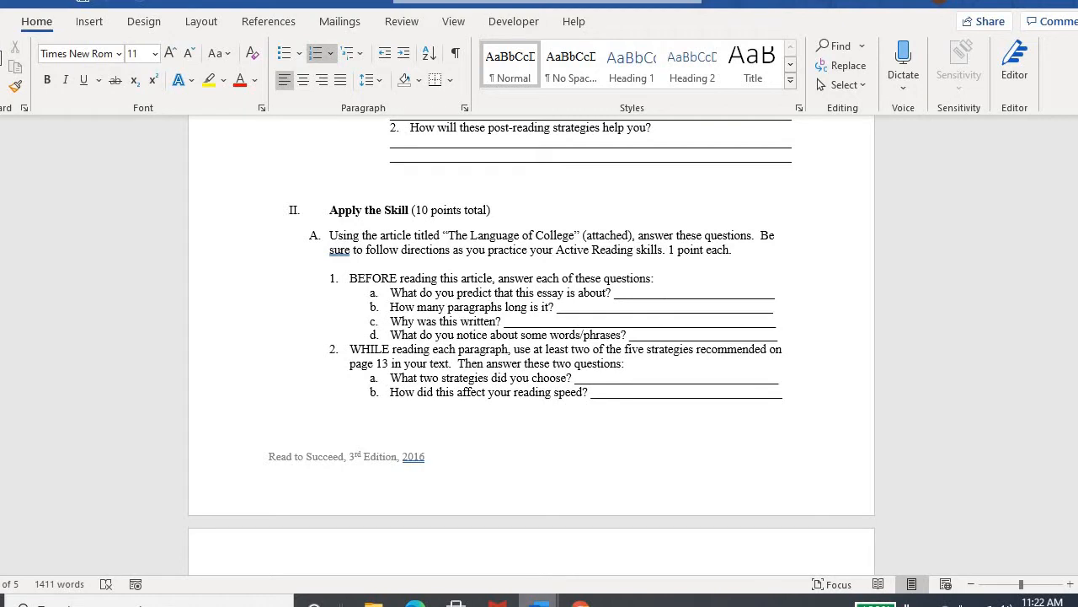
- Scroll through the Language of College article's paragraphs with highlighted vocabulary terms
scroll("down", 3)
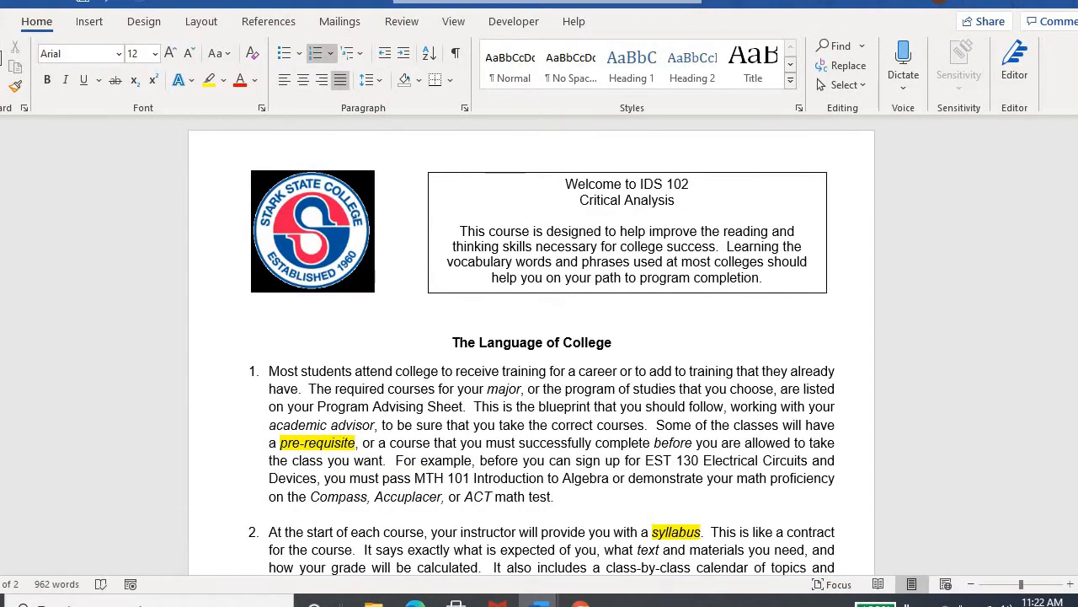
scroll("down", 3)
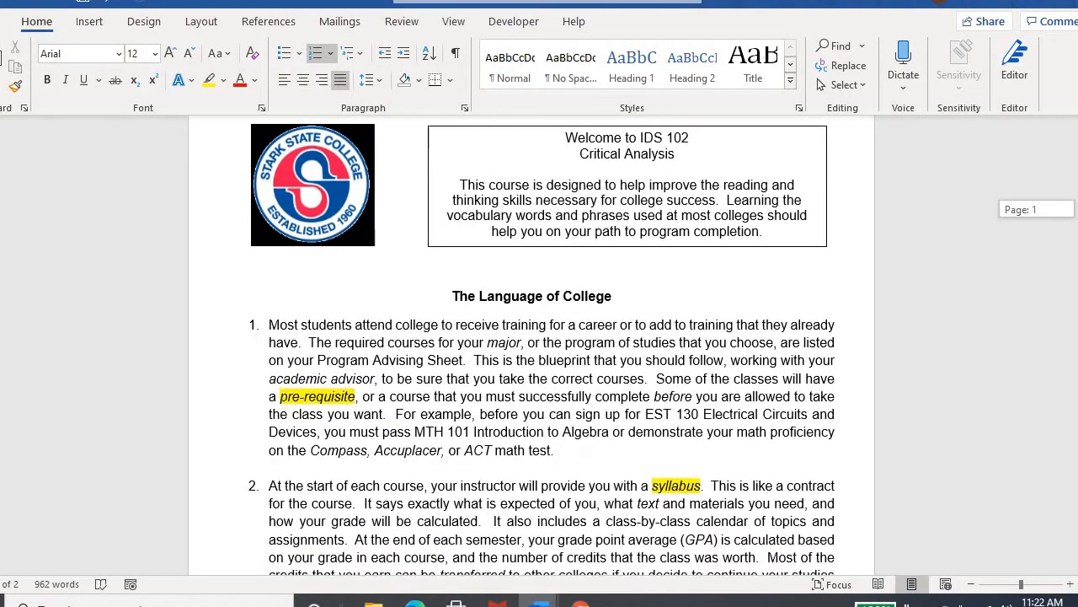
scroll("down", 3)
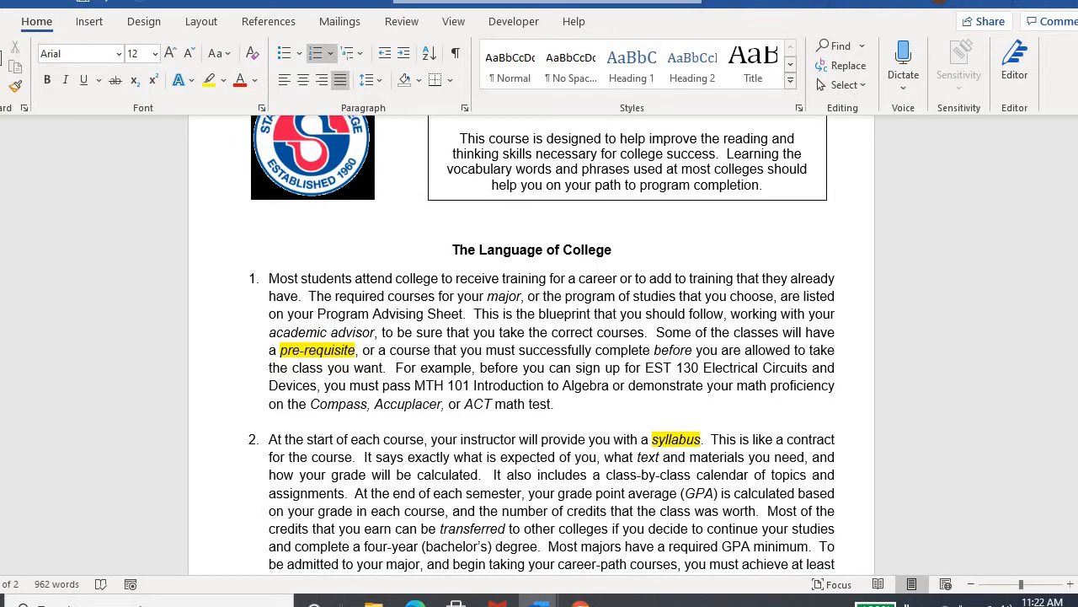
scroll("down", 3)
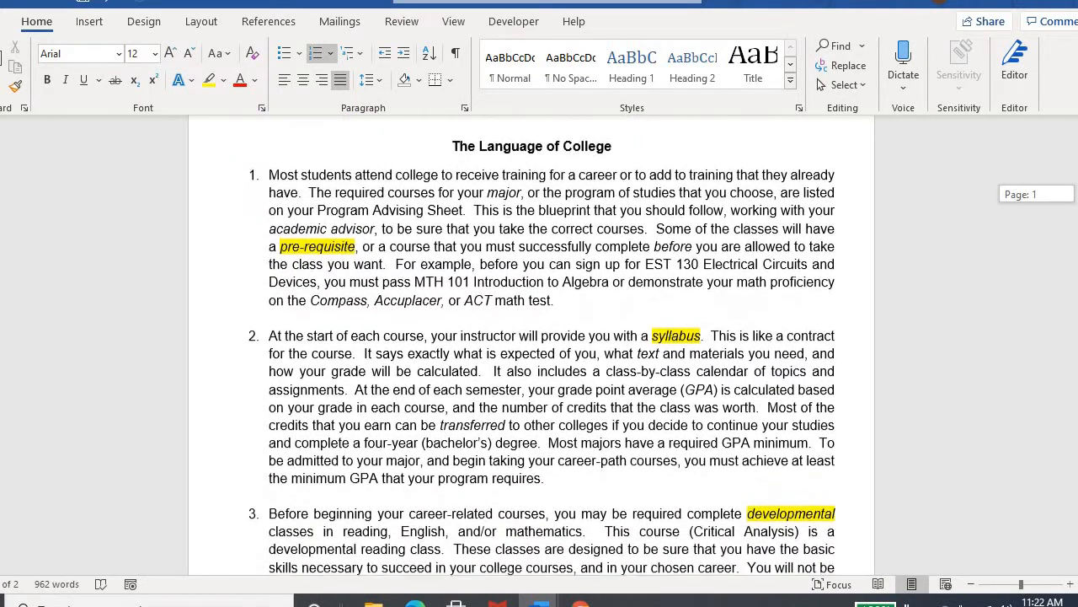
scroll("down", 3)
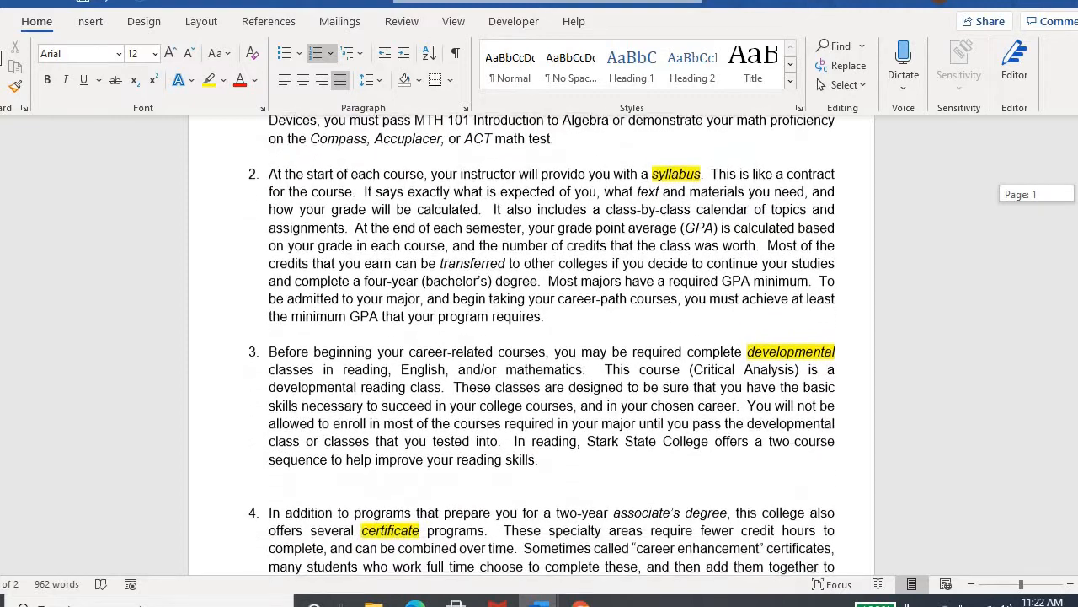
scroll("down", 3)
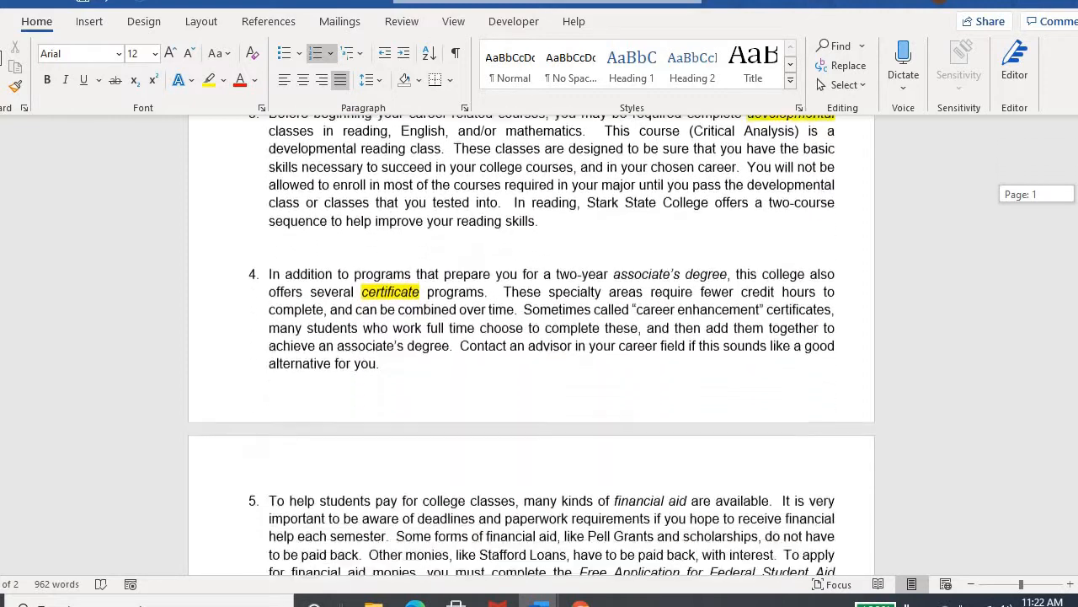
scroll("down", 3)
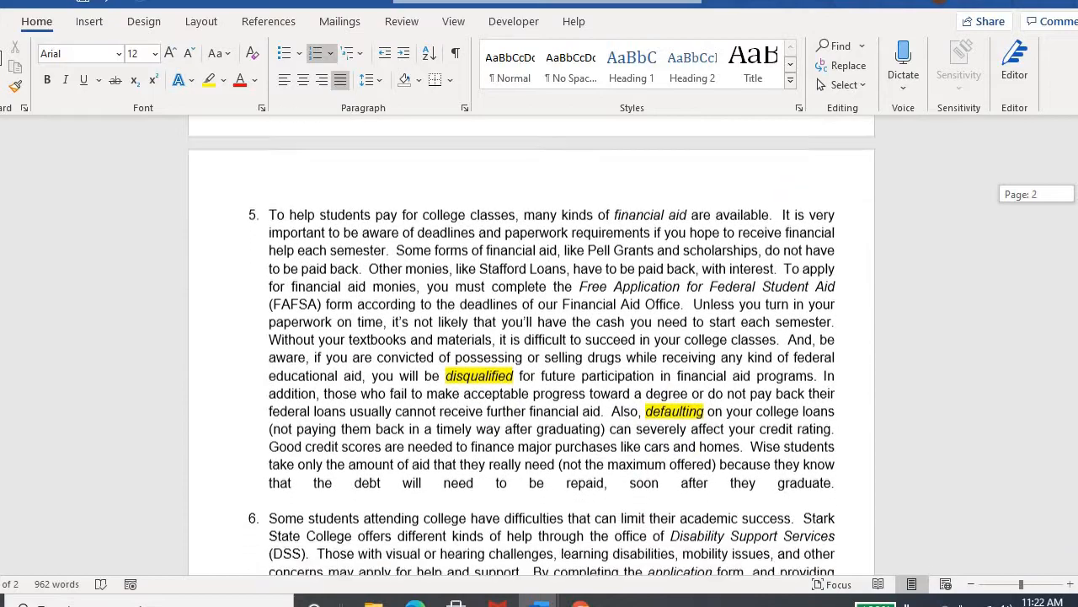
scroll("down", 3)
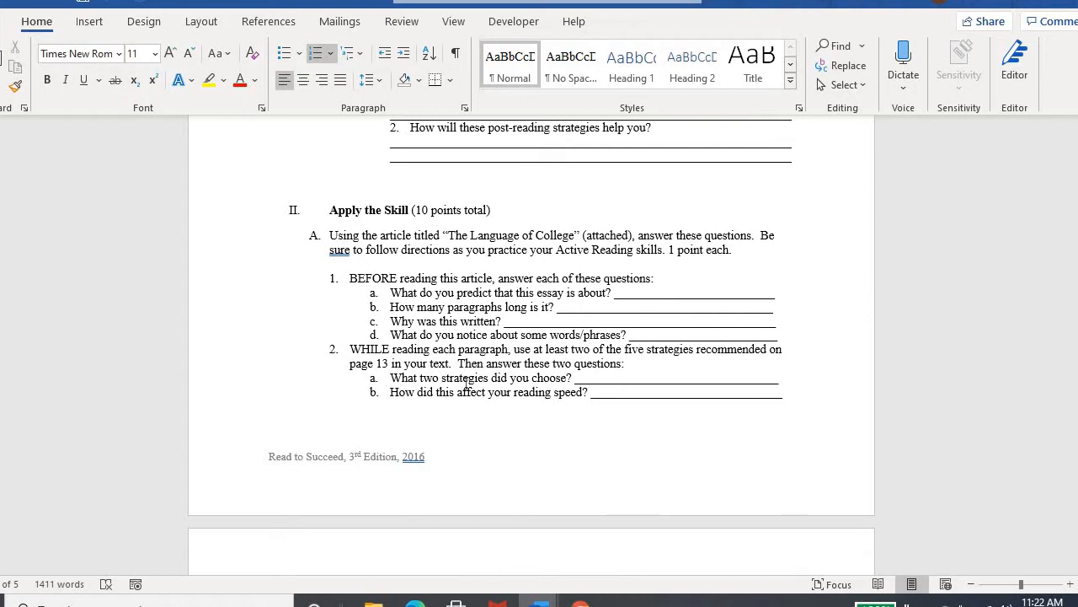
mouse_move(531, 475)
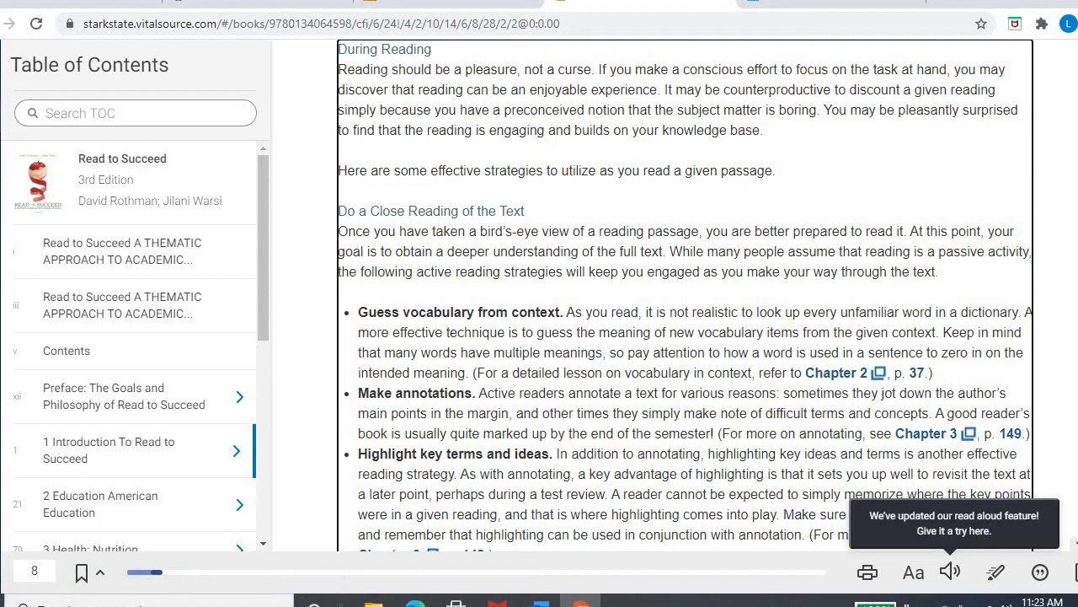
mouse_move(303, 492)
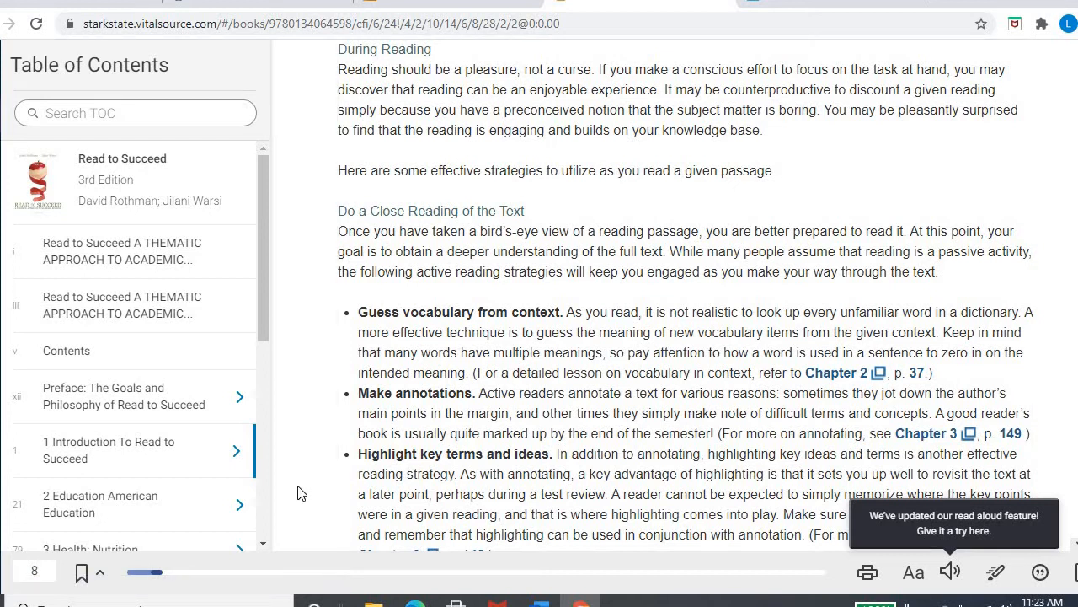
mouse_move(347, 499)
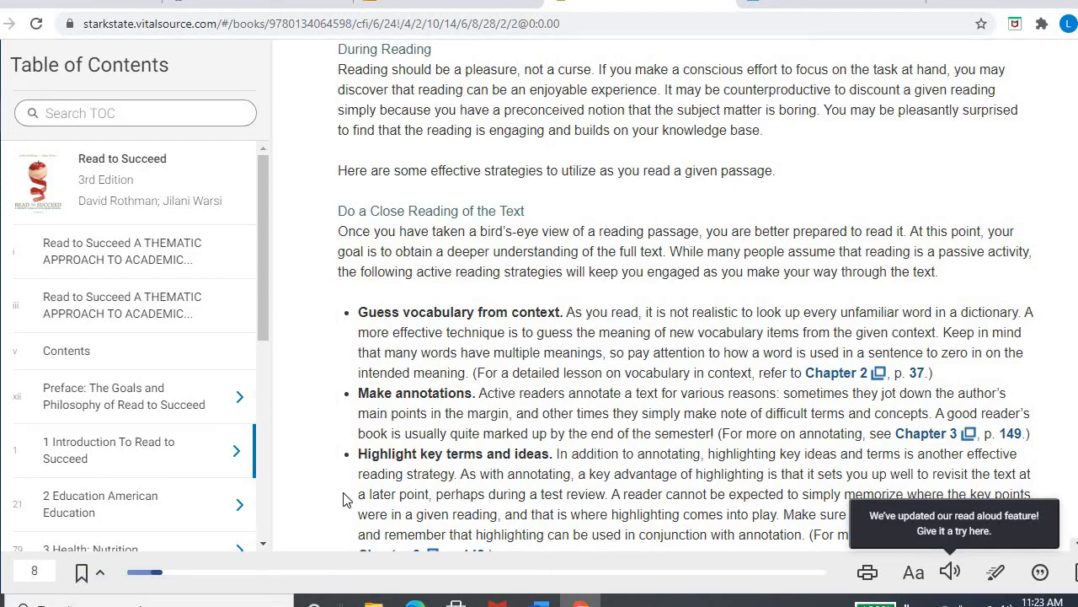
mouse_move(664, 411)
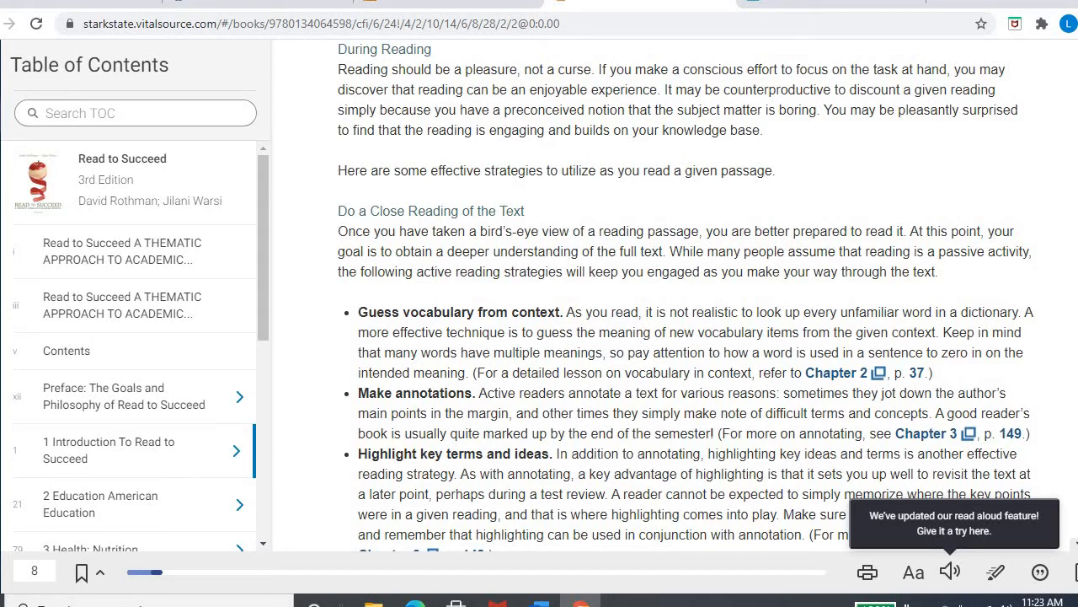
- Scroll through the 'Do a Close Reading of the Text' strategies in the Bookshelf e-book
scroll("down", 3)
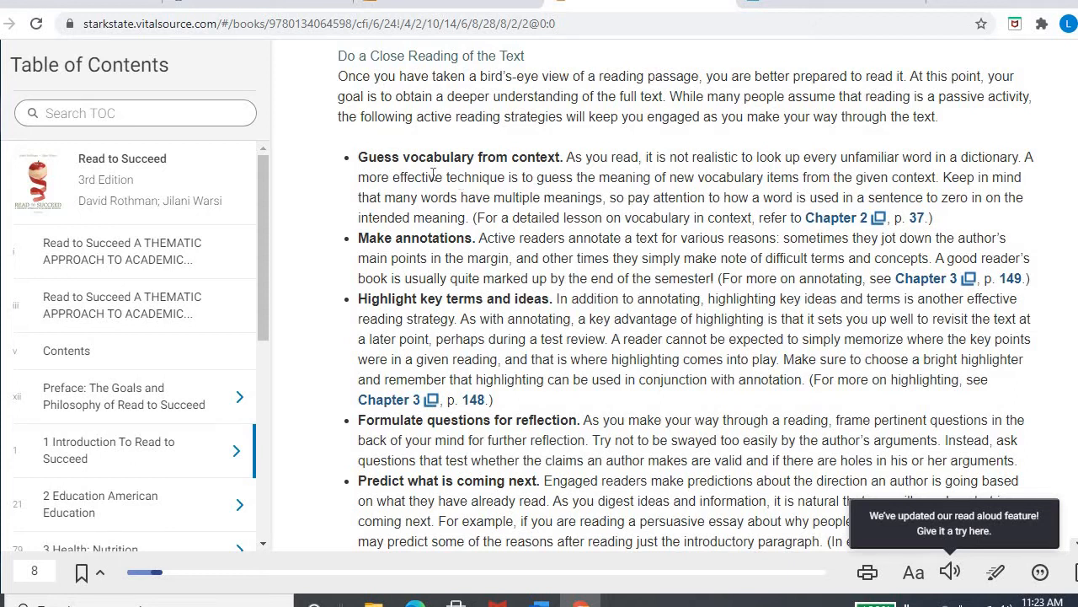
mouse_move(547, 195)
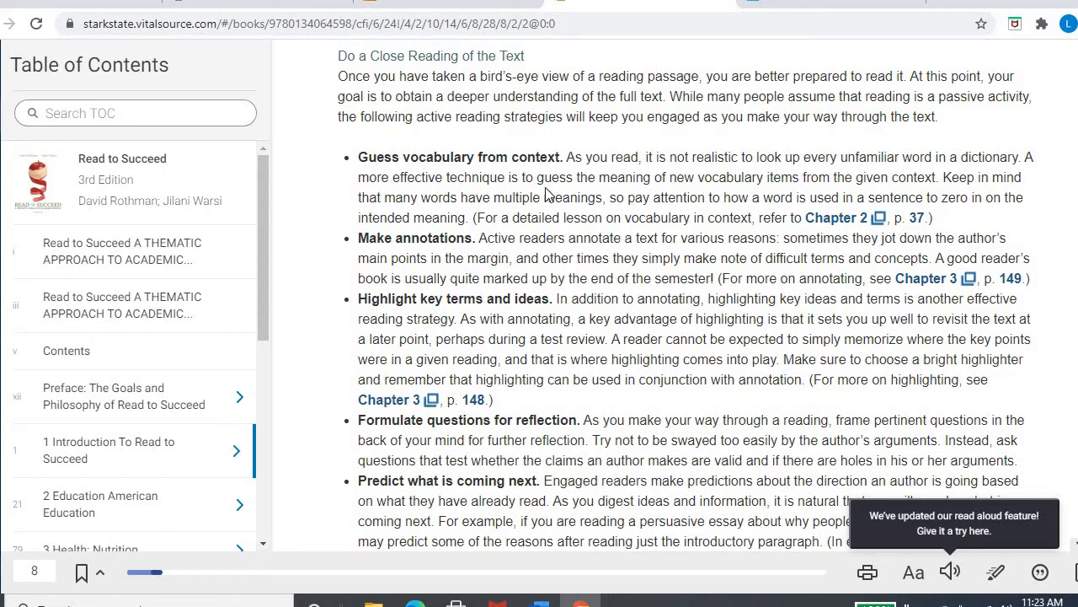
mouse_move(310, 121)
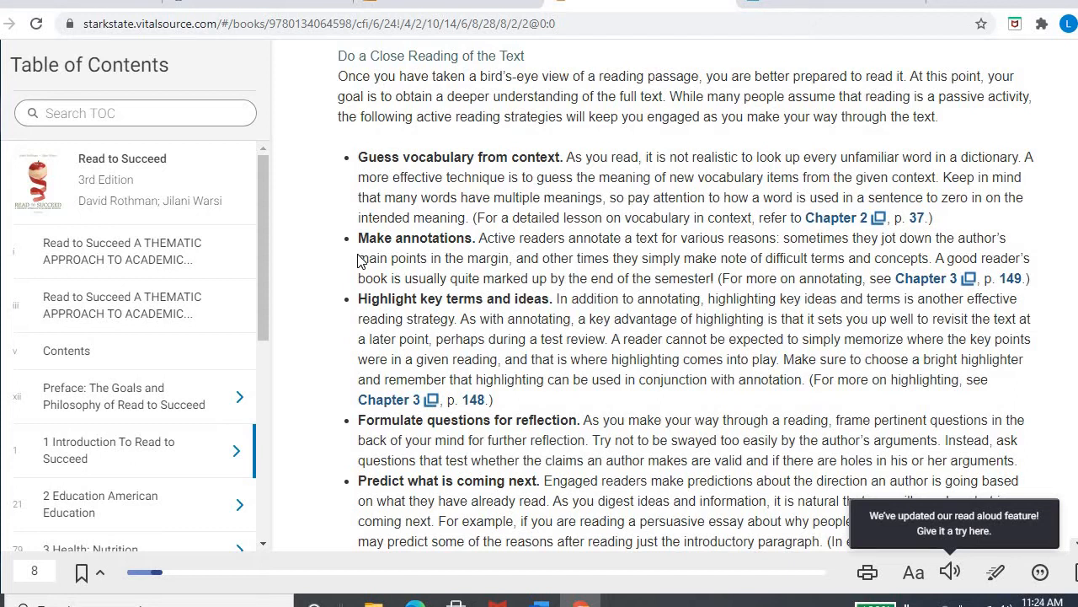
mouse_move(357, 259)
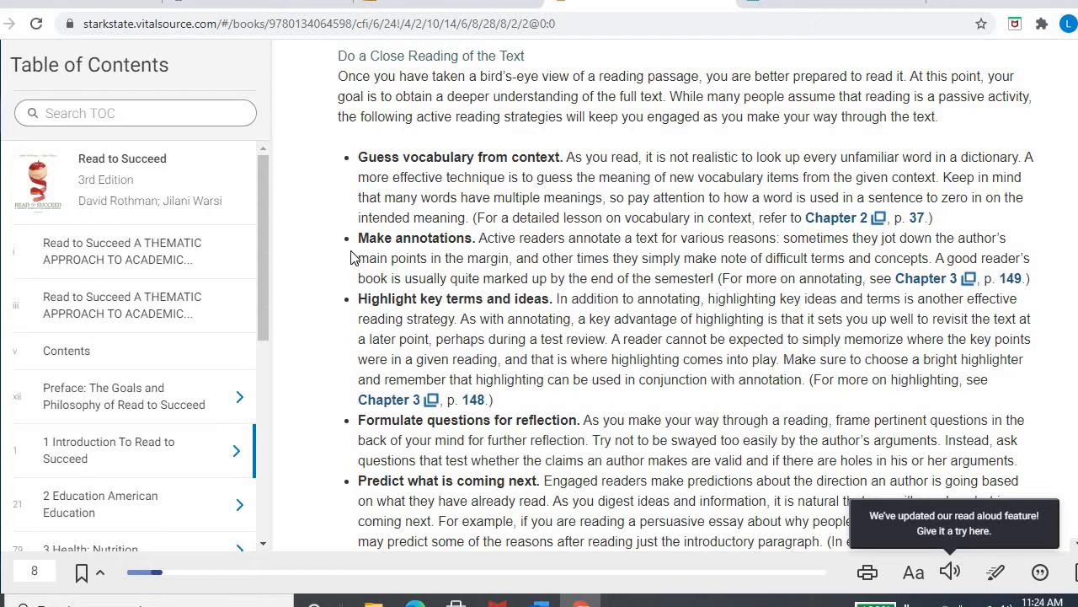
mouse_move(343, 307)
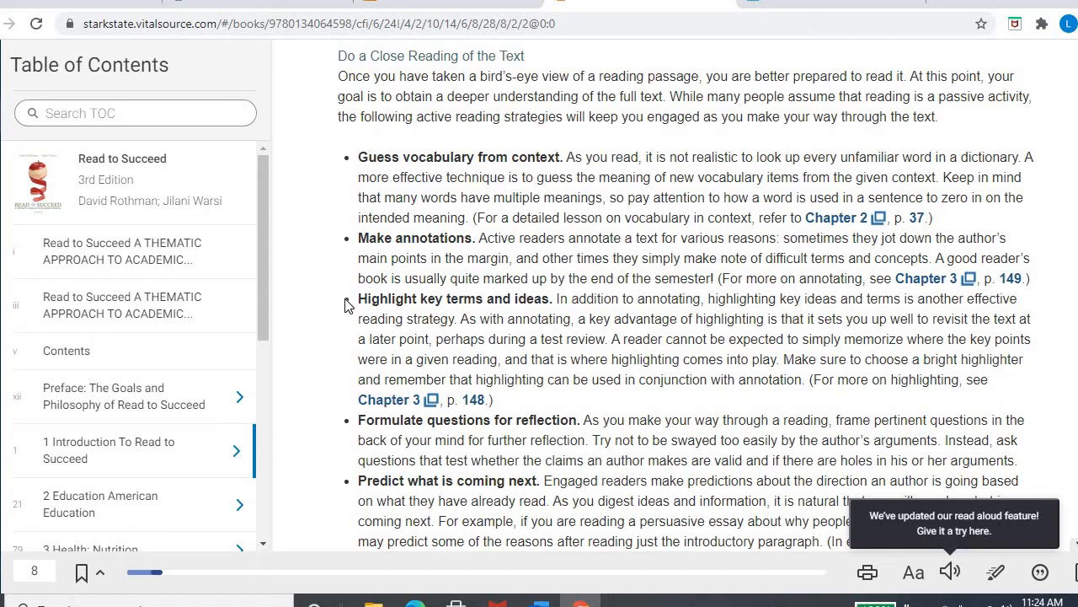
mouse_move(344, 417)
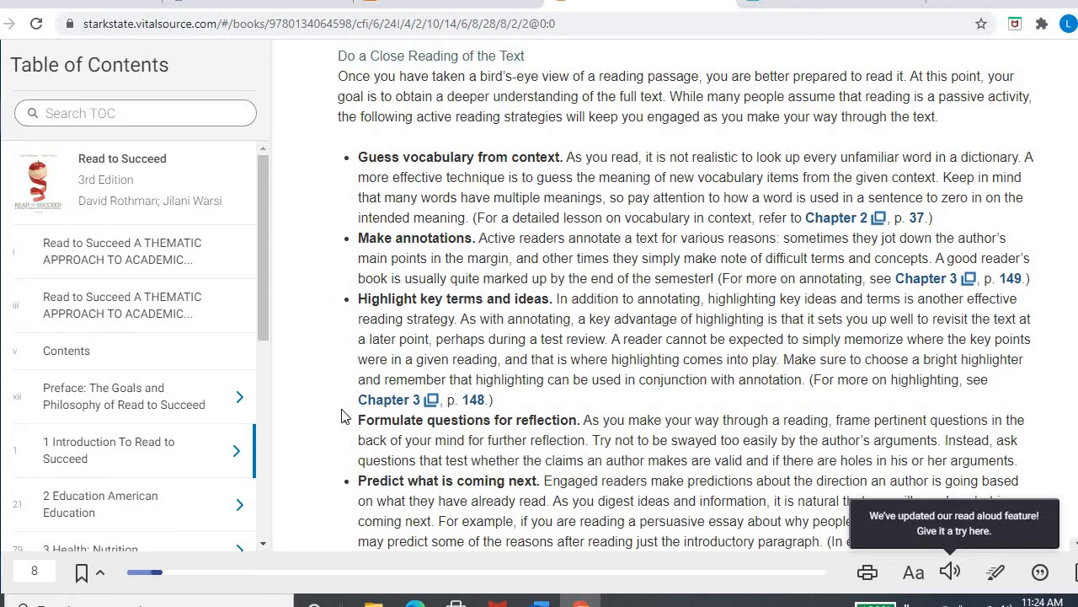
mouse_move(337, 430)
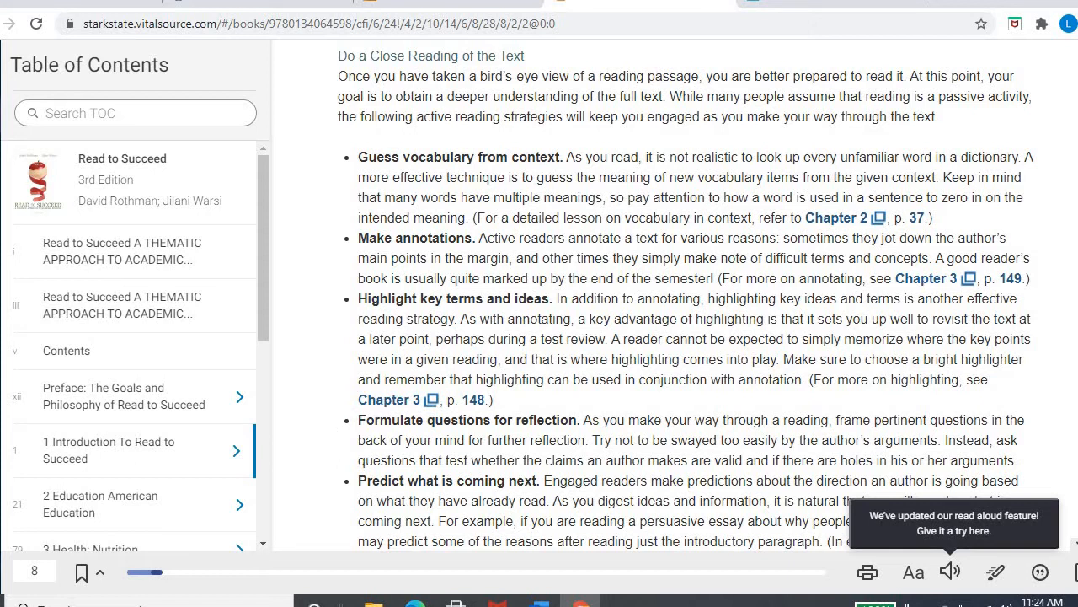
scroll("down", 3)
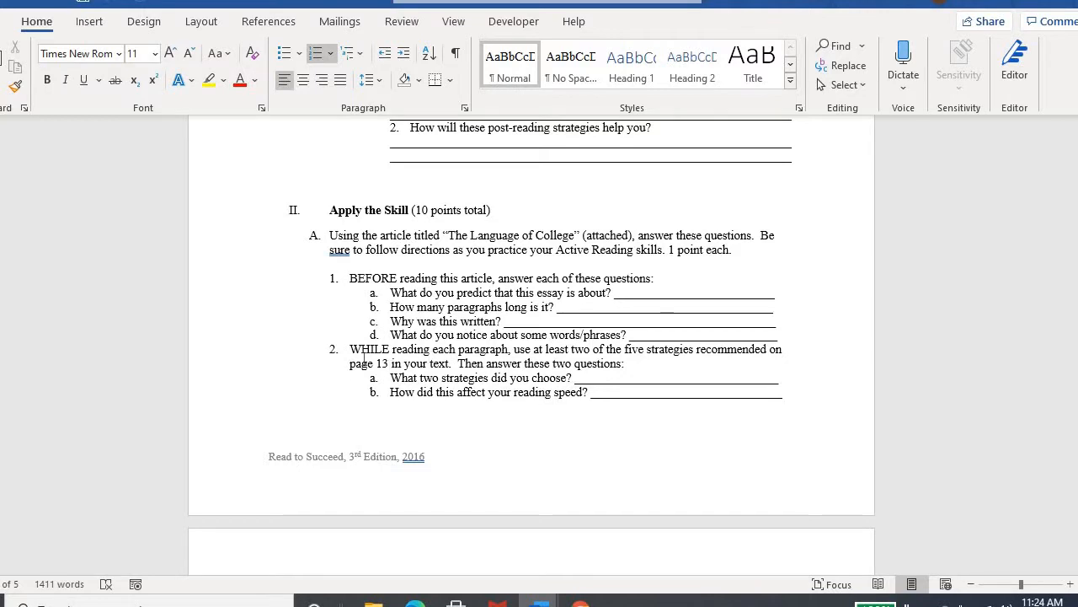
left_click(664, 293)
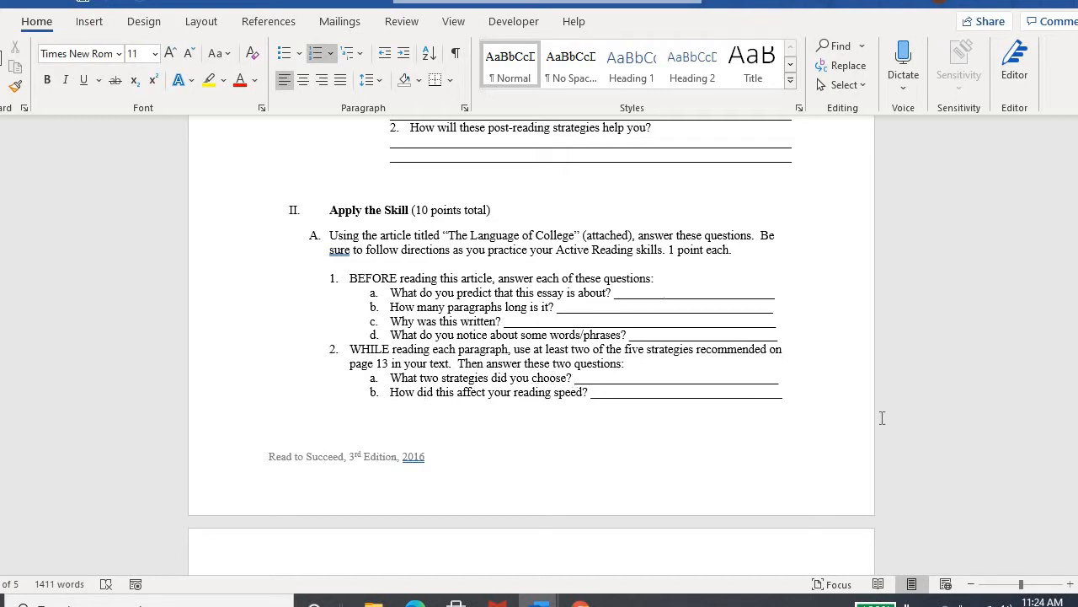
scroll("down", 3)
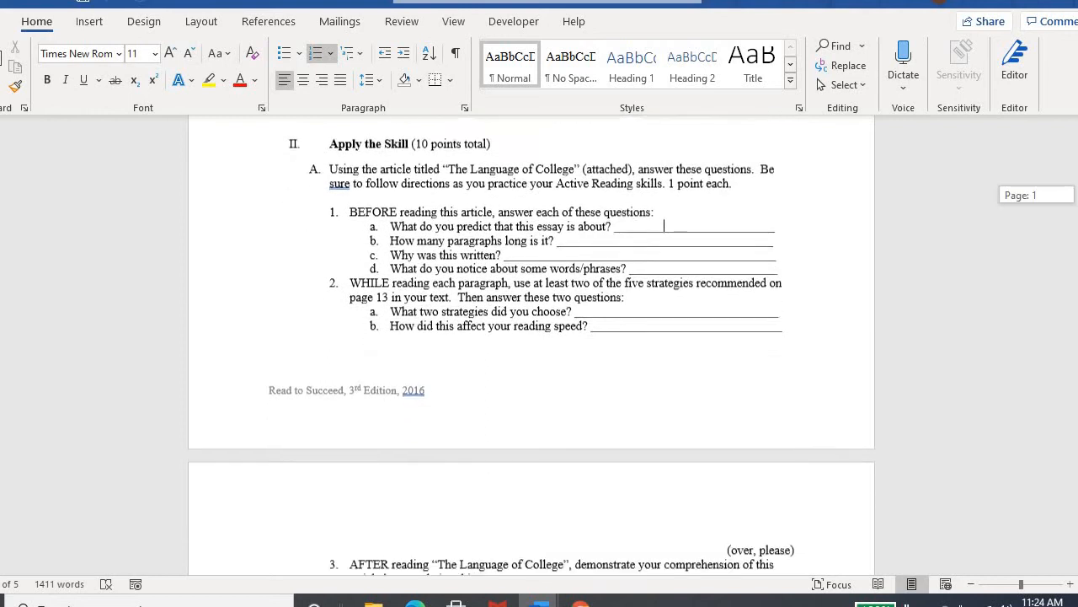
scroll("down", 3)
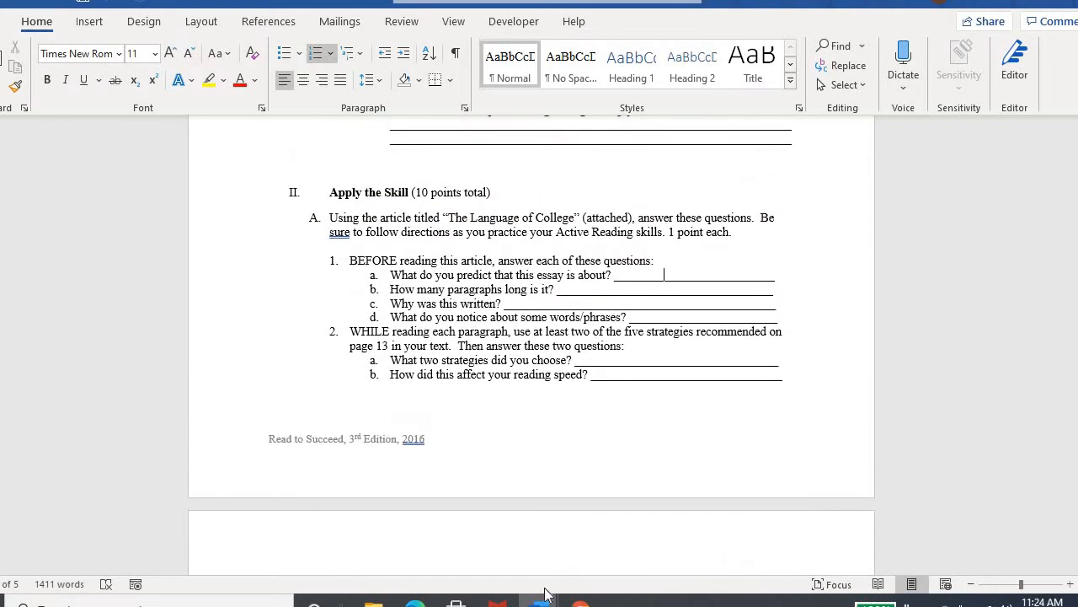
scroll("down", 3)
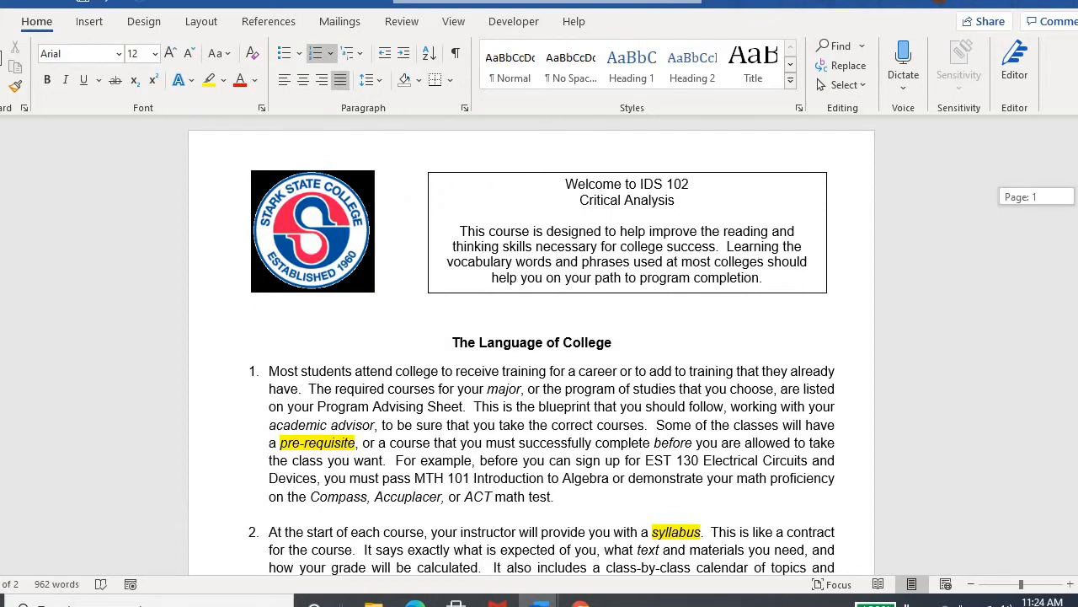
- Scroll through paragraphs 1–7 of The Language of College article
scroll("down", 3)
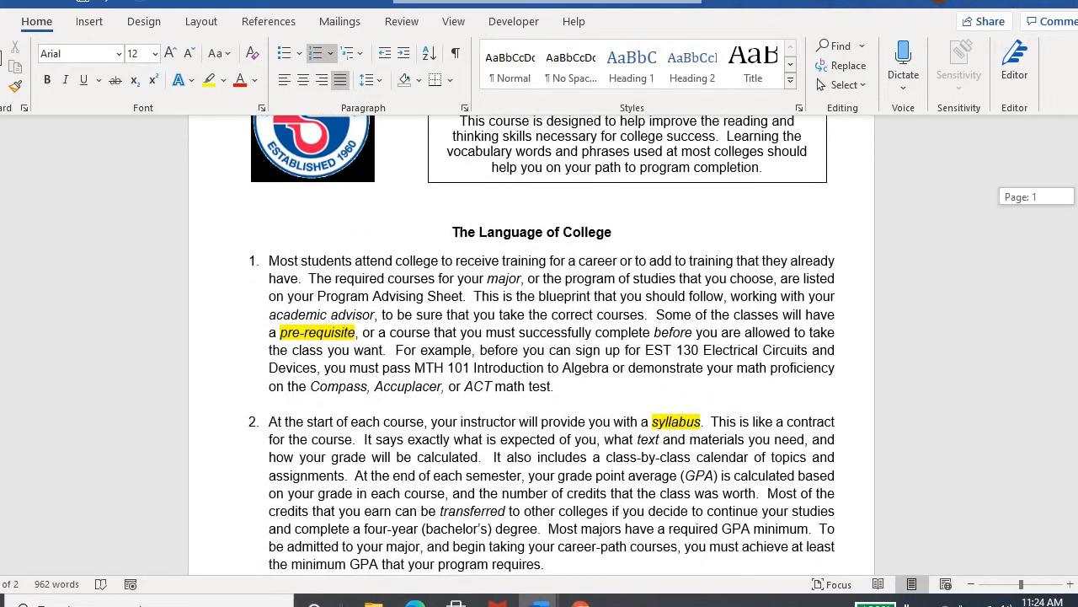
scroll("down", 3)
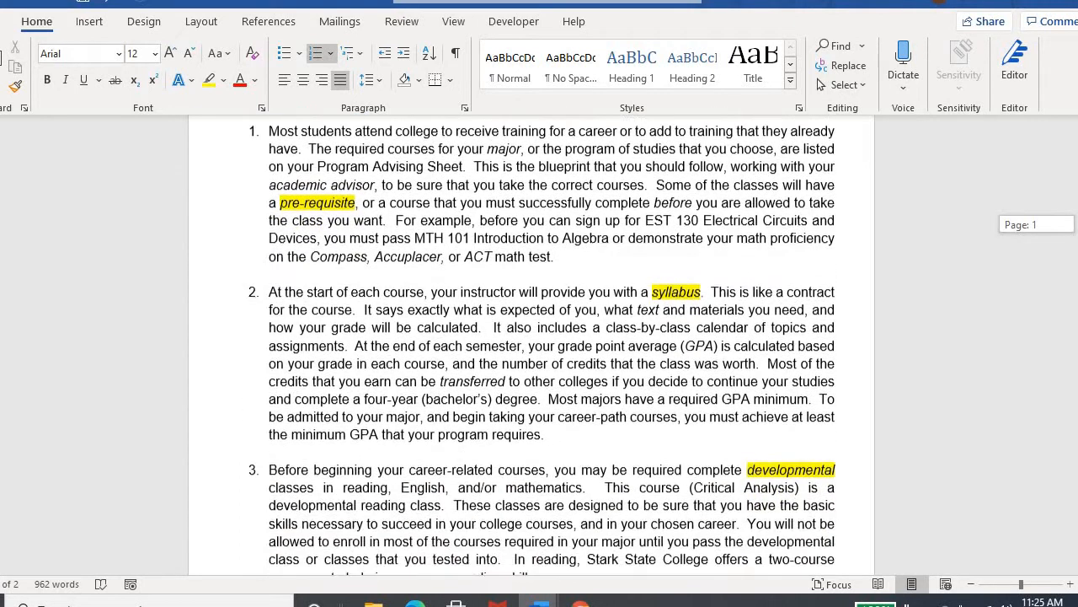
scroll("down", 3)
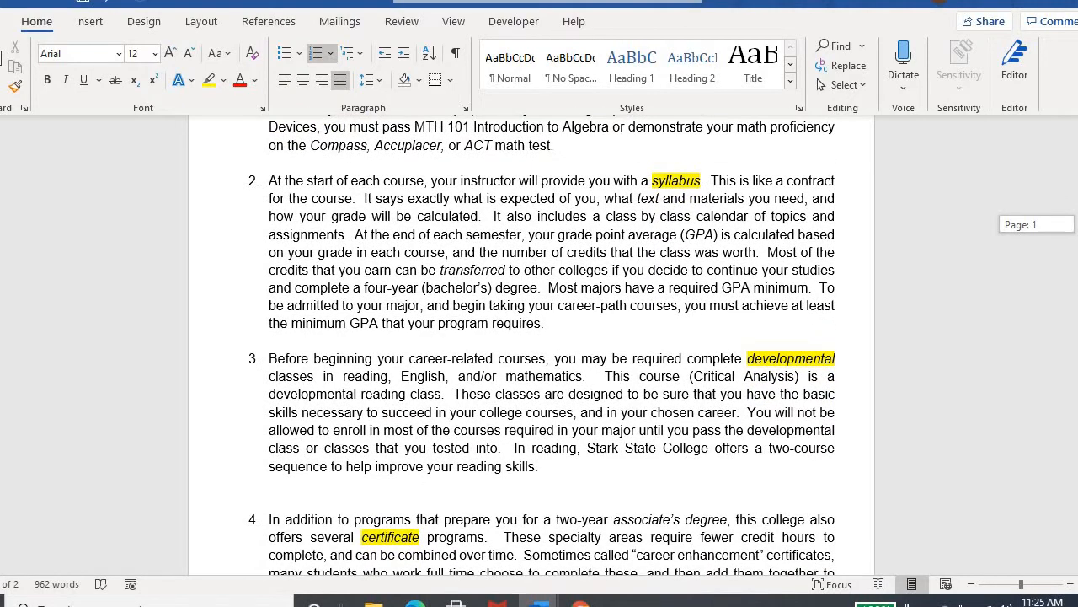
scroll("down", 3)
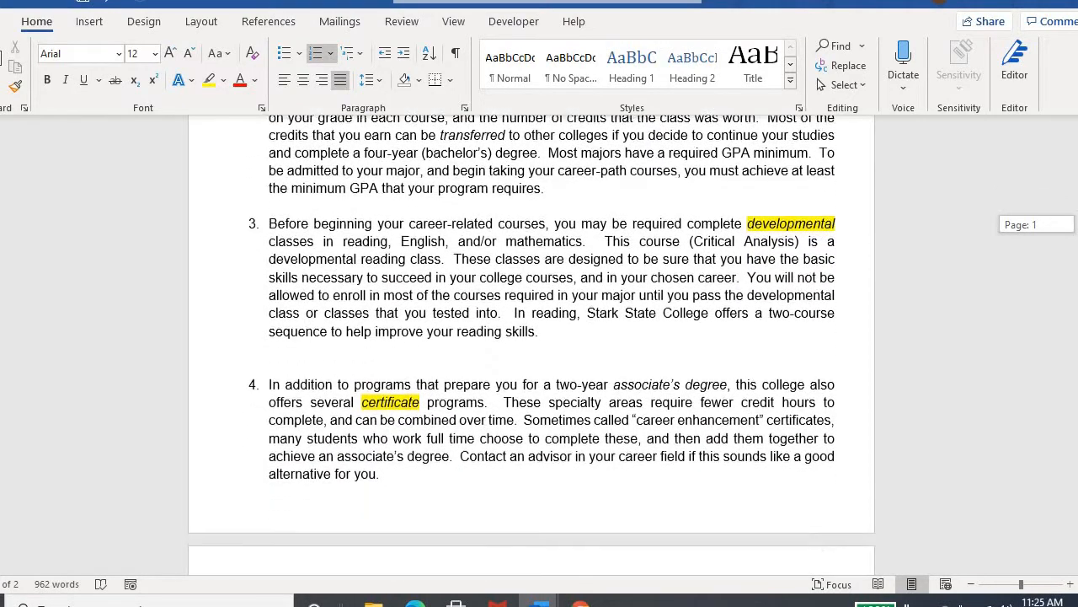
scroll("down", 3)
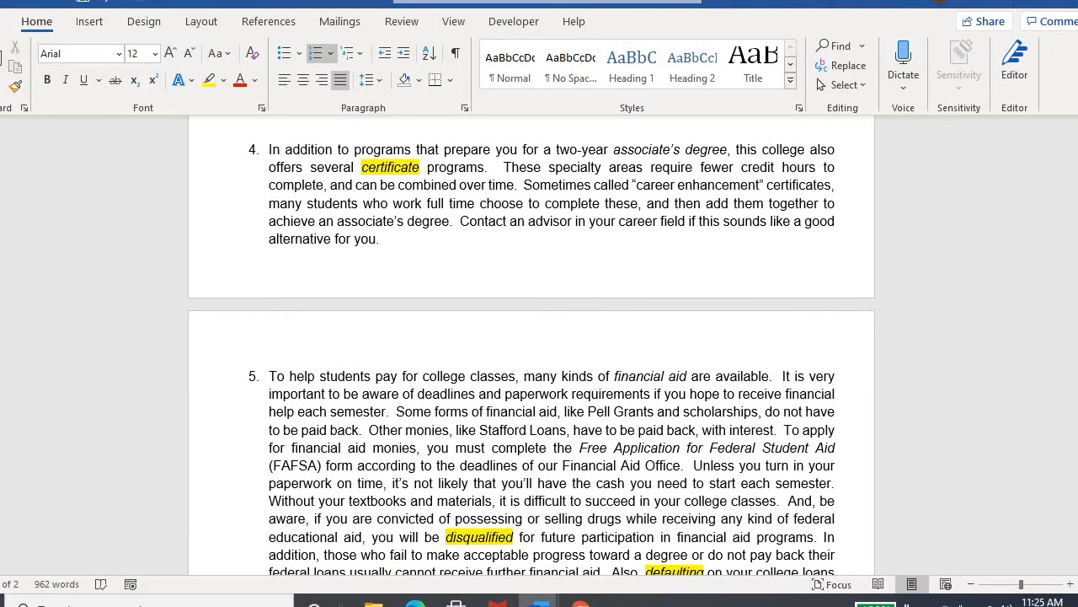
scroll("down", 3)
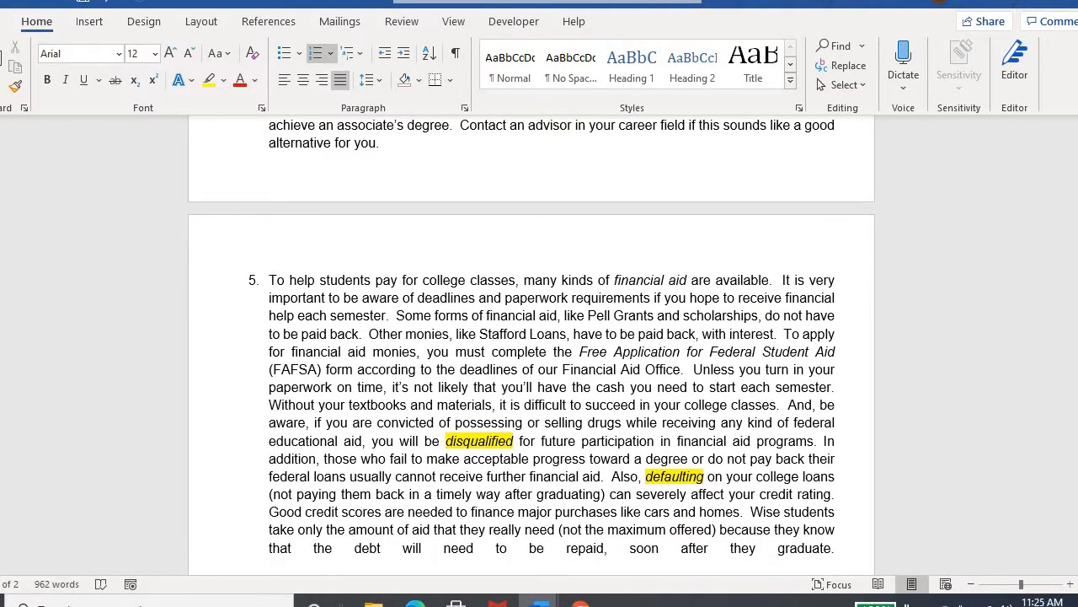
scroll("down", 3)
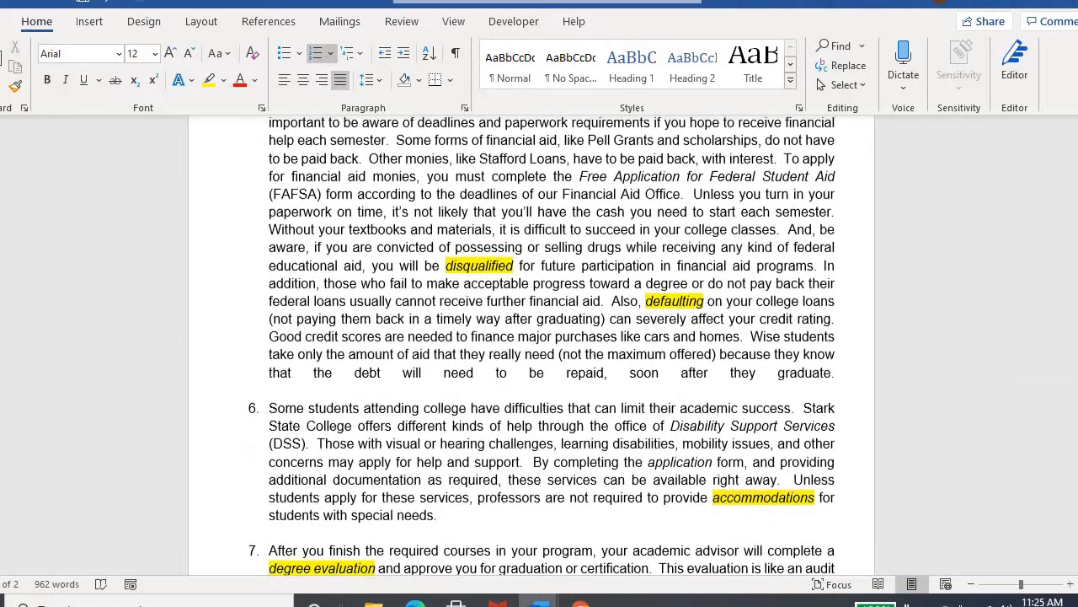
scroll("down", 3)
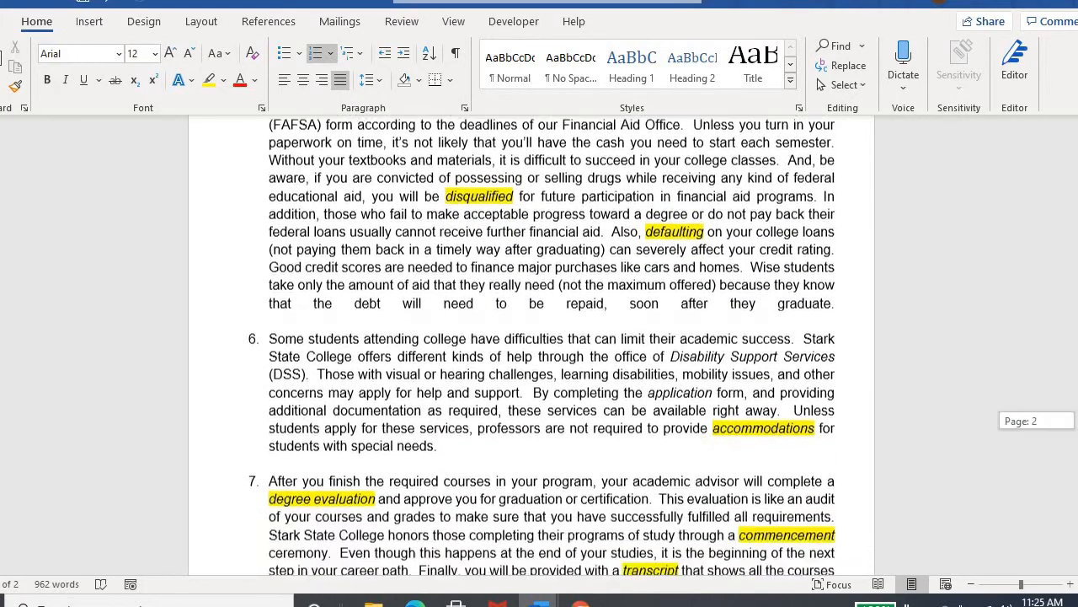
scroll("down", 3)
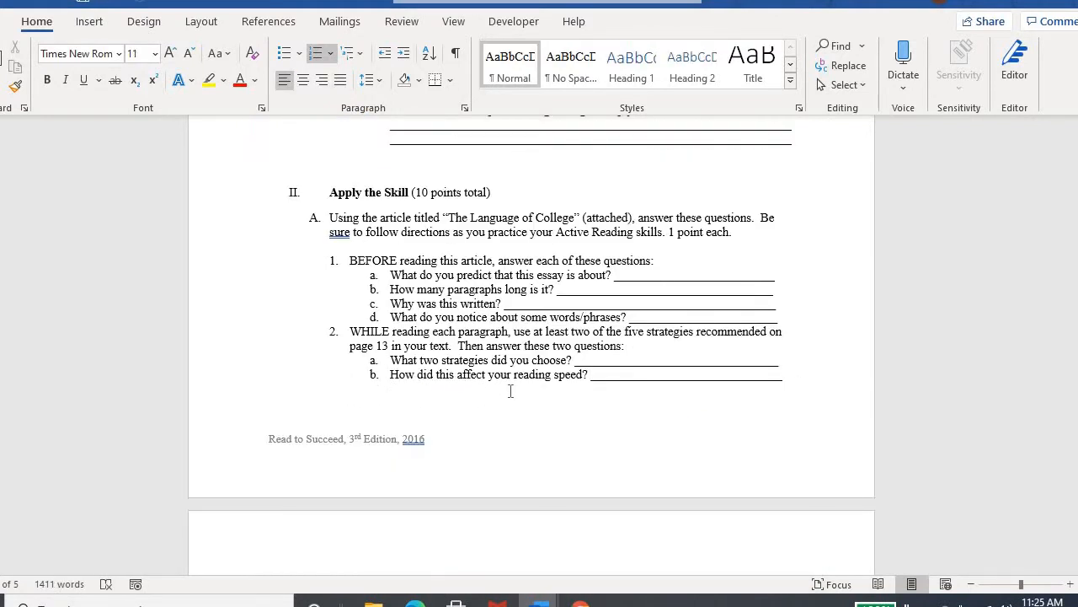
- Scroll the worksheet to after-reading questions 3 and 4 and the Points / 20 total
left_click(663, 275)
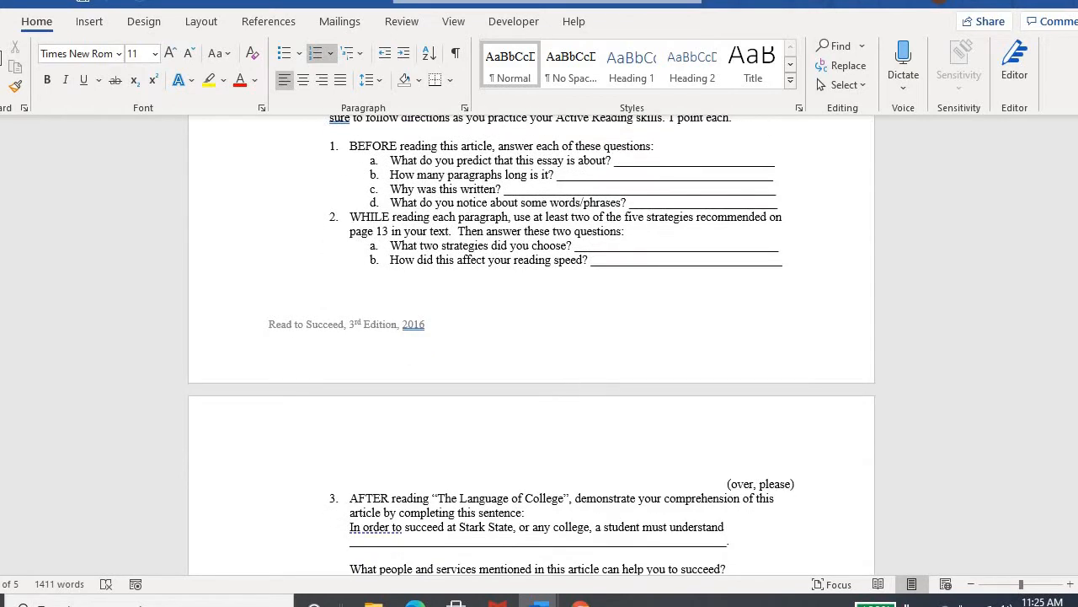
scroll("down", 3)
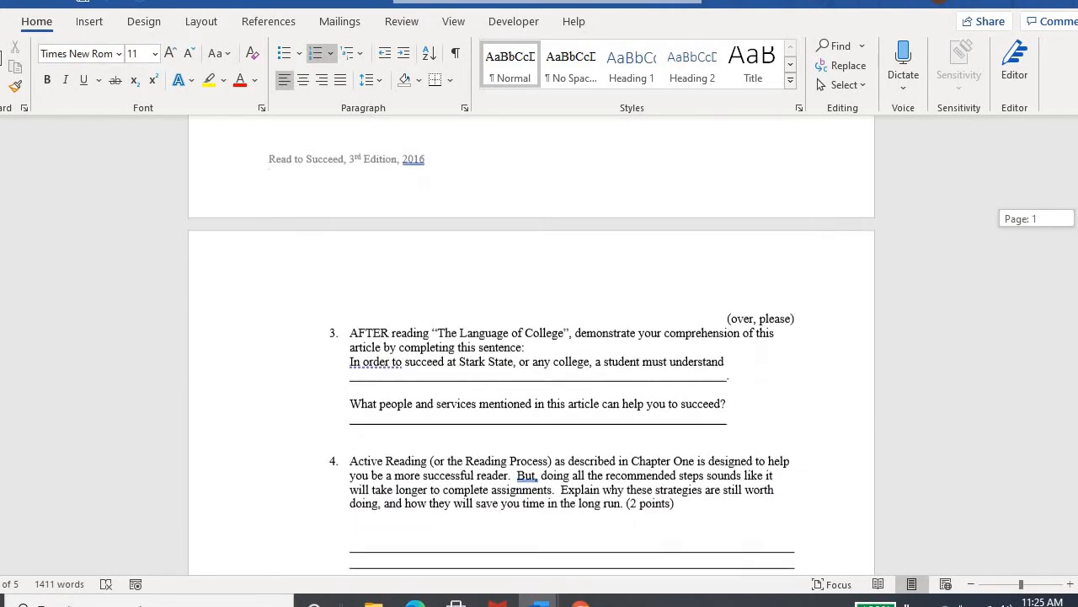
scroll("down", 3)
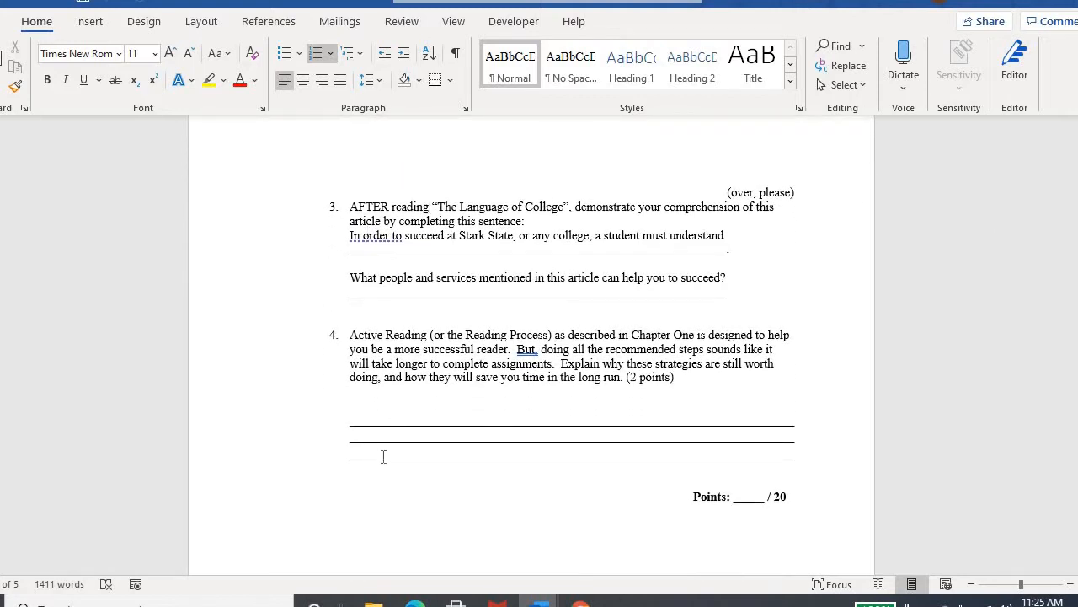
mouse_move(226, 258)
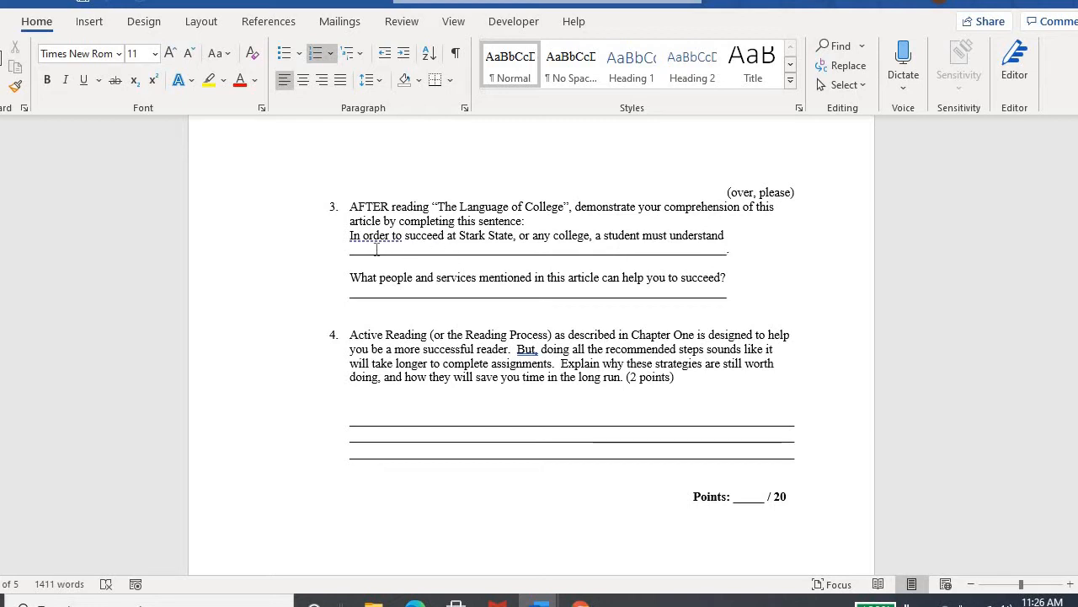
mouse_move(451, 254)
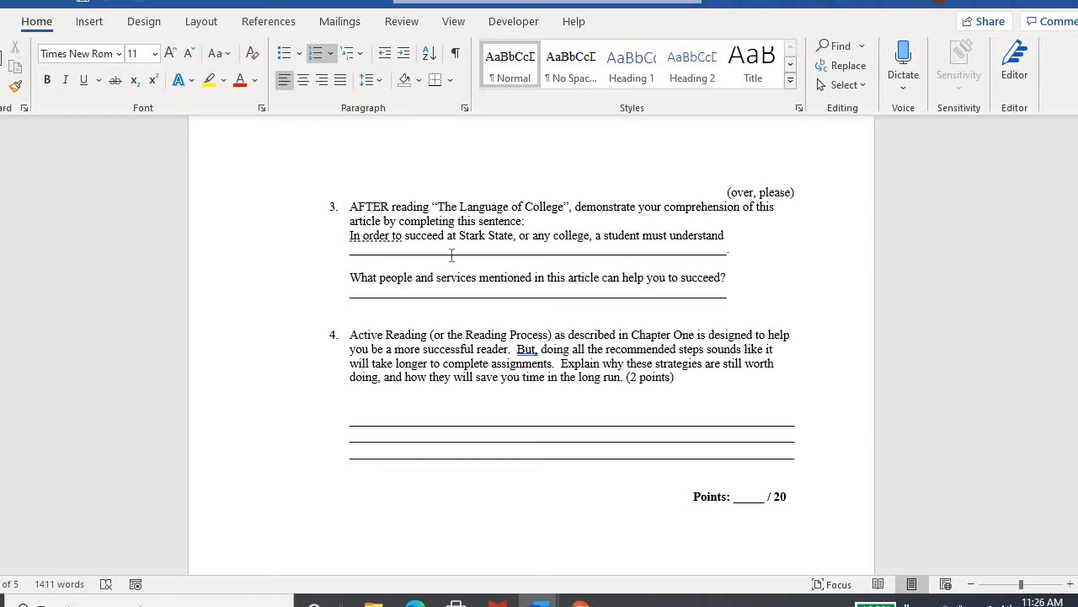
mouse_move(428, 256)
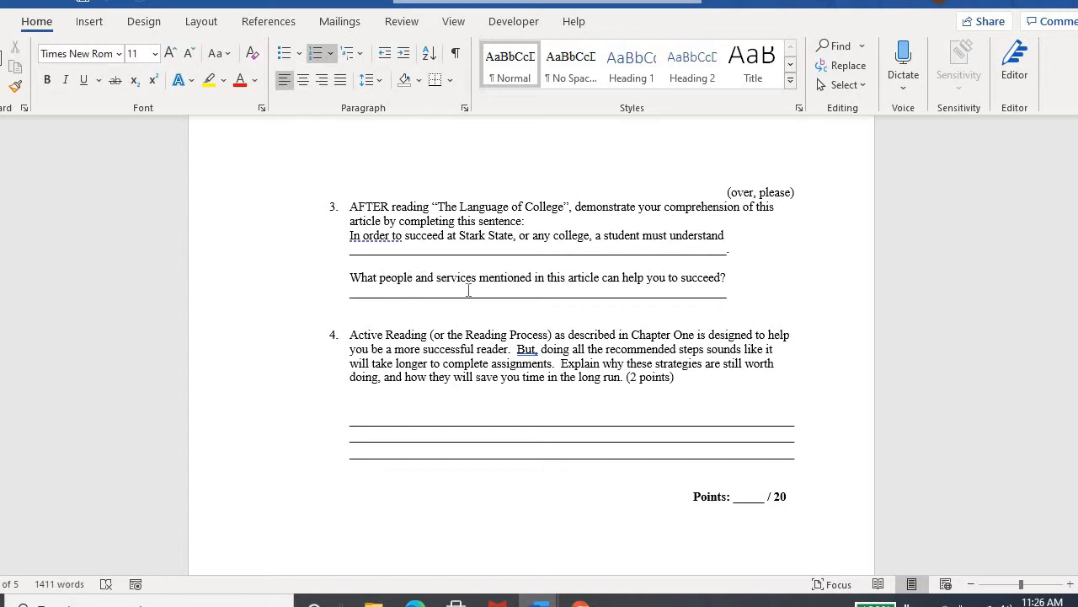
mouse_move(534, 293)
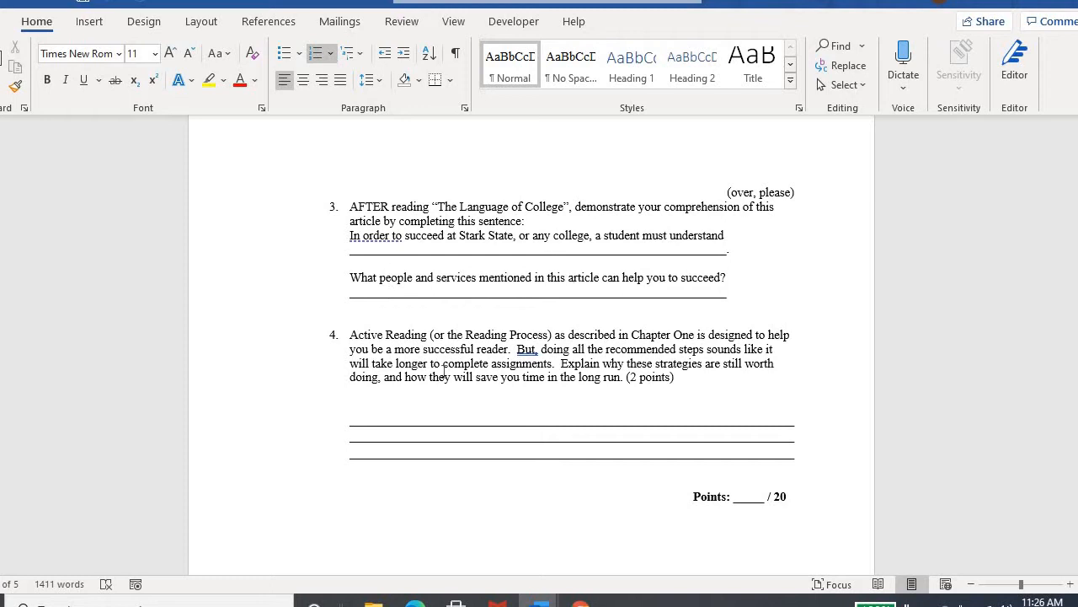
mouse_move(338, 365)
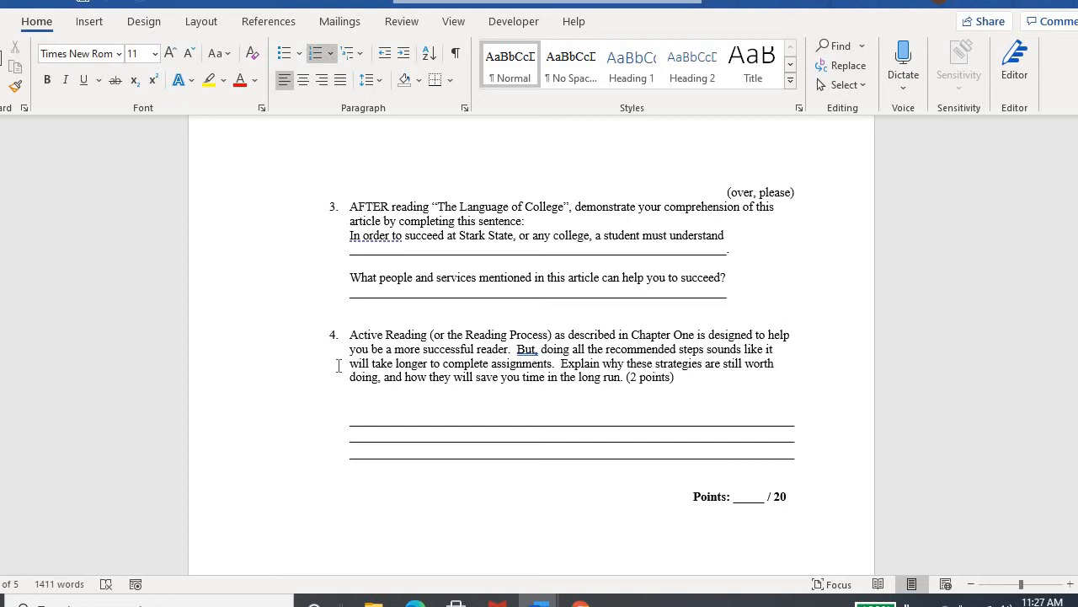
mouse_move(829, 406)
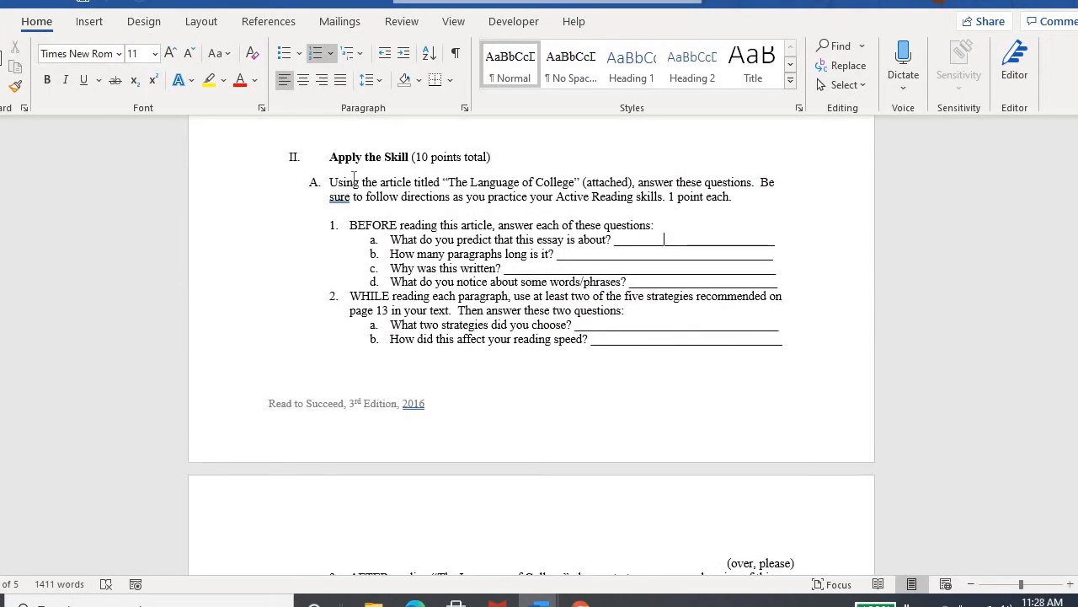
mouse_move(354, 177)
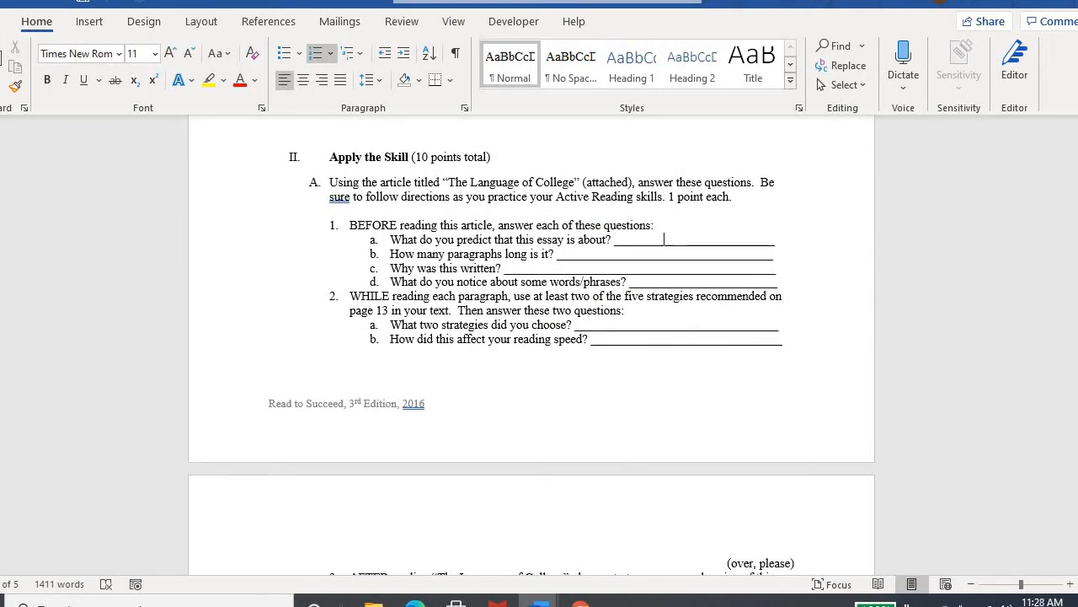
- Scroll through the worksheet's Apply the Skill questions before switching to the article
scroll("down", 3)
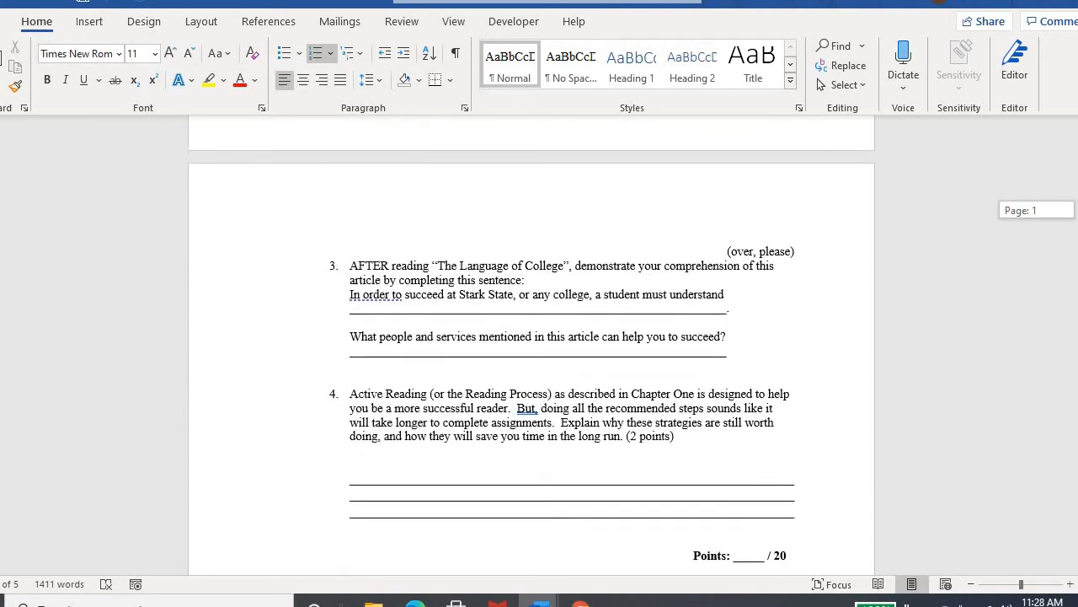
scroll("down", 3)
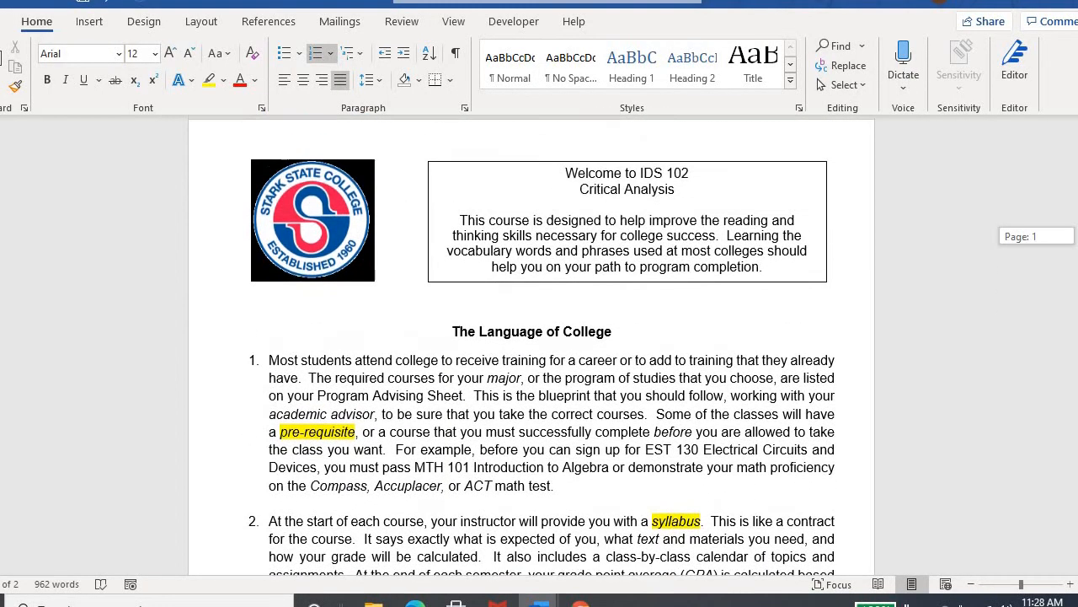
- Scroll to the Reading Text Ch. 1 Words, cont. vocabulary table
scroll("down", 3)
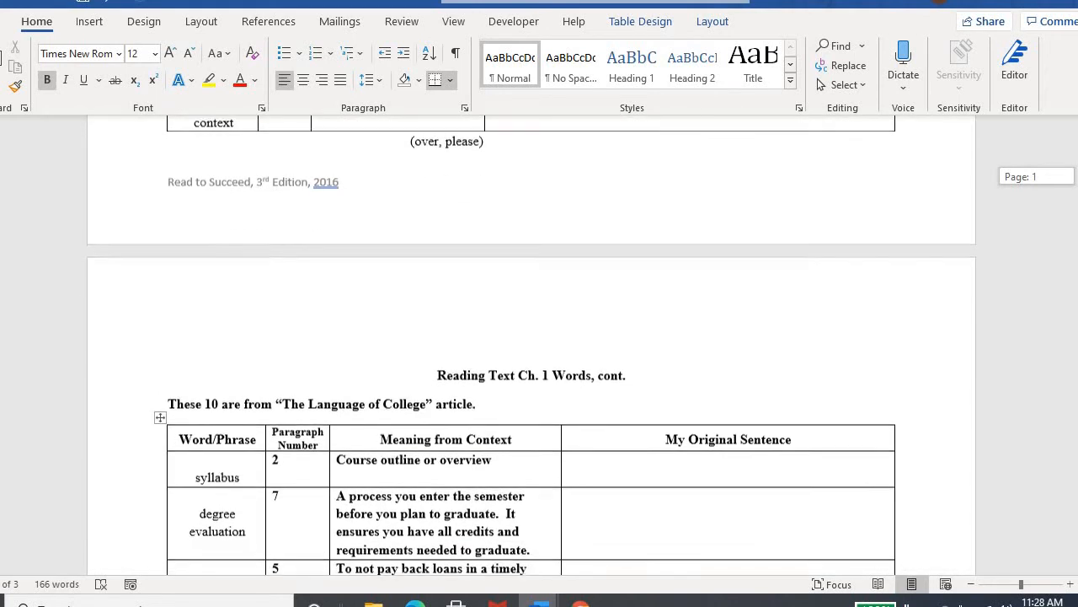
scroll("down", 3)
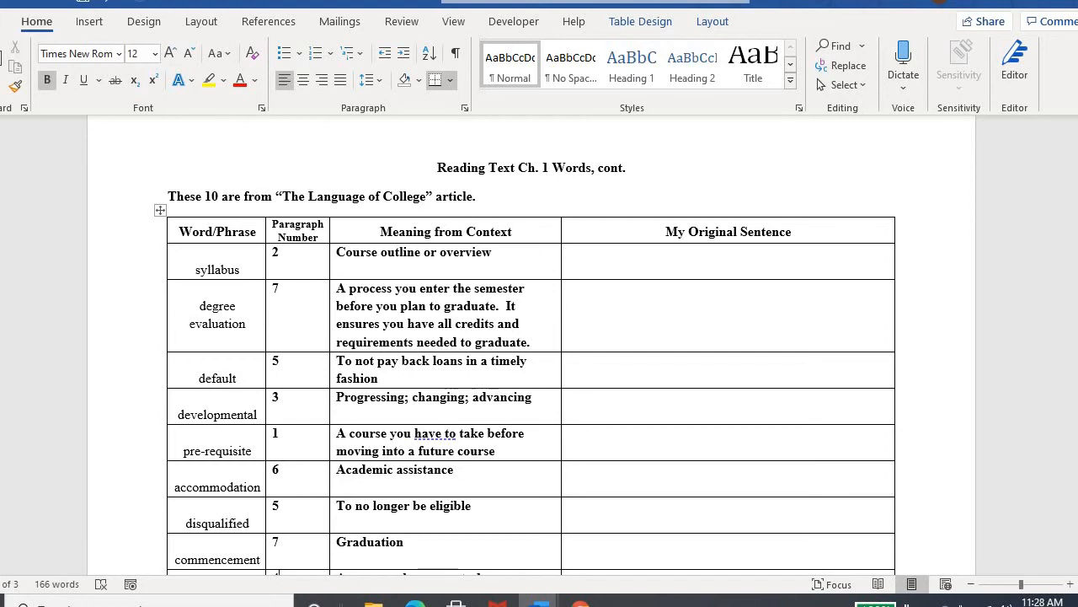
scroll("down", 3)
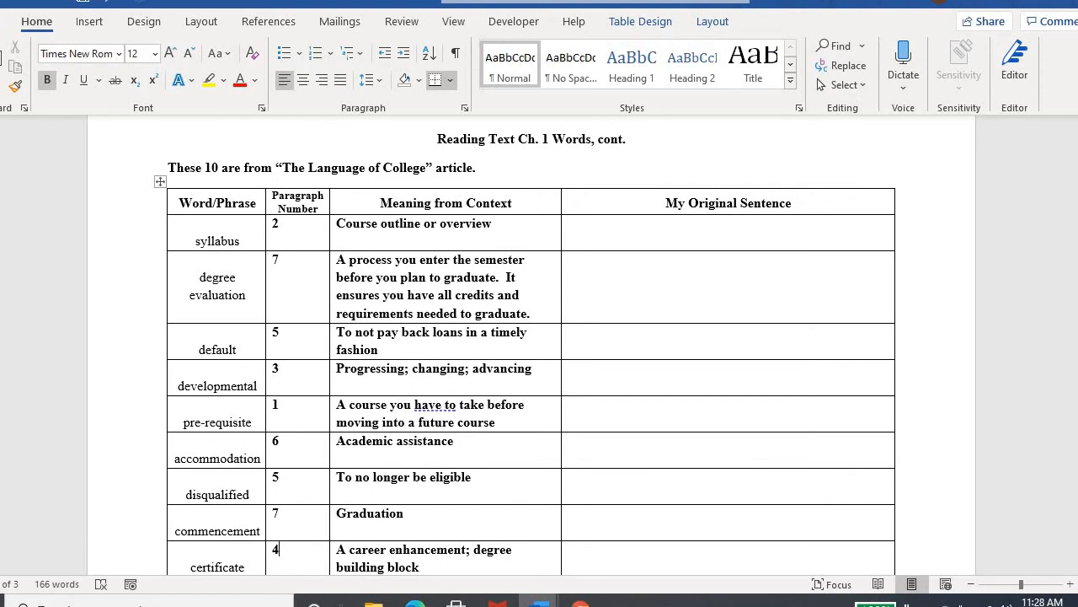
scroll("down", 3)
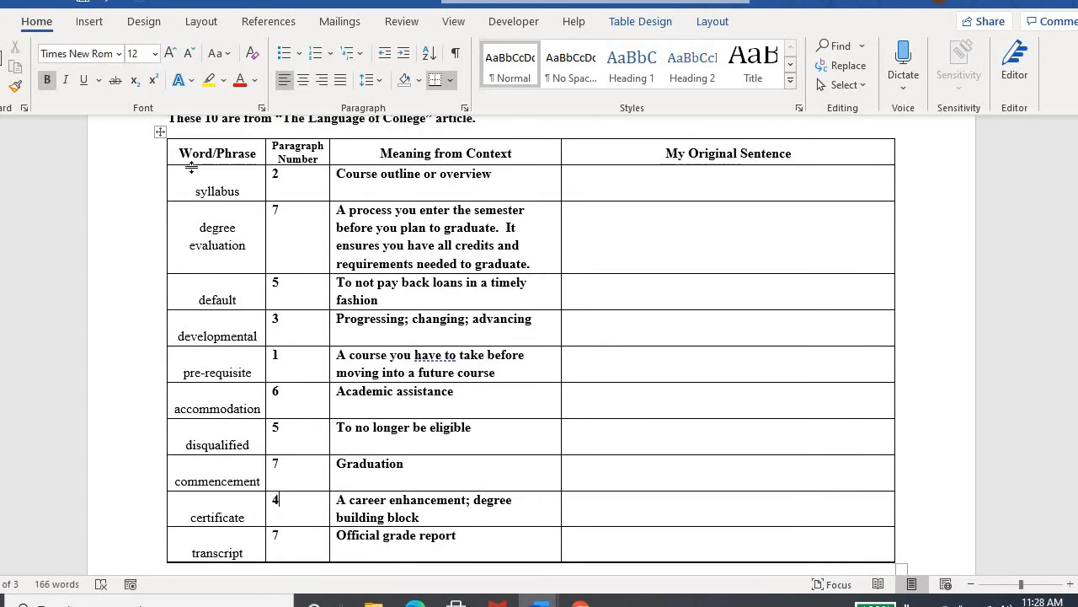
mouse_move(59, 256)
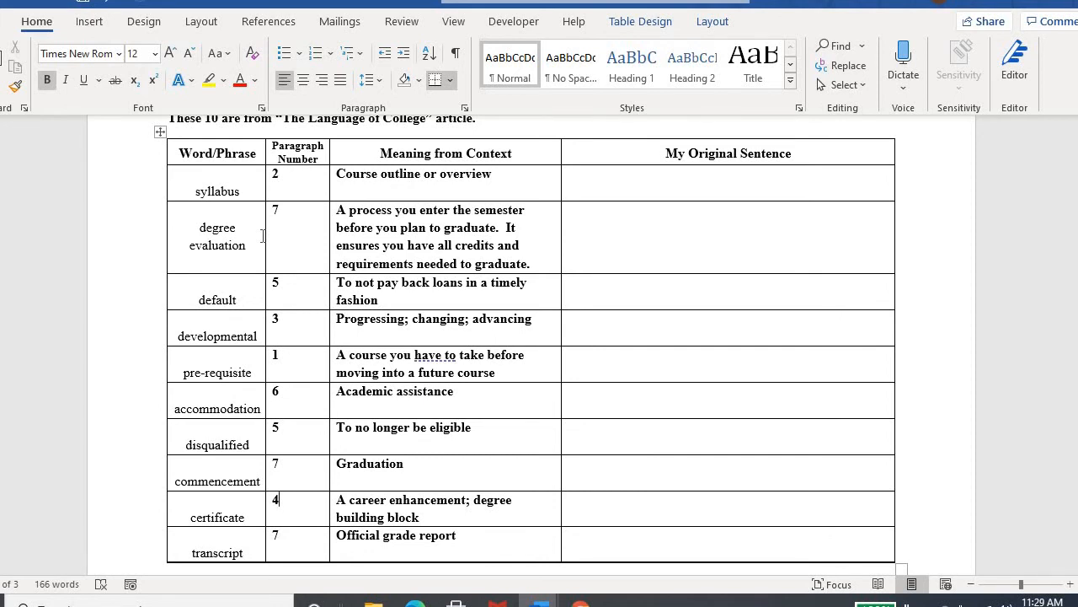
mouse_move(249, 180)
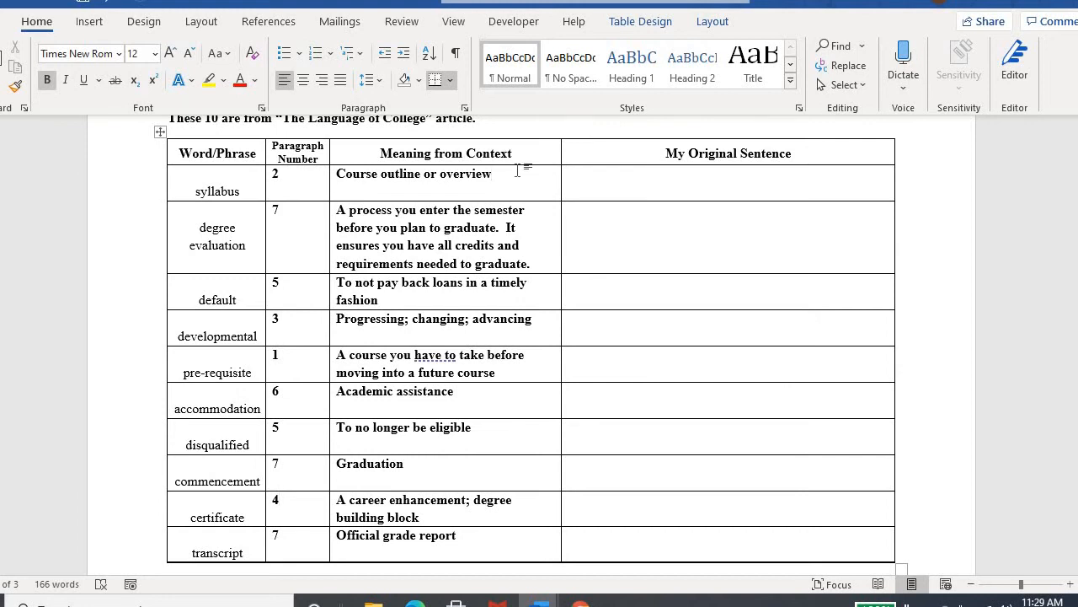
left_click(492, 173)
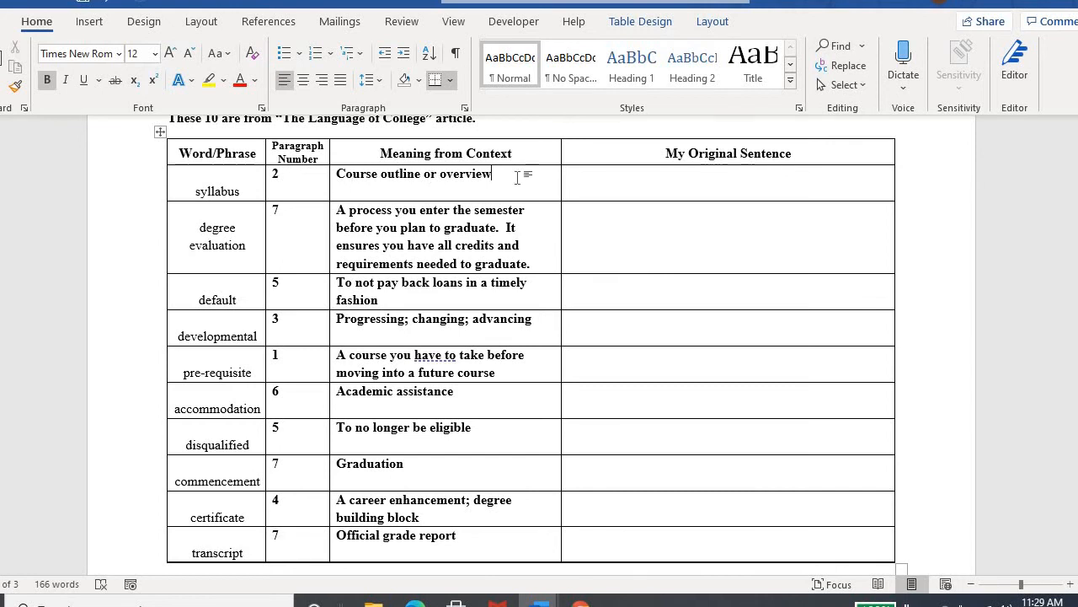
left_click(277, 209)
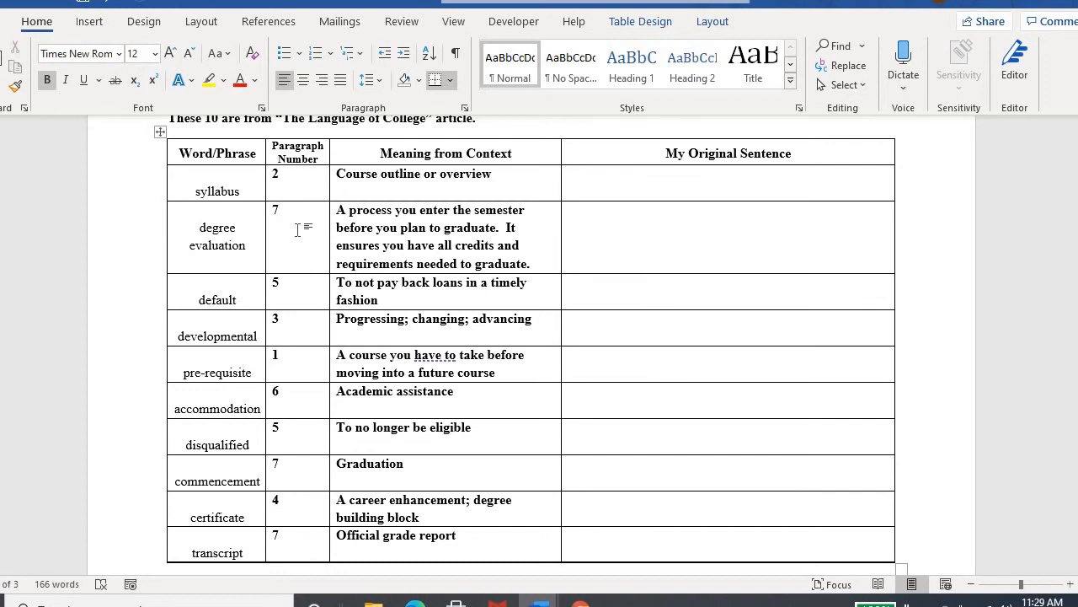
mouse_move(202, 243)
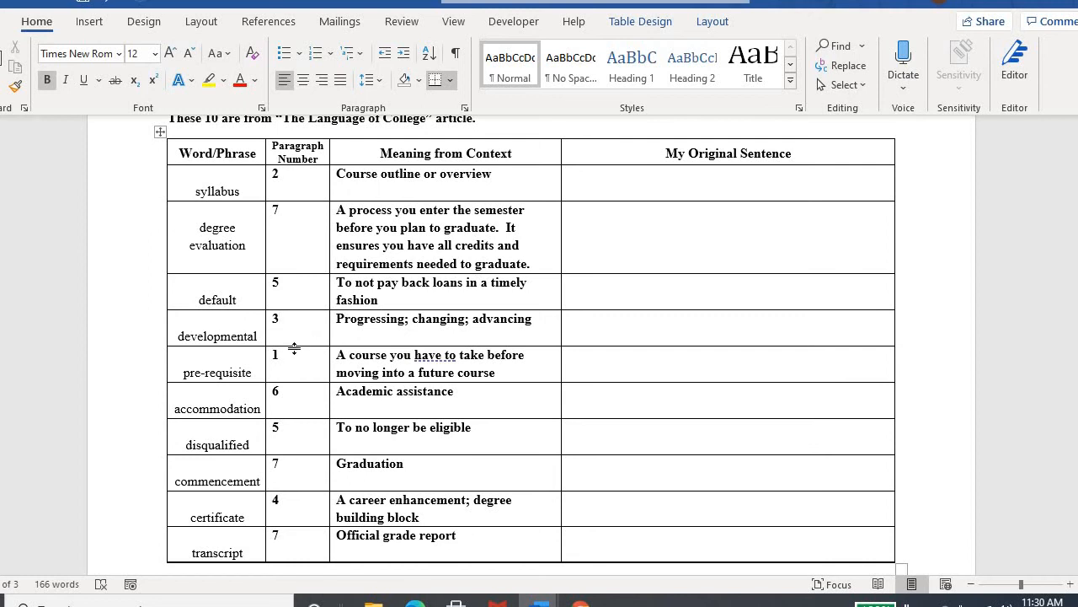
left_click(279, 354)
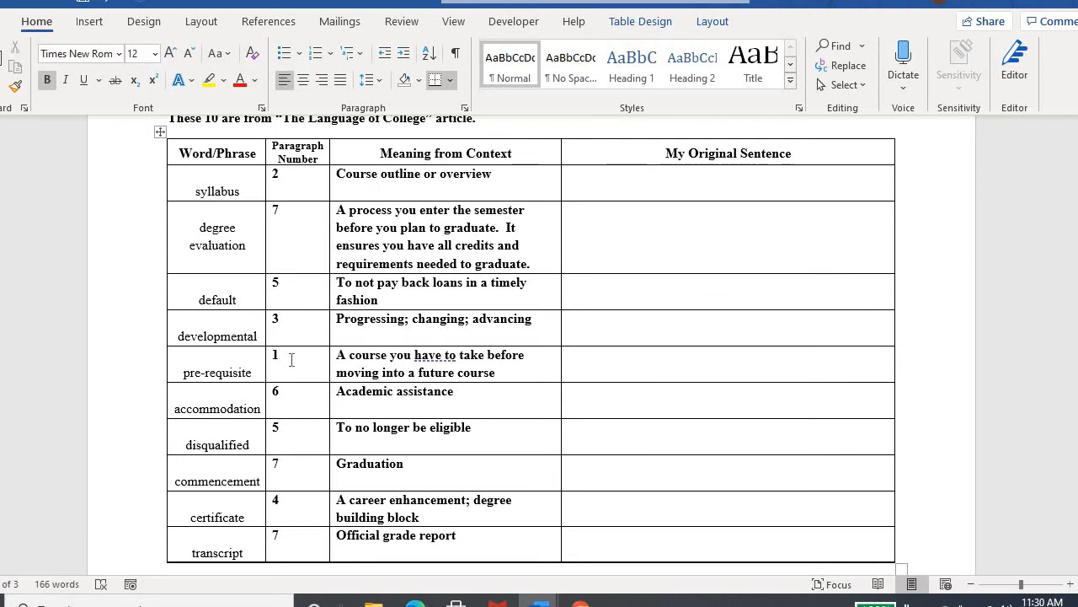
left_click(280, 353)
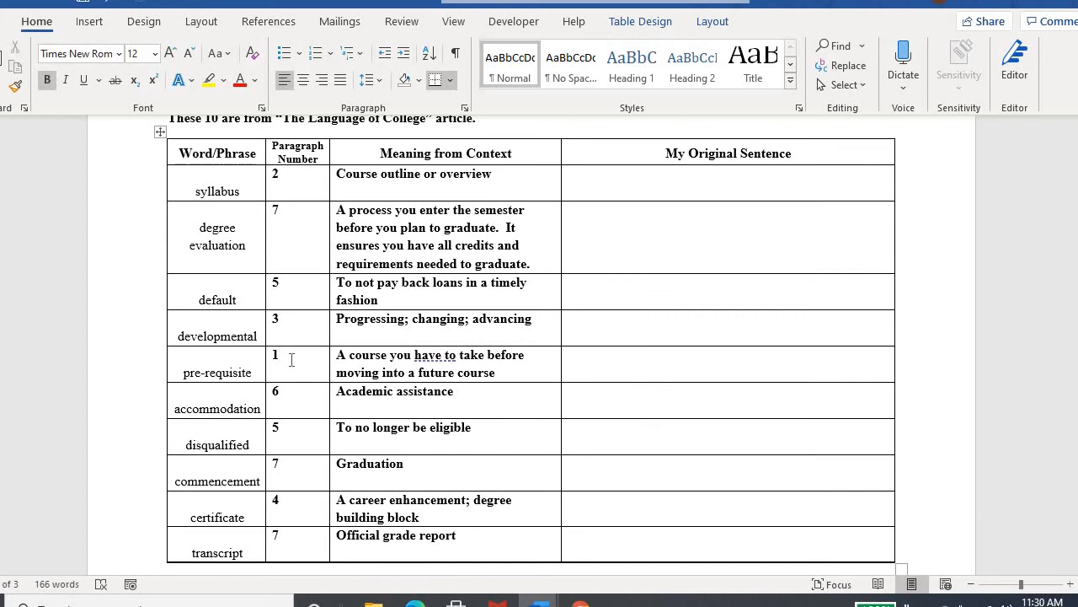
left_click(280, 354)
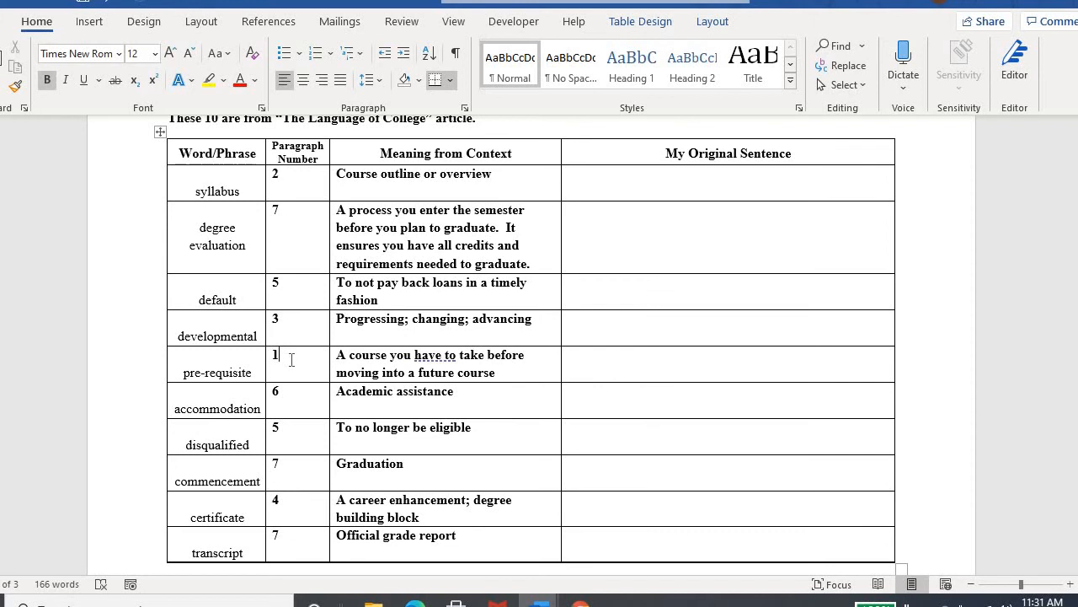
left_click(276, 391)
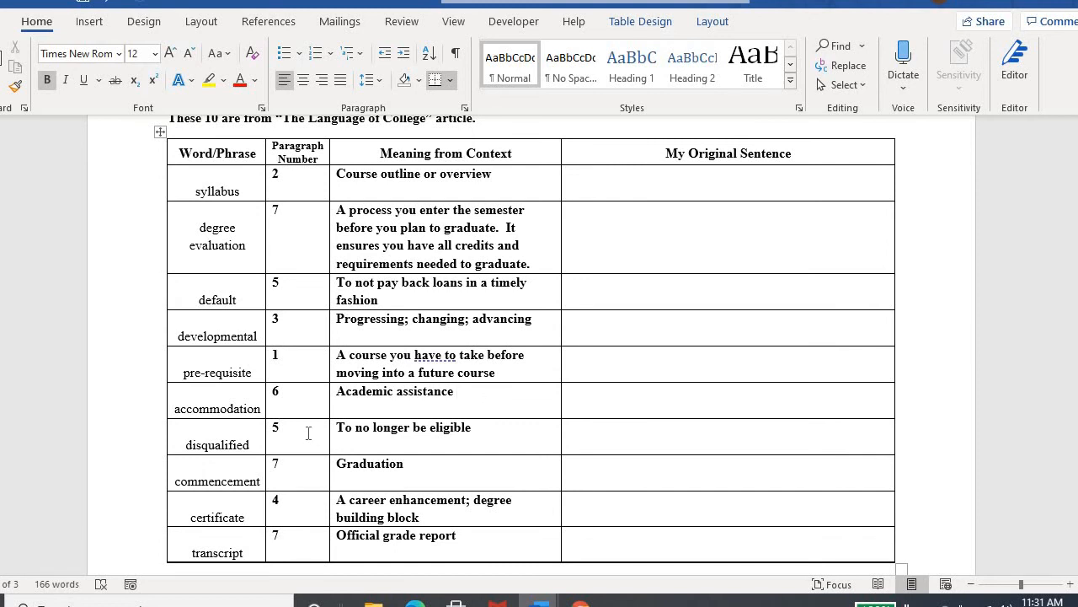
left_click(278, 428)
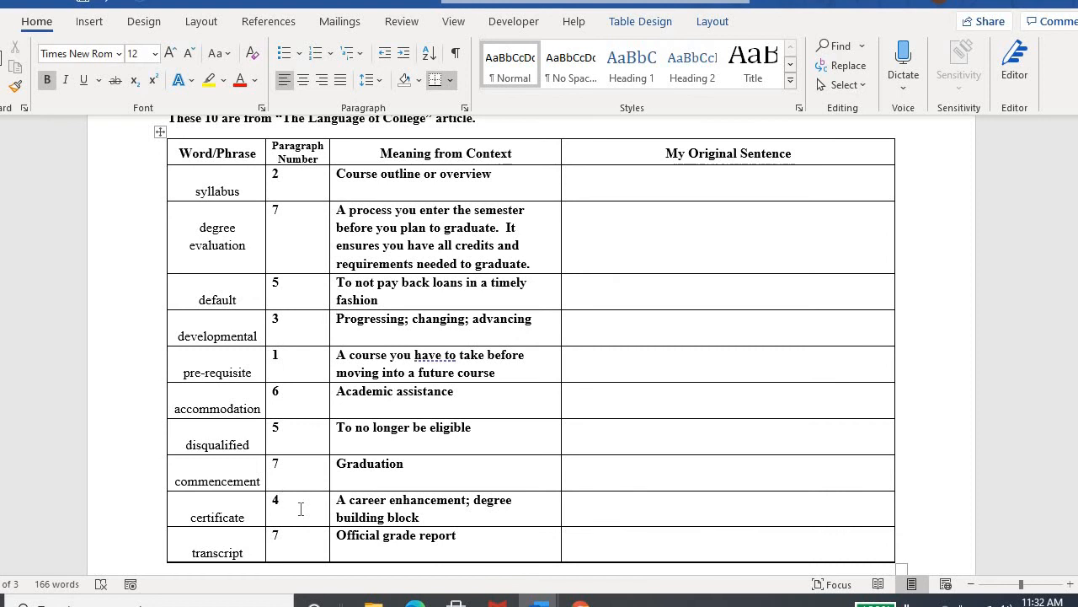
left_click(276, 499)
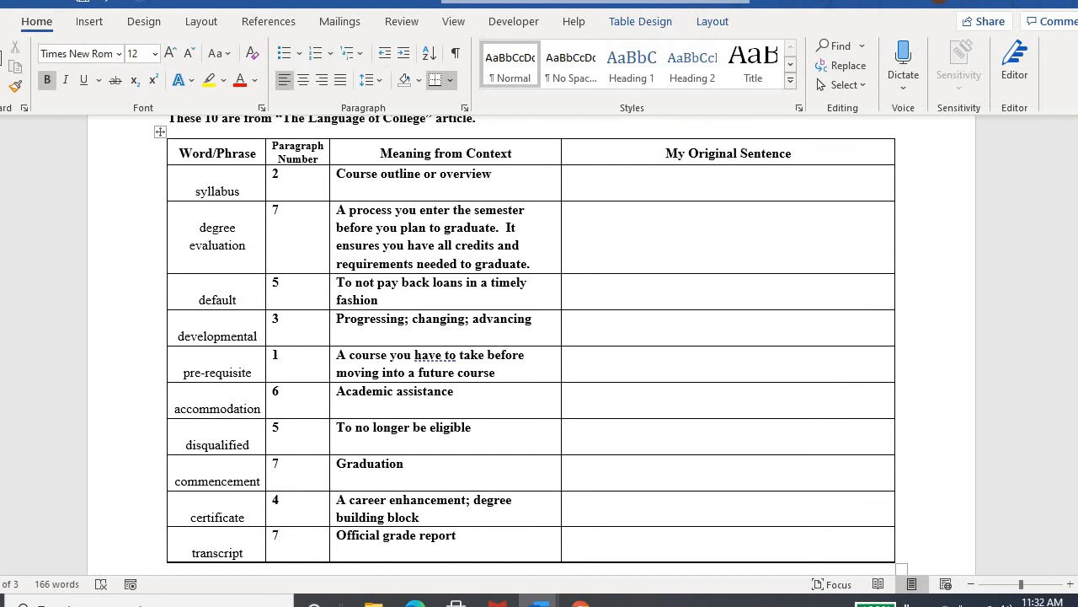
scroll("down", 3)
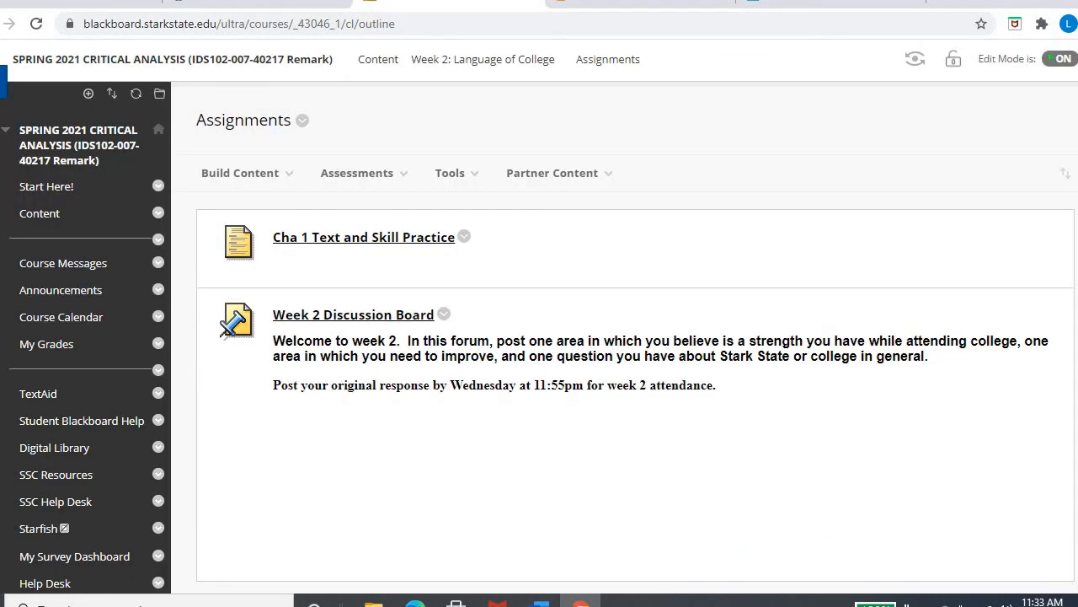
mouse_move(496, 266)
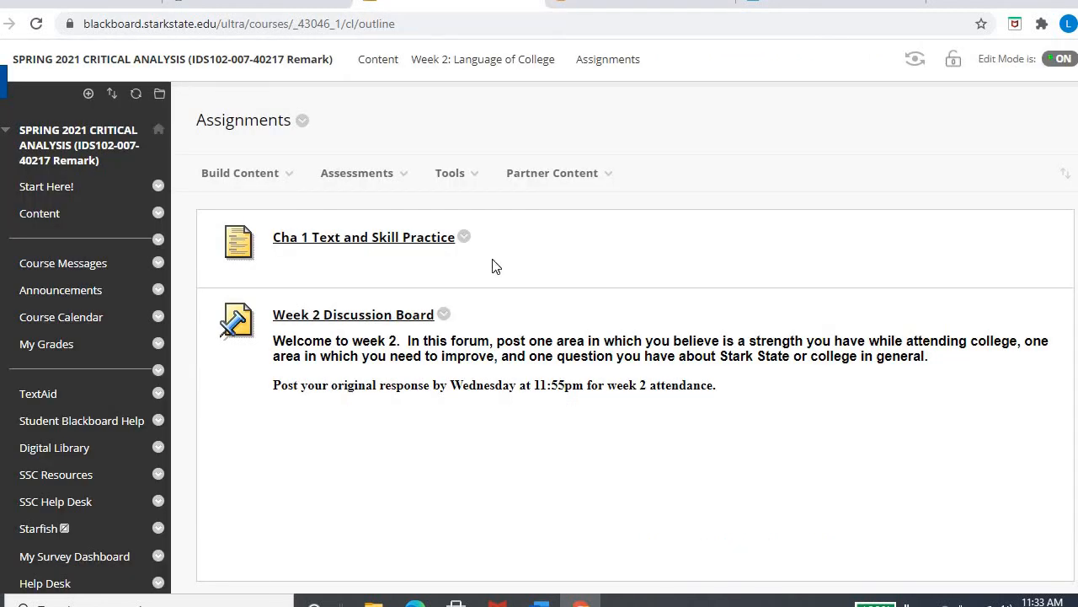
mouse_move(519, 212)
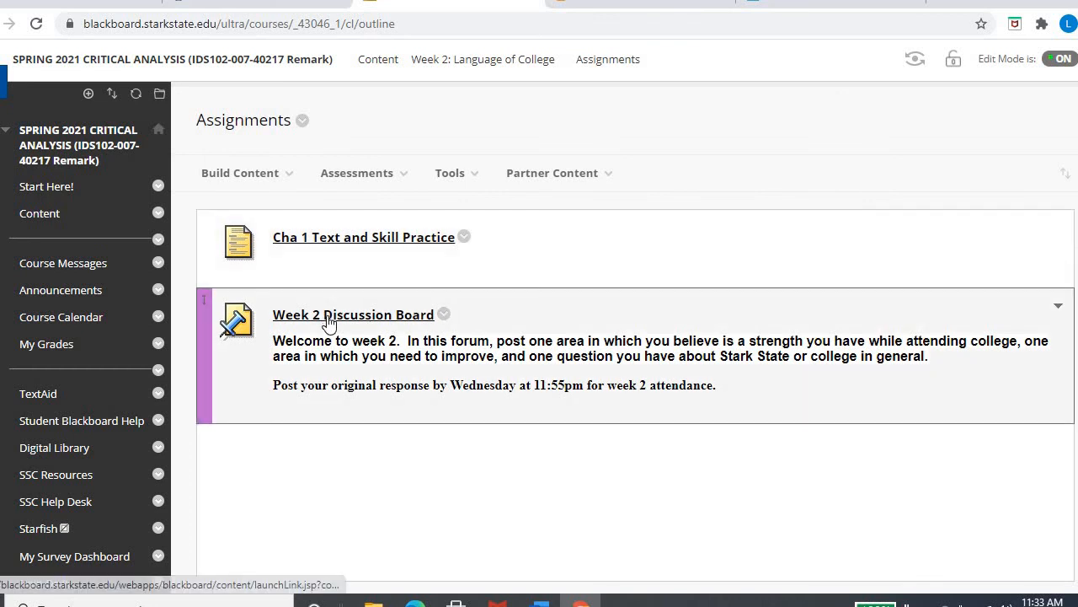
- Open the Week 2 Discussion Board thread form and scroll to the Message area
left_click(354, 315)
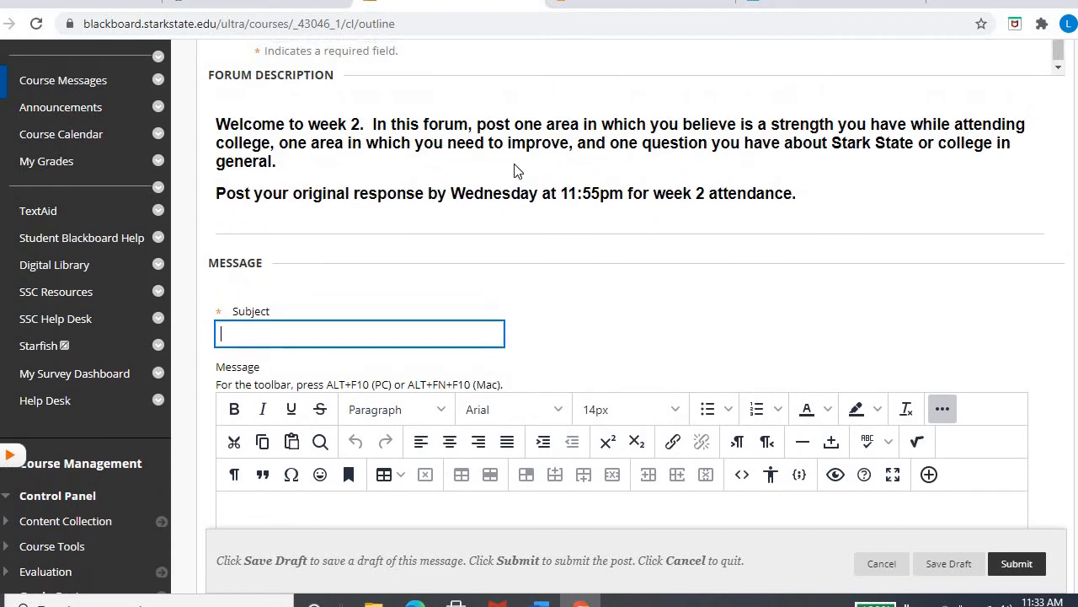
mouse_move(620, 151)
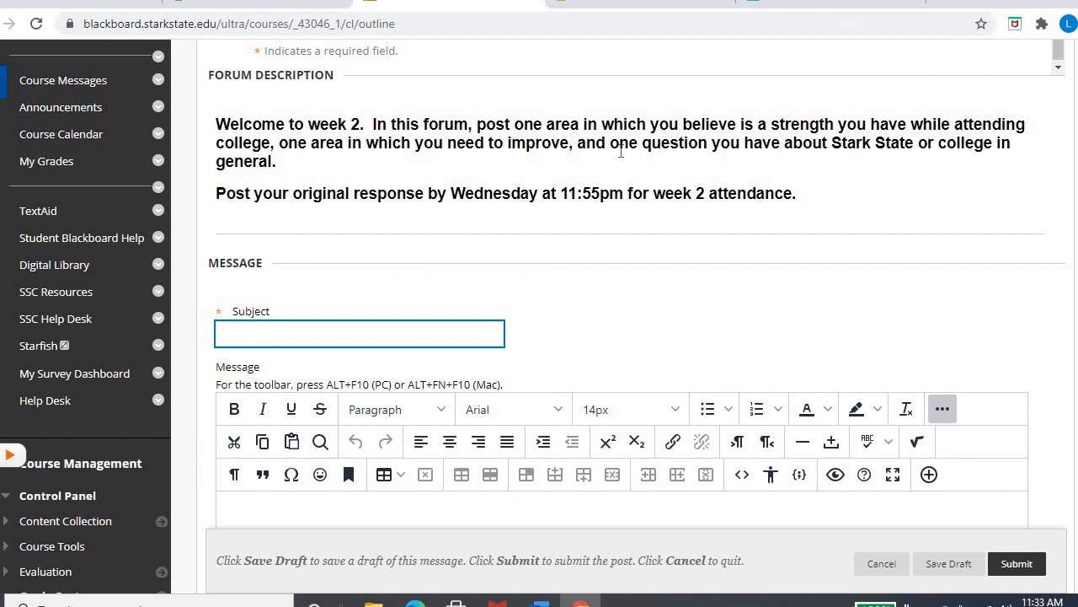
mouse_move(462, 178)
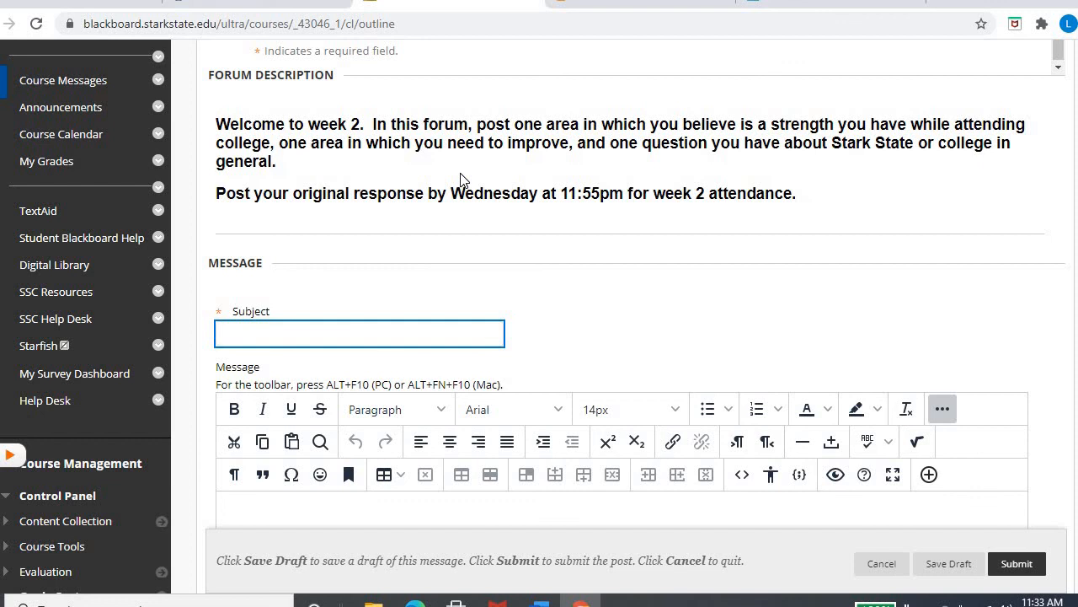
left_click(361, 333)
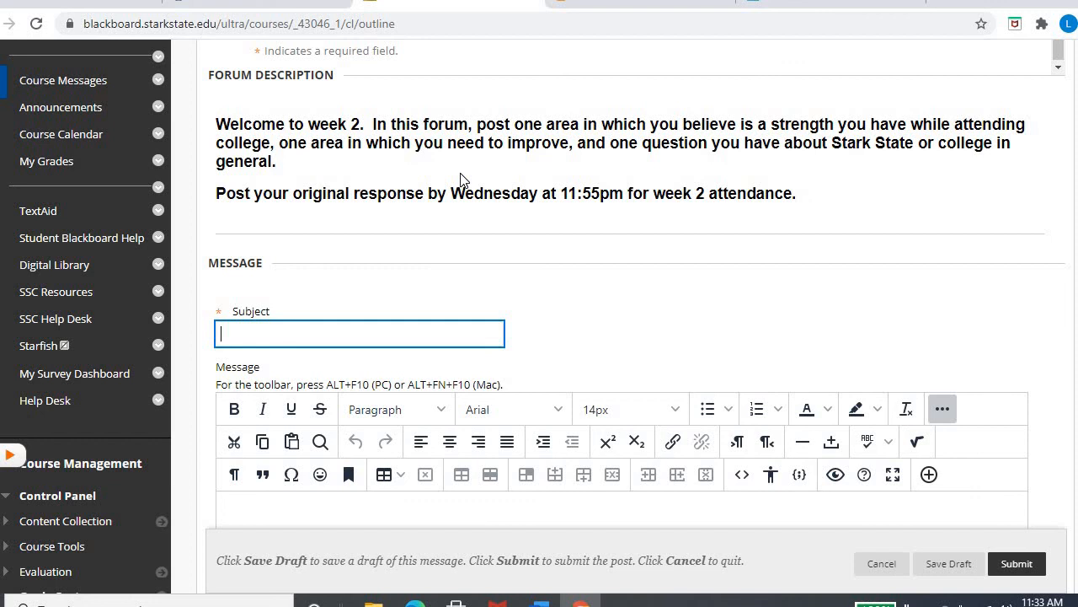
mouse_move(795, 178)
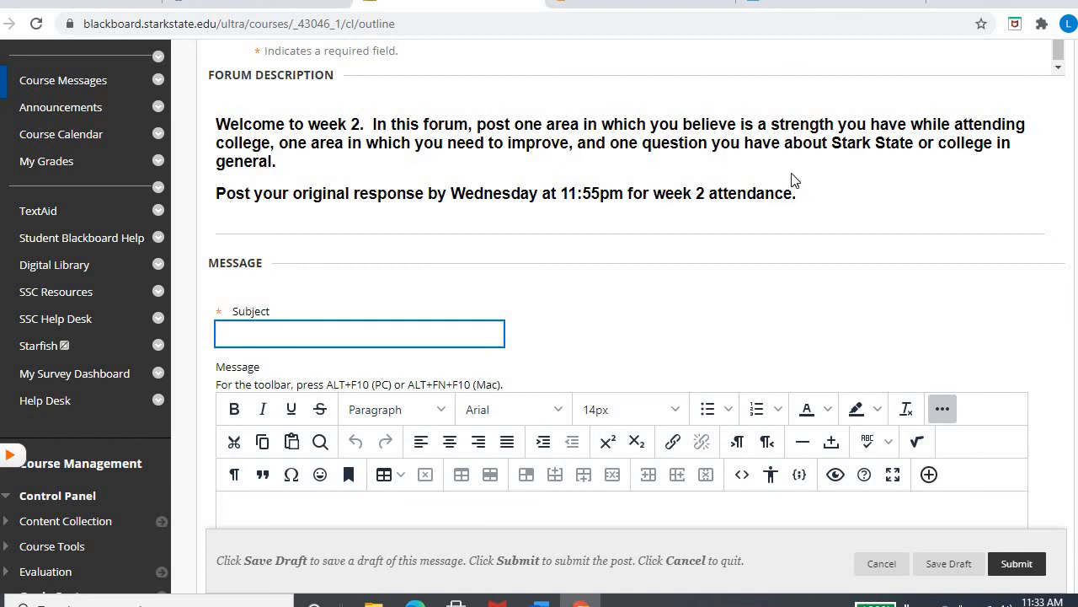
mouse_move(880, 167)
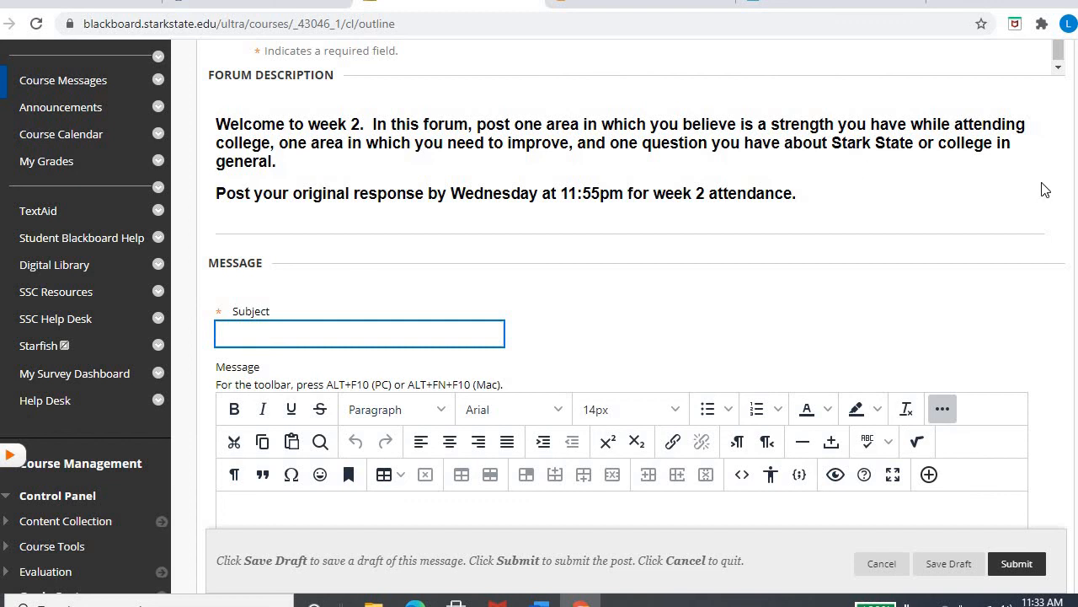
scroll("down", 3)
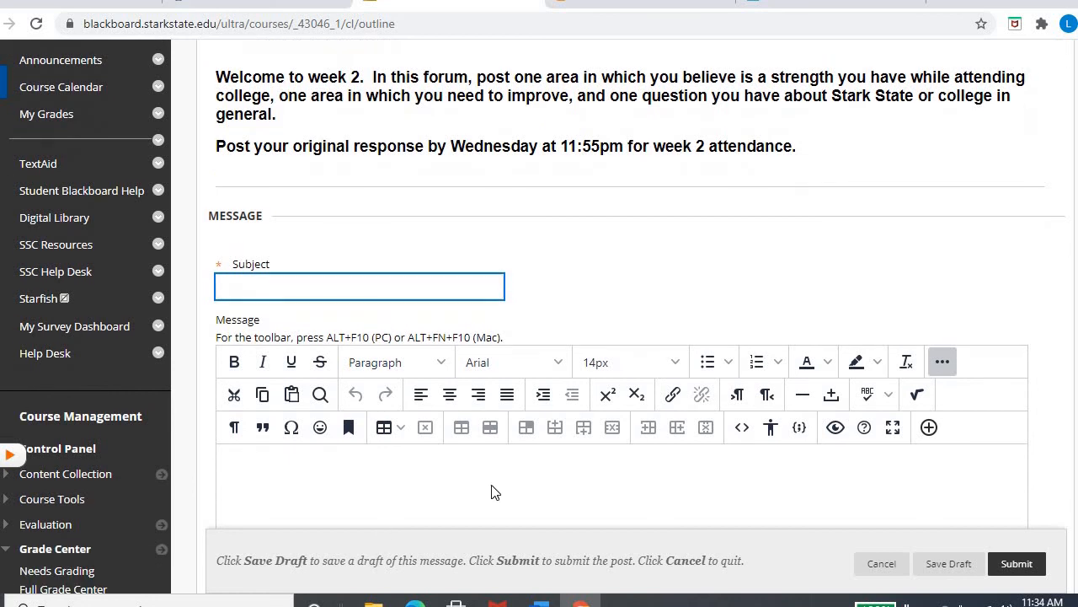